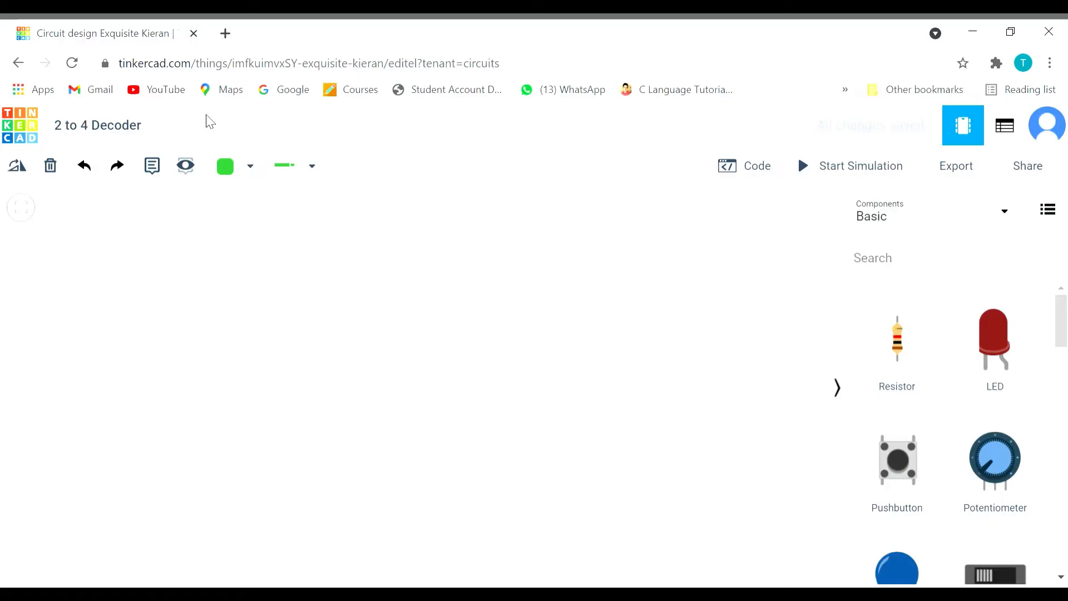
mouse_move(587, 294)
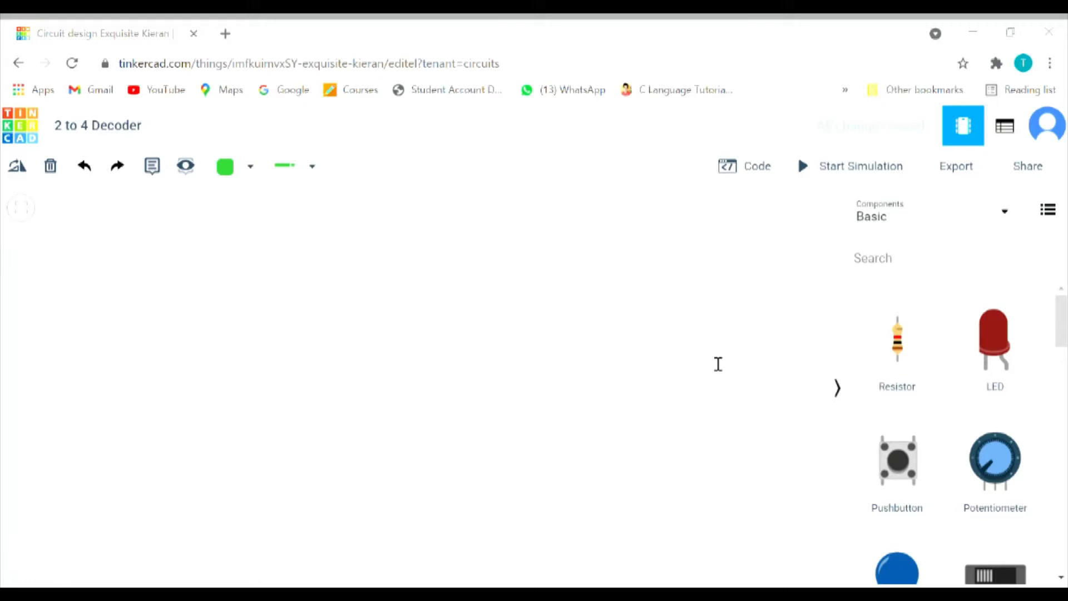
mouse_move(524, 390)
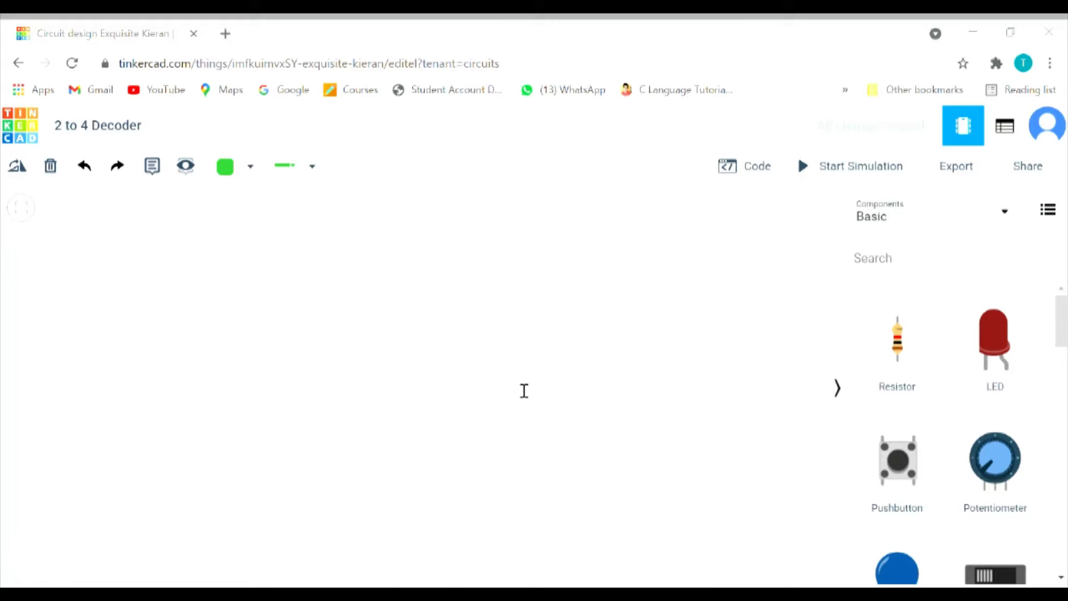
mouse_move(463, 405)
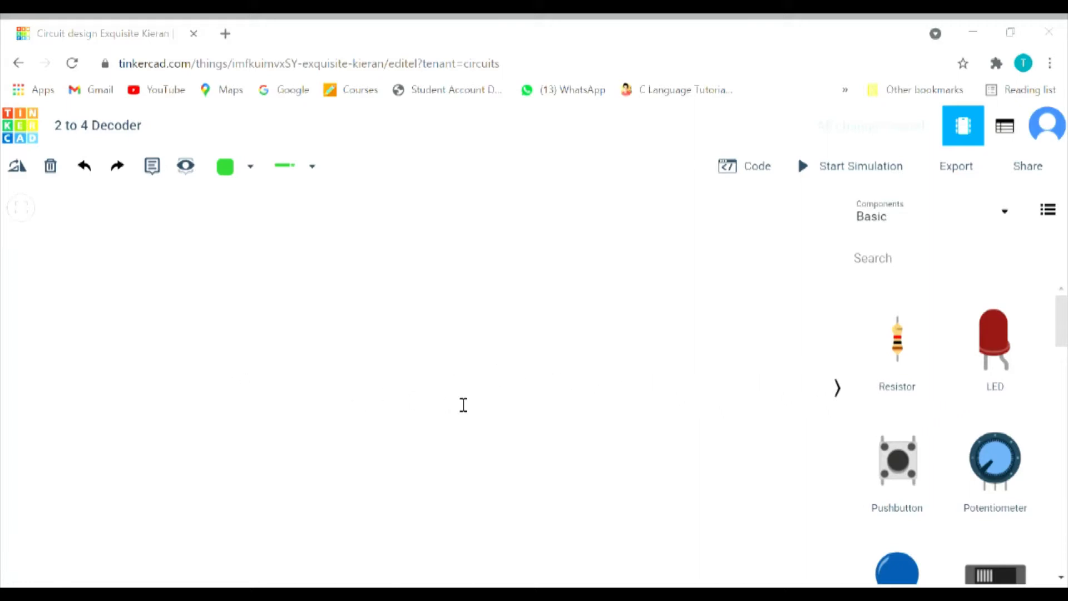
mouse_move(690, 383)
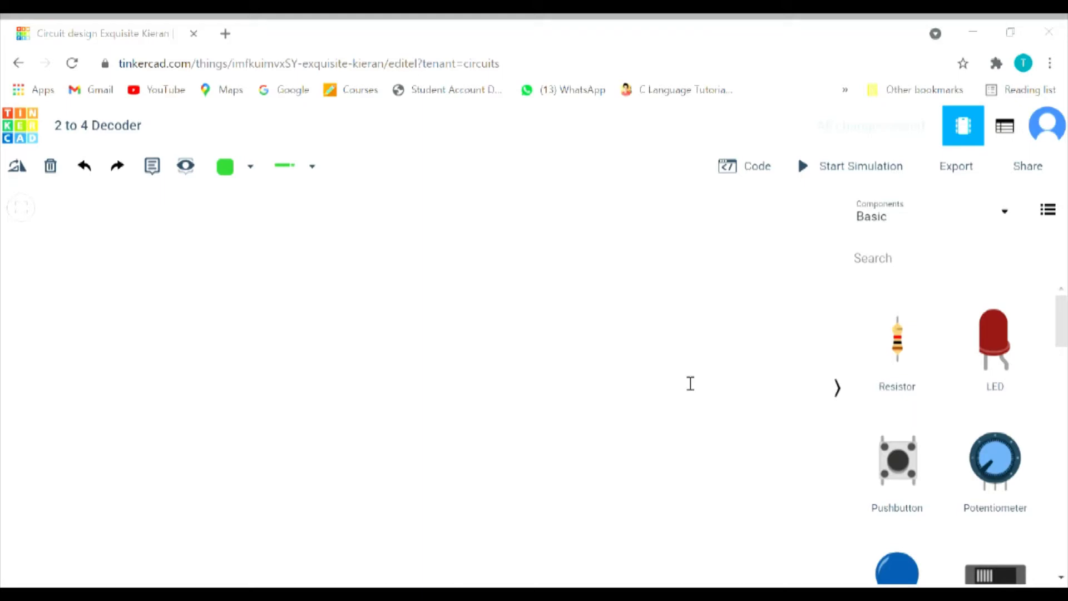
mouse_move(22, 279)
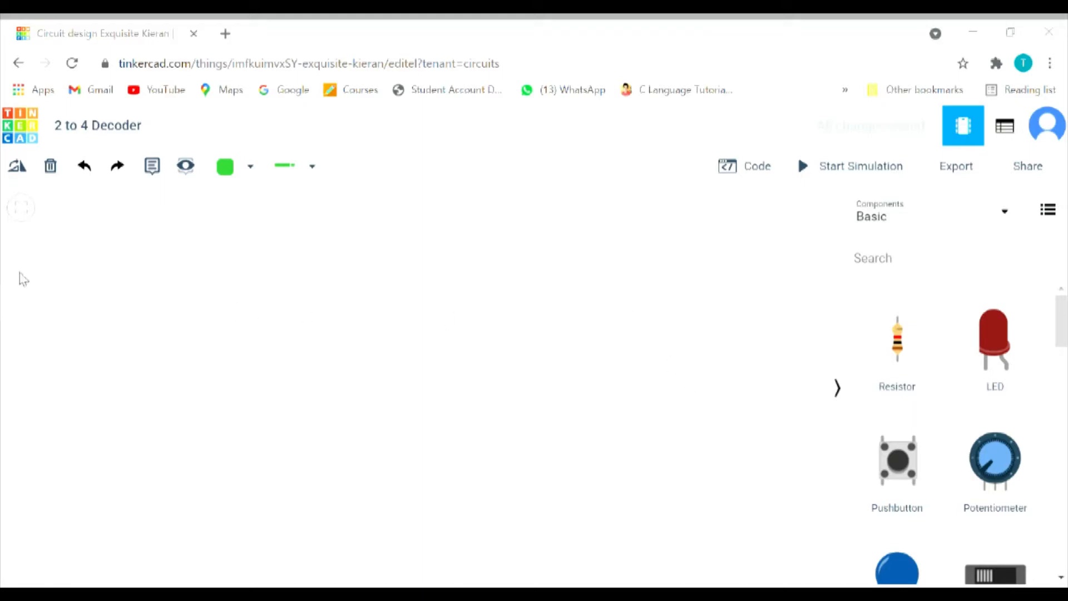
mouse_move(418, 377)
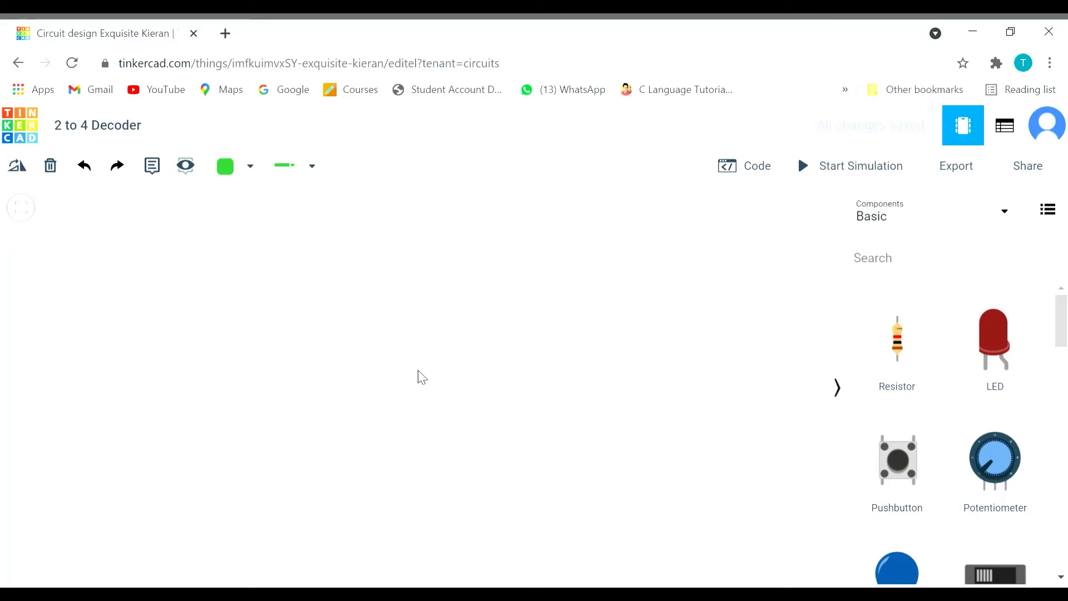
mouse_move(899, 280)
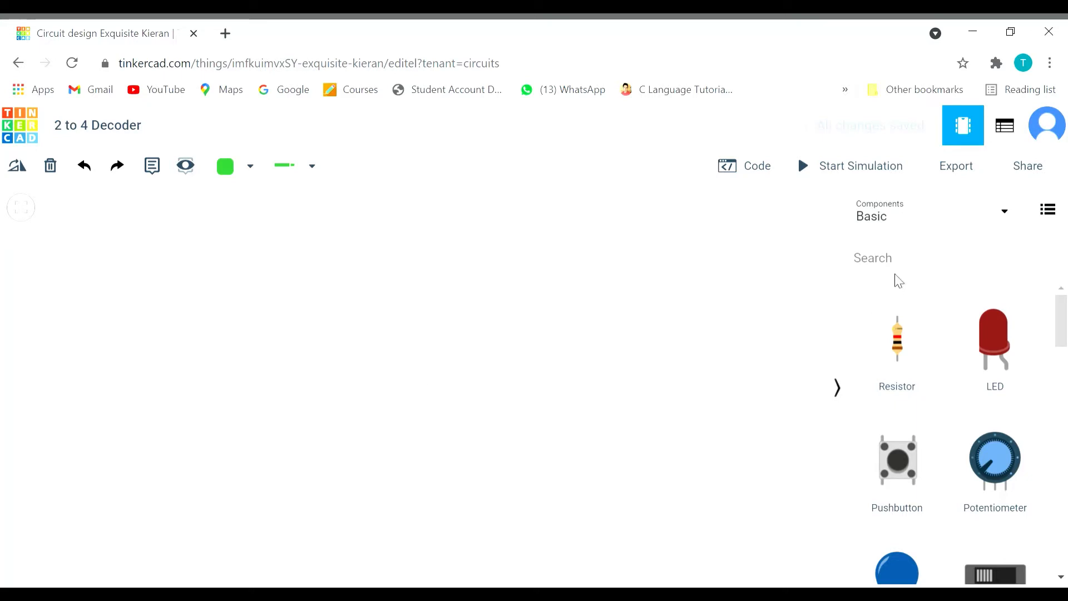
Find and place a full-size breadboard on the canvas
type("b")
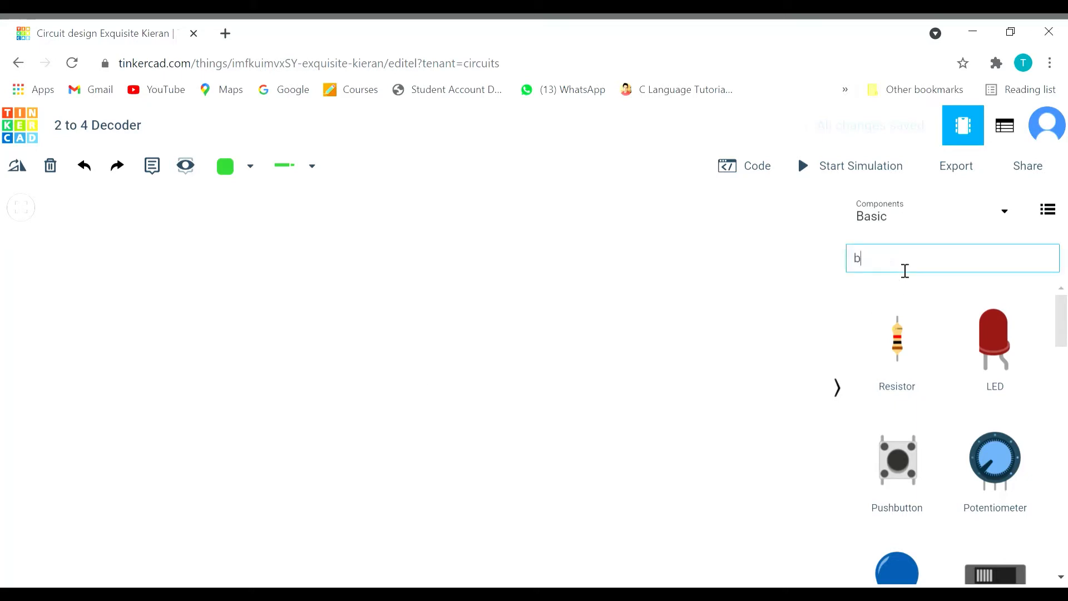
type("read")
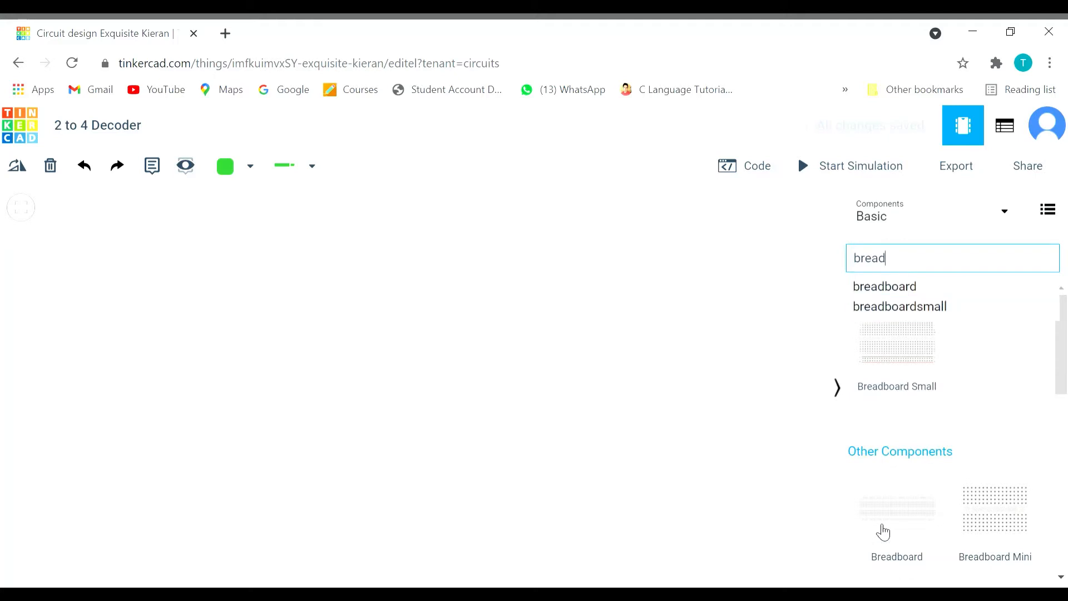
mouse_move(414, 397)
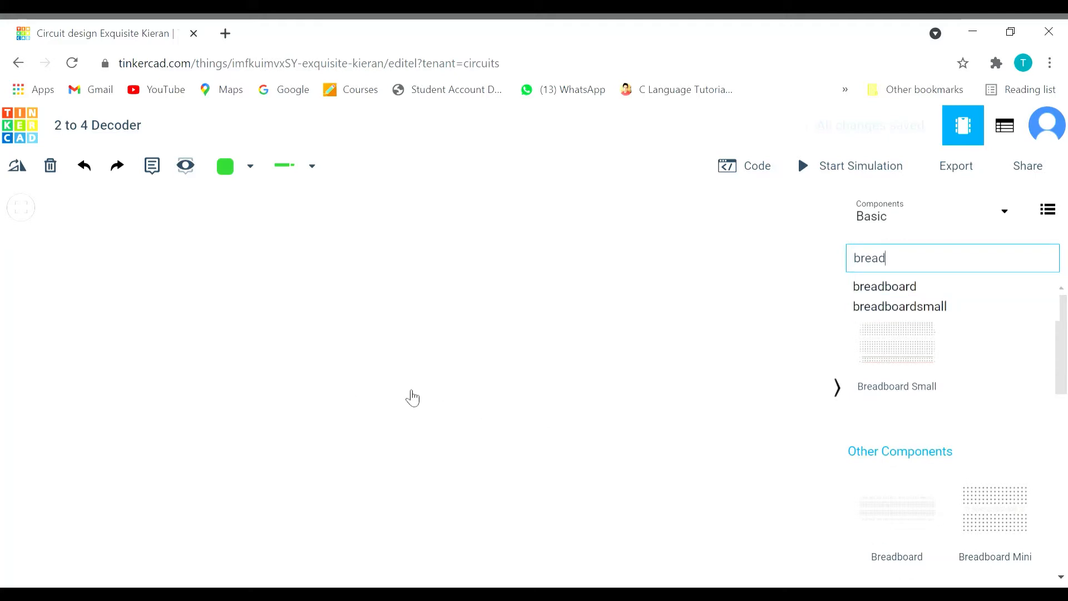
left_click(896, 517)
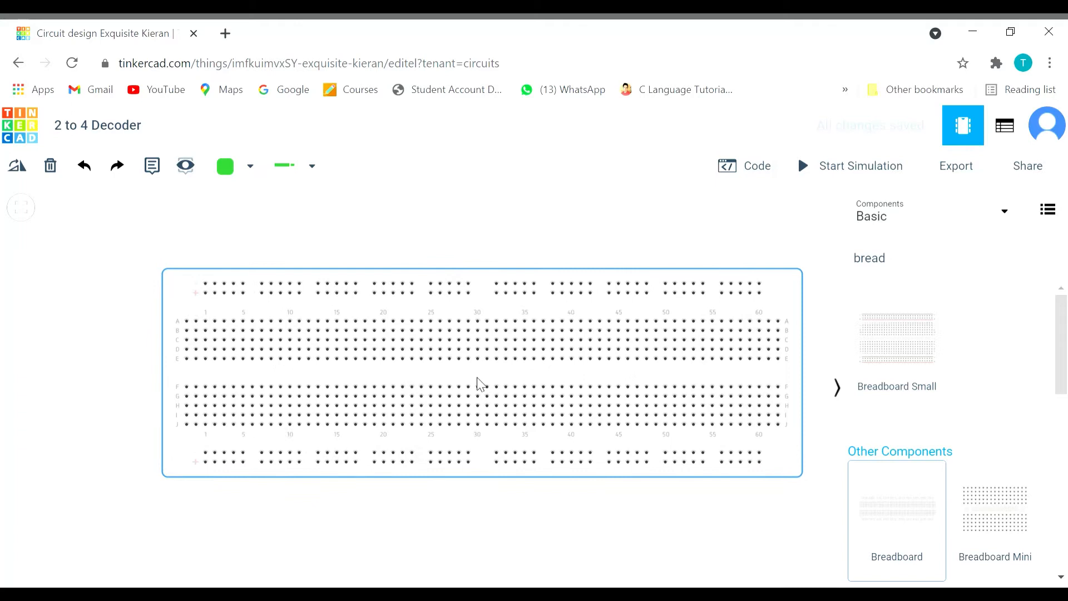
Add a power supply, wire it to the bottom rails and bridge the bottom rails to the top rails
left_click(477, 368)
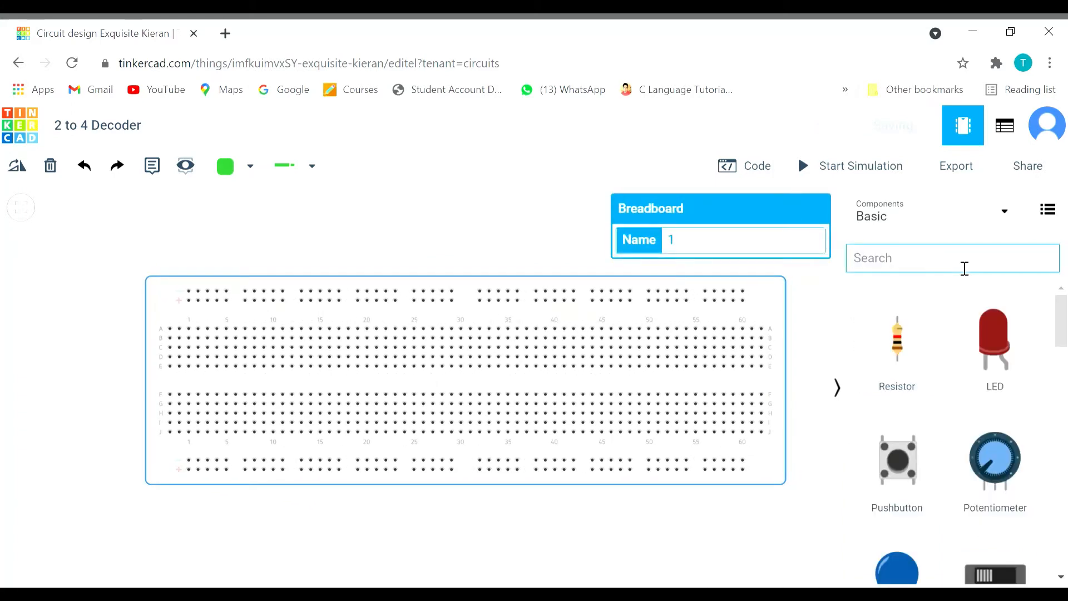
type("power")
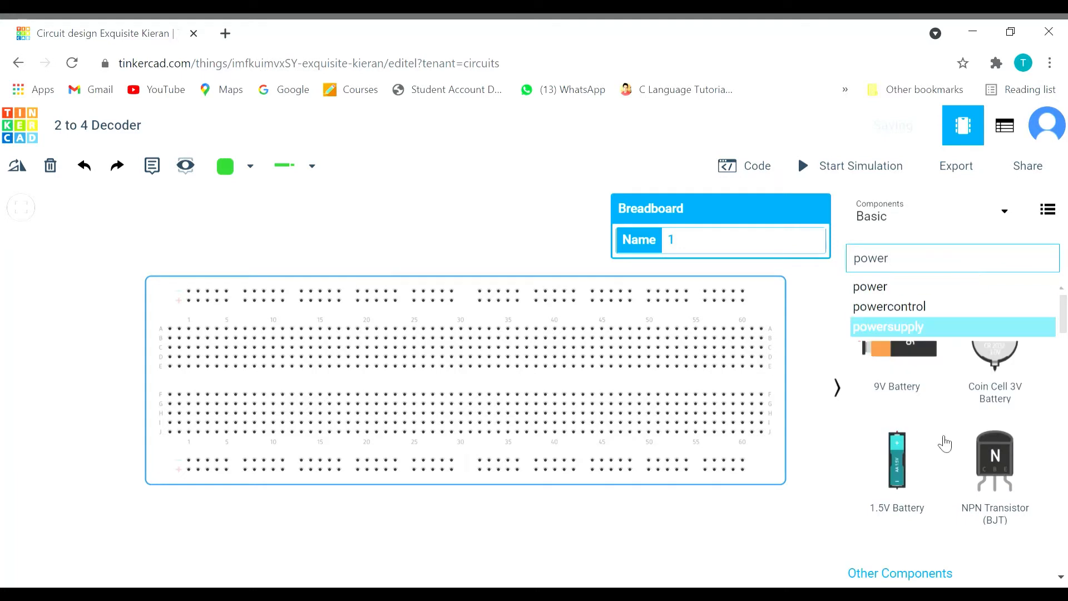
scroll("down", 3)
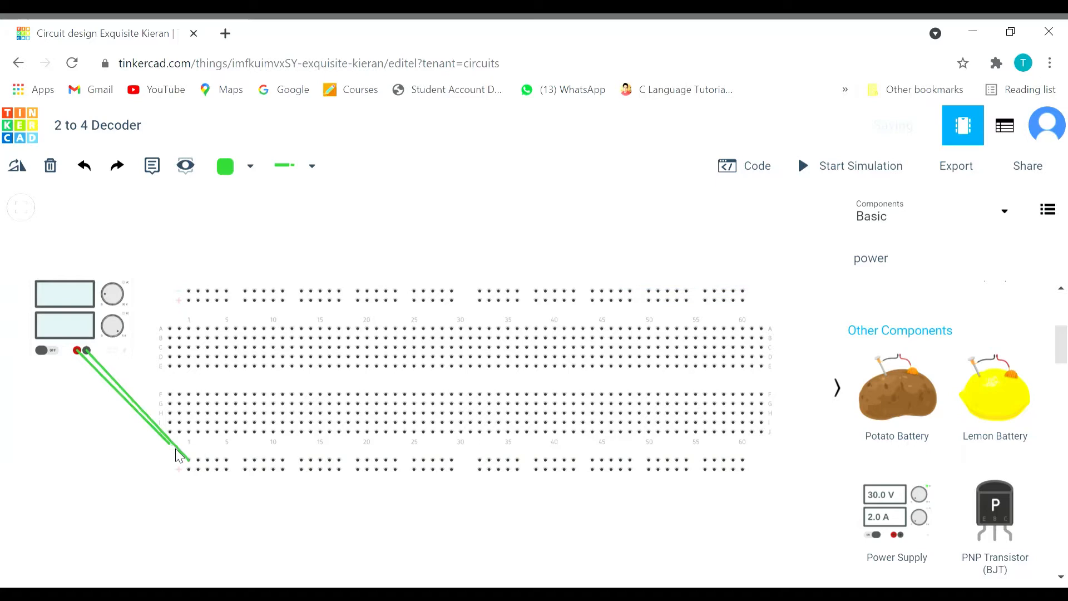
left_click(190, 468)
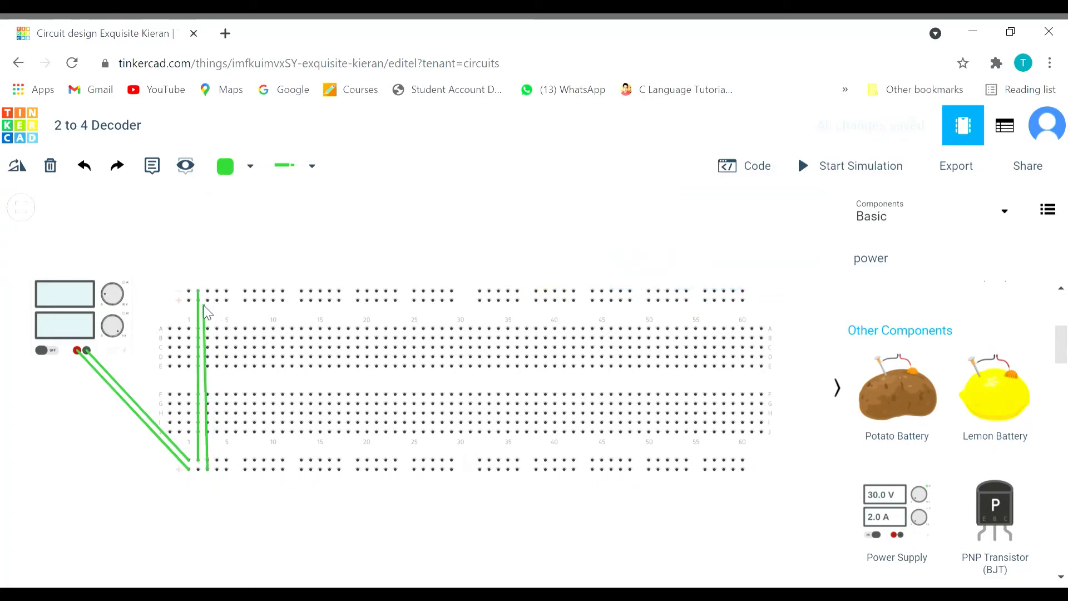
left_click(207, 299)
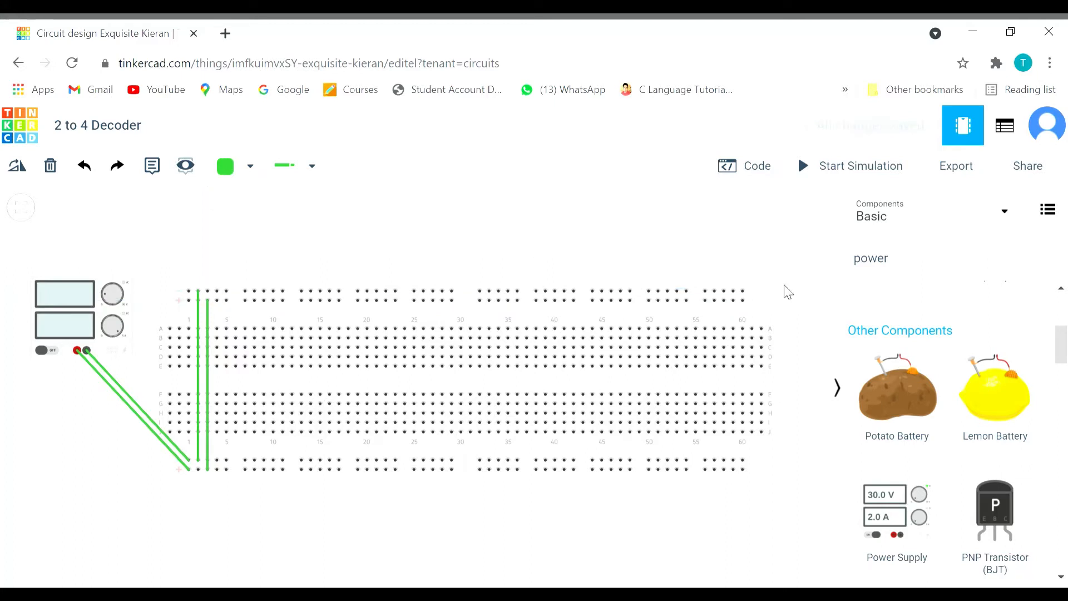
left_click(951, 257)
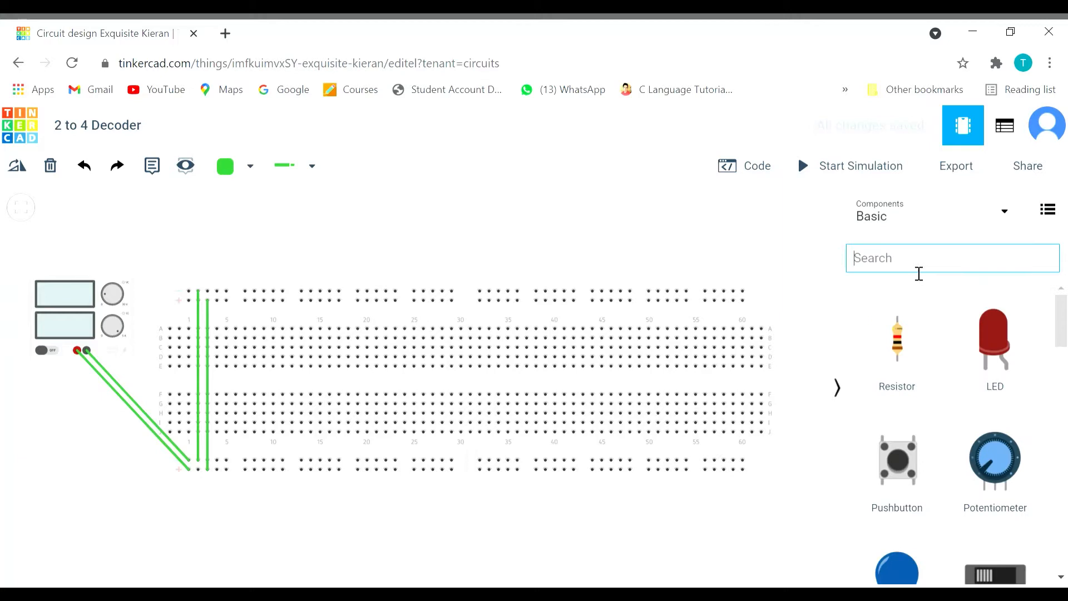
Place two slide switches, one 74HC04 inverter and two 74HC08 AND chips on the breadboard
type("slide")
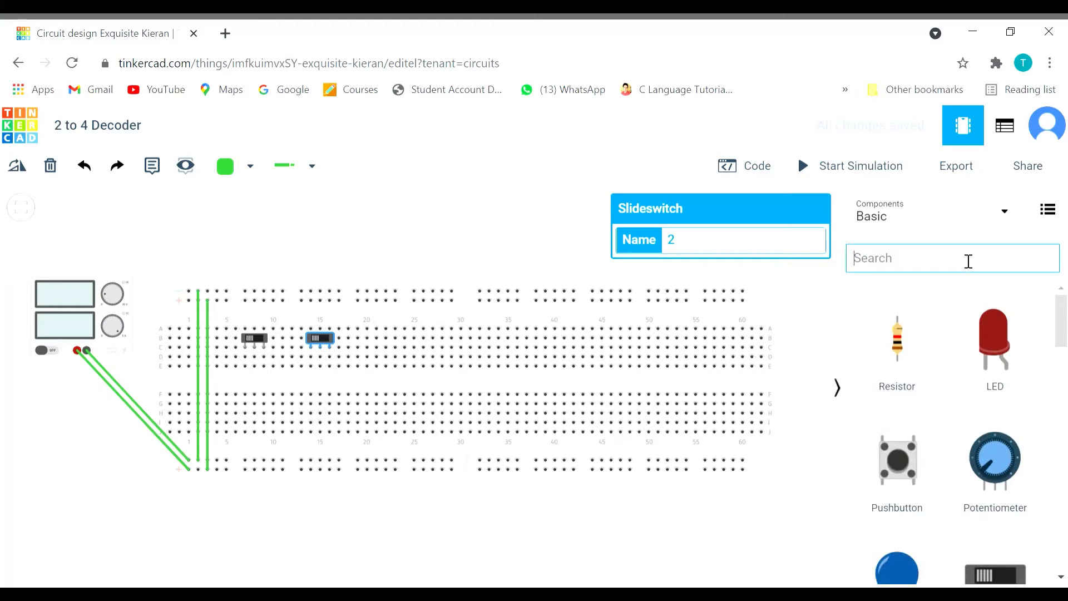
type("7")
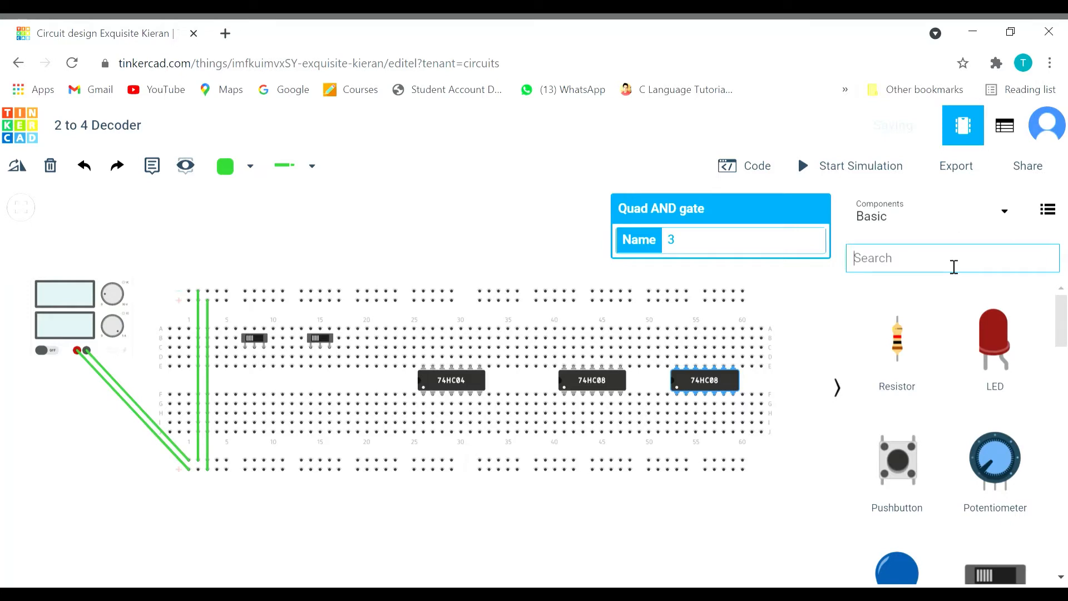
Drop a second breadboard onto the canvas below the first one
type("bt")
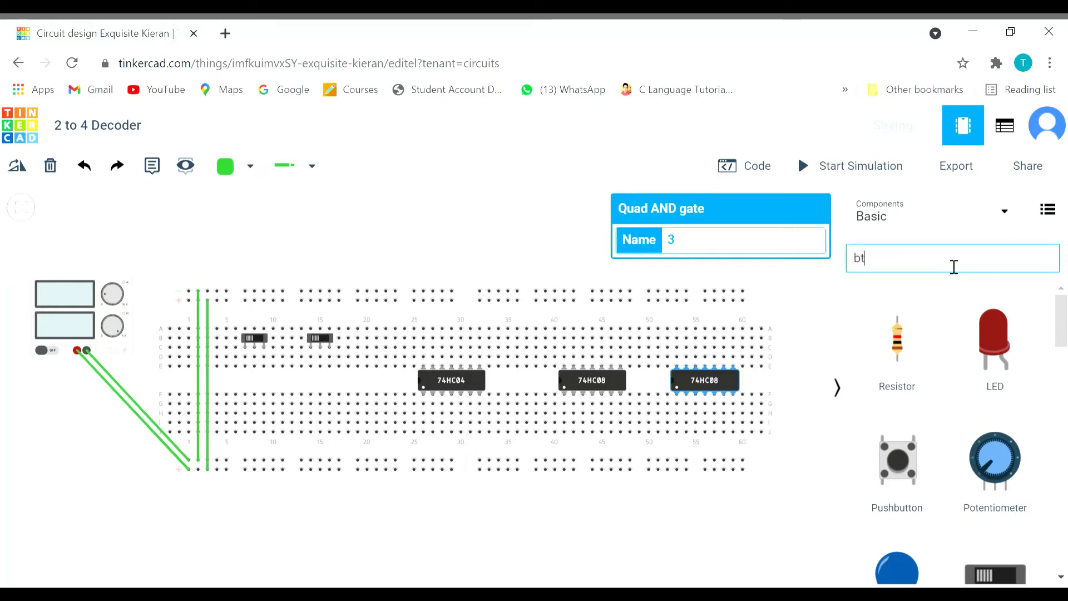
type("read")
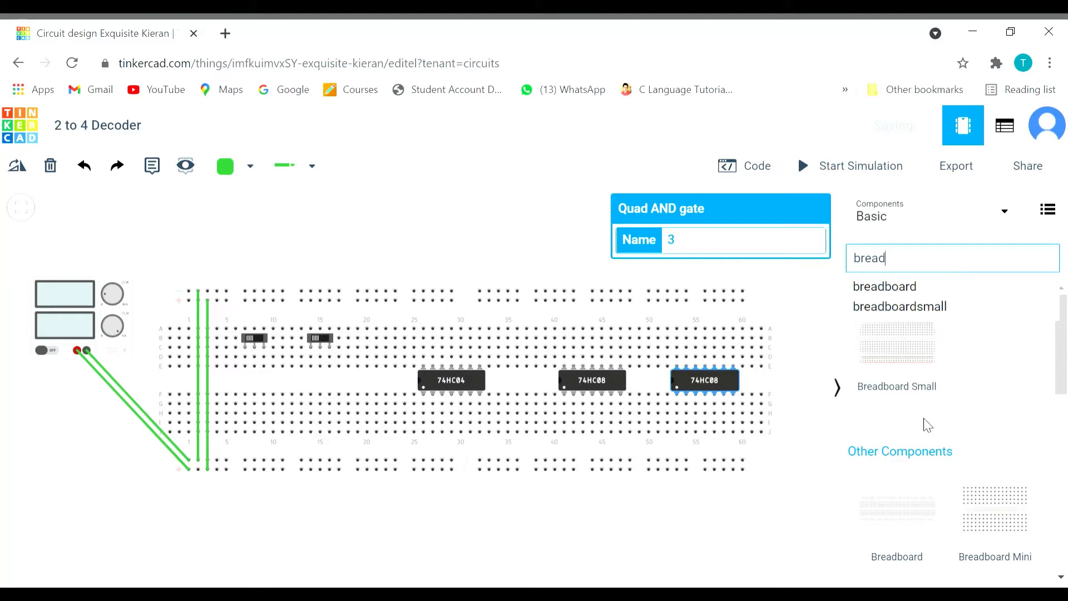
mouse_move(460, 535)
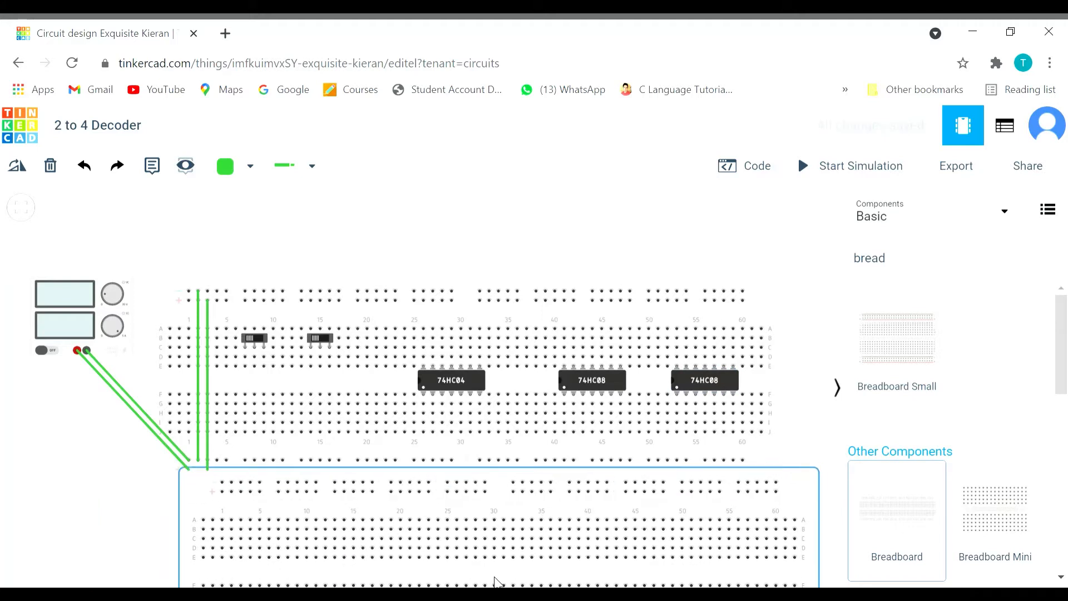
left_click(478, 532)
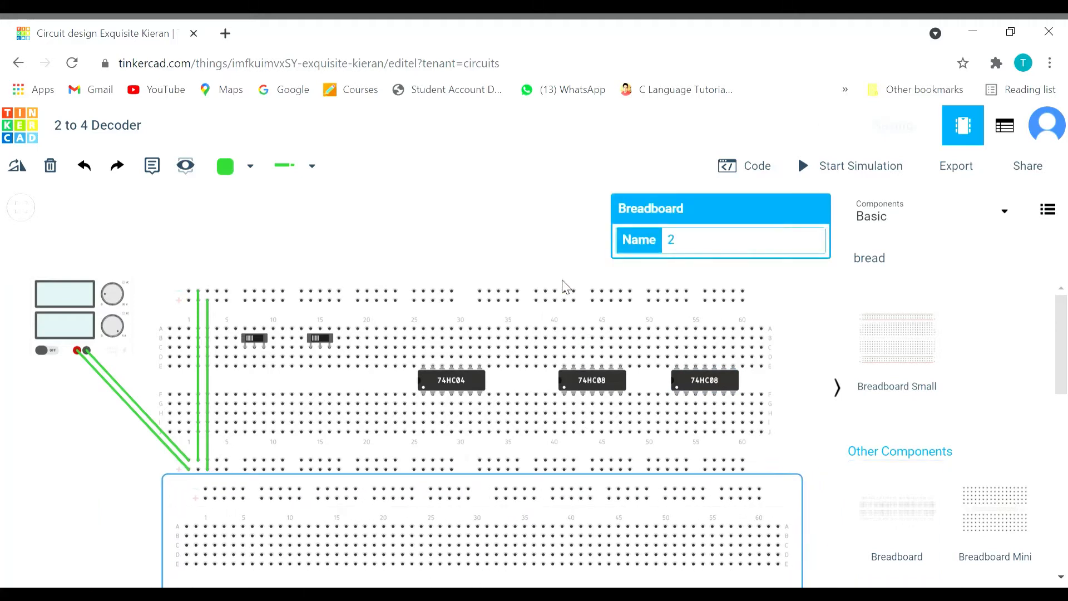
mouse_move(462, 285)
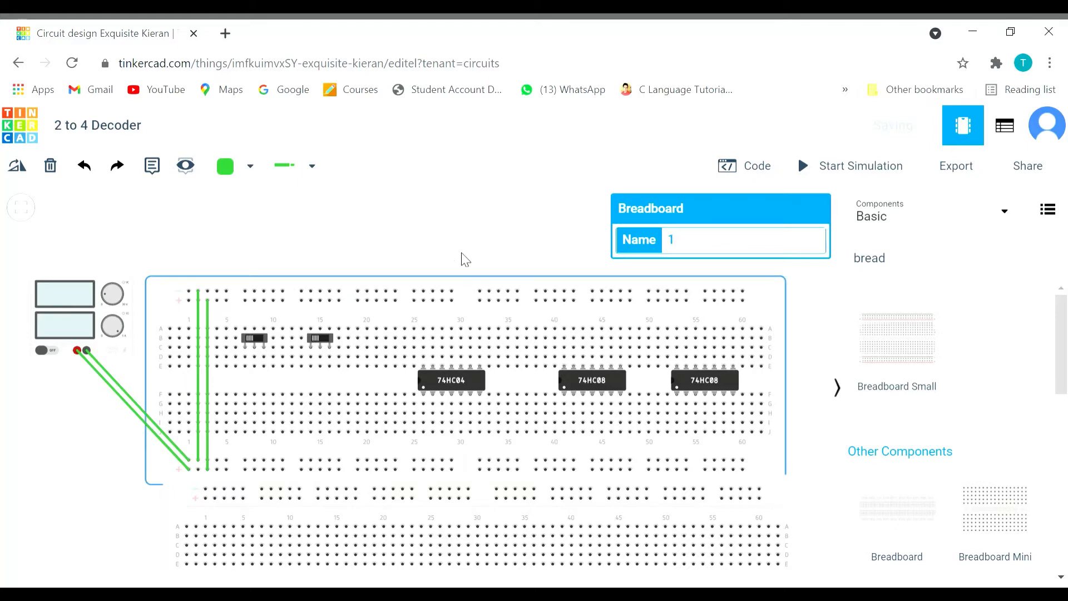
scroll("down", 3)
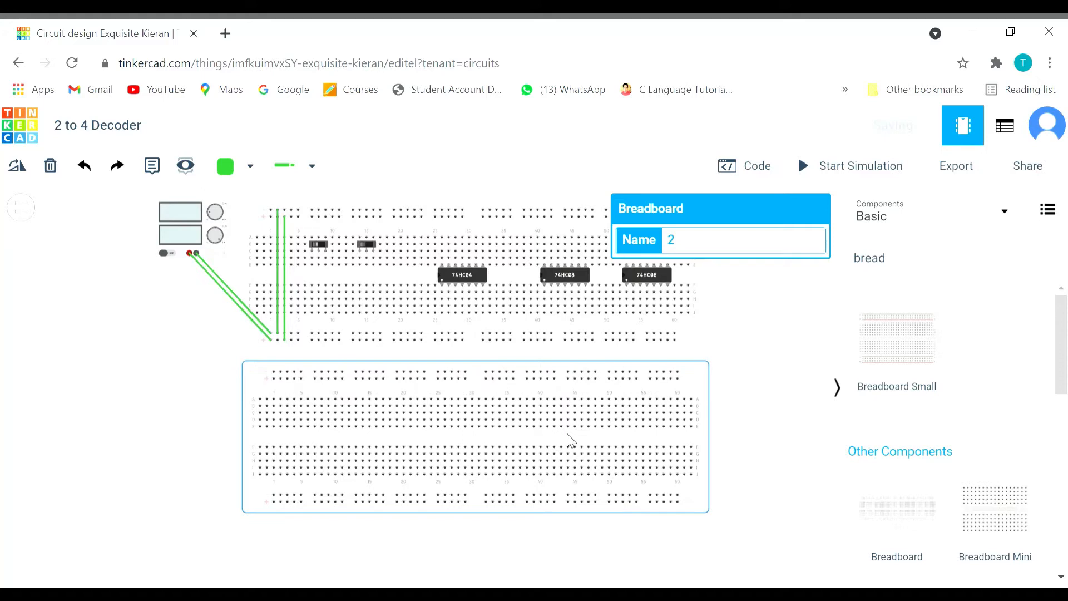
mouse_move(742, 379)
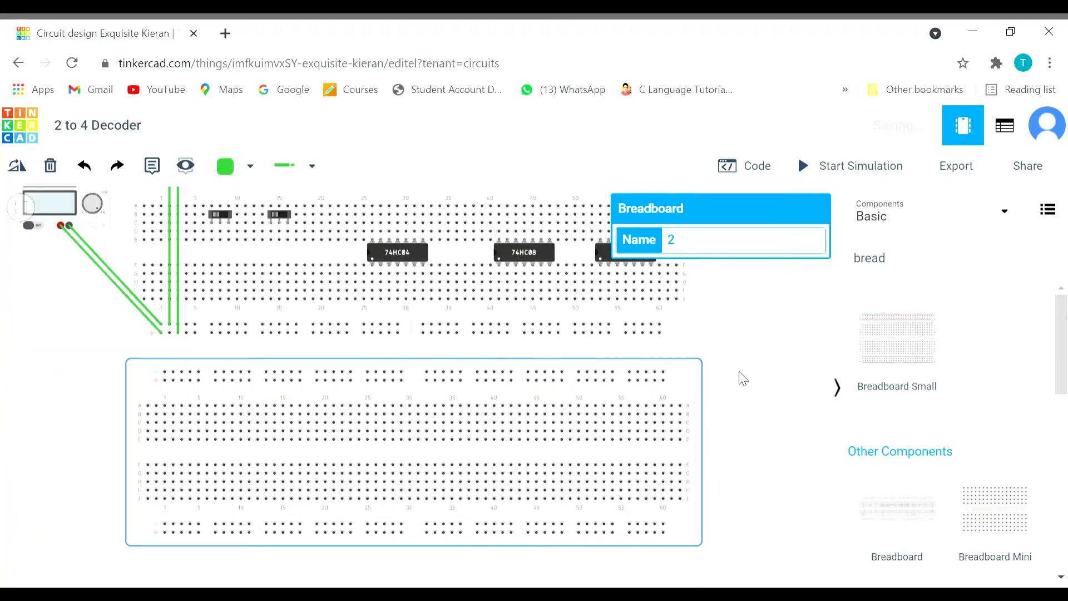
mouse_move(742, 352)
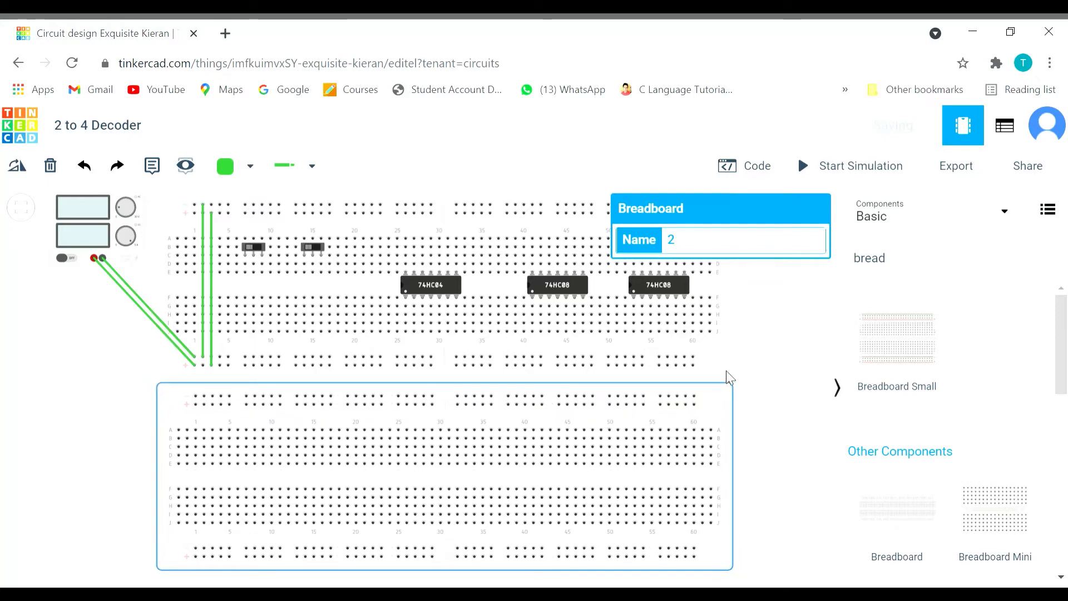
left_click(238, 397)
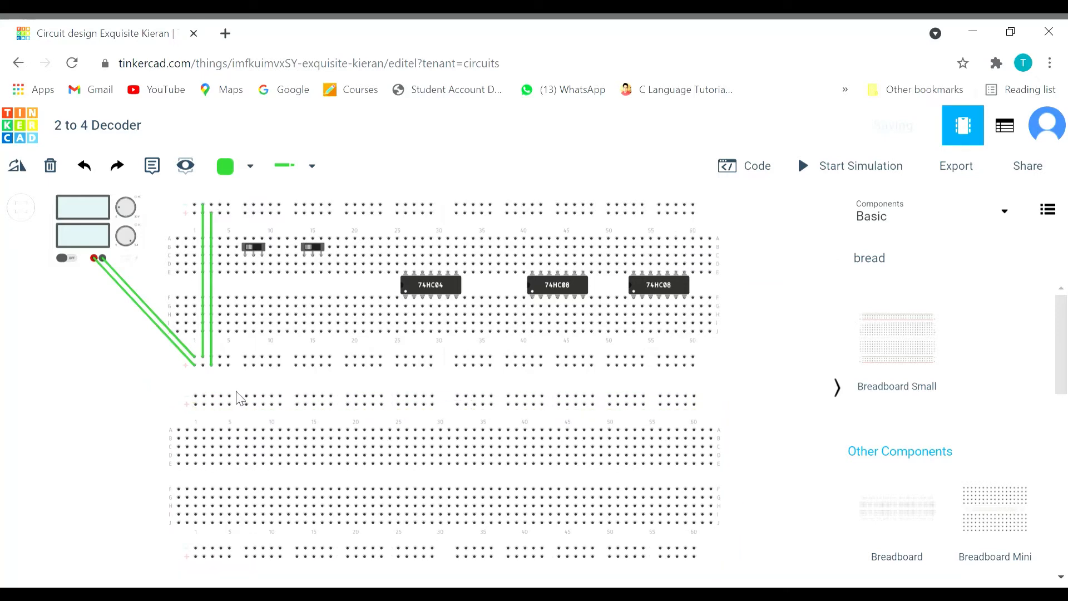
Wire the upper board's power rails down to the lower board's rails
left_click(228, 365)
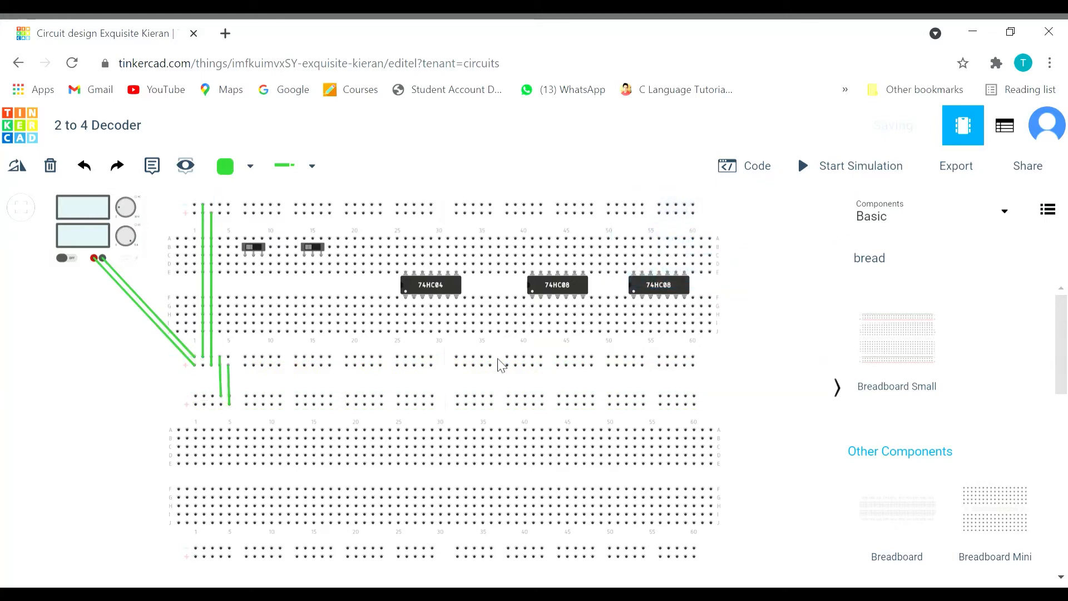
left_click(952, 257)
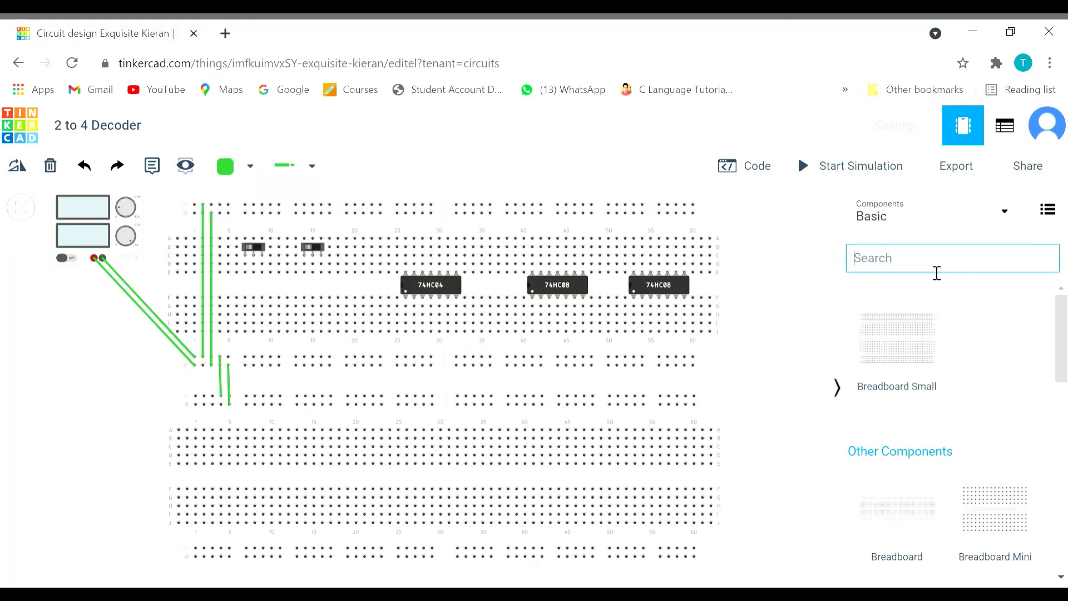
Place four red LEDs and four resistors on the lower breadboard
type("led")
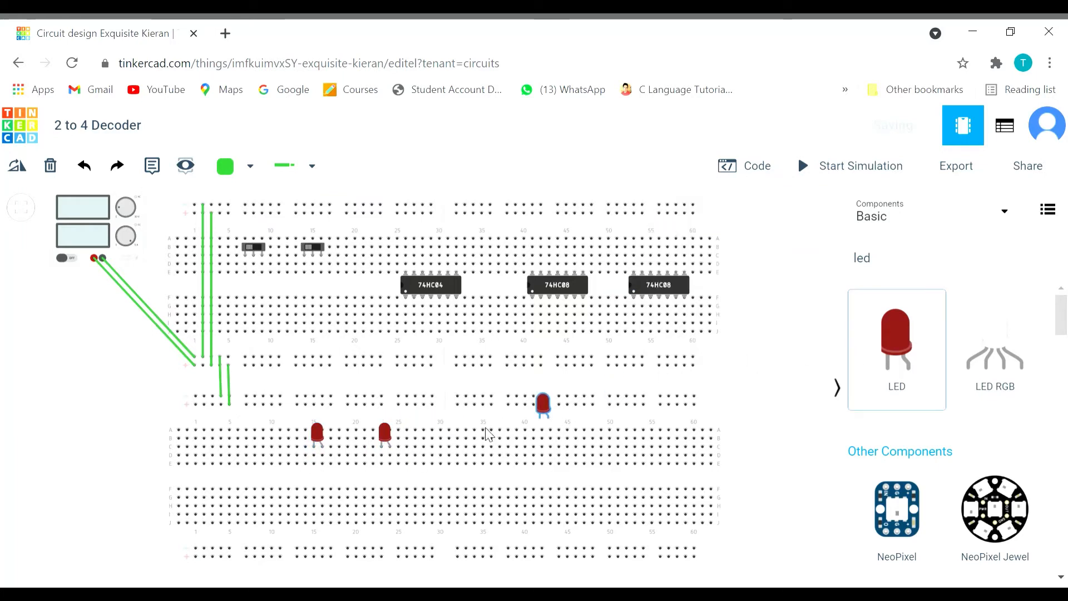
left_click(451, 432)
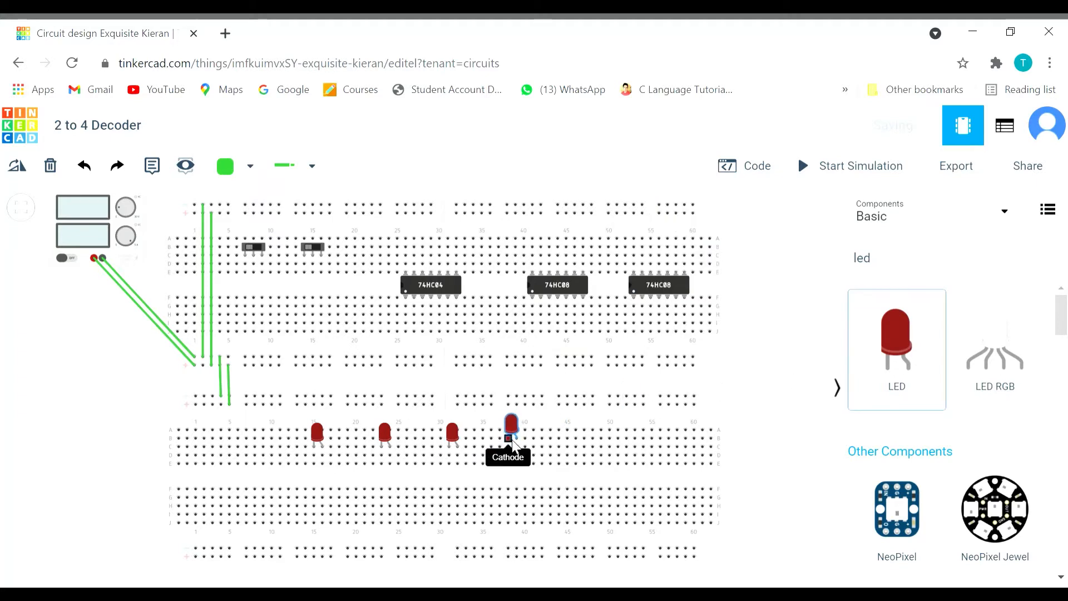
left_click(510, 427)
type("res")
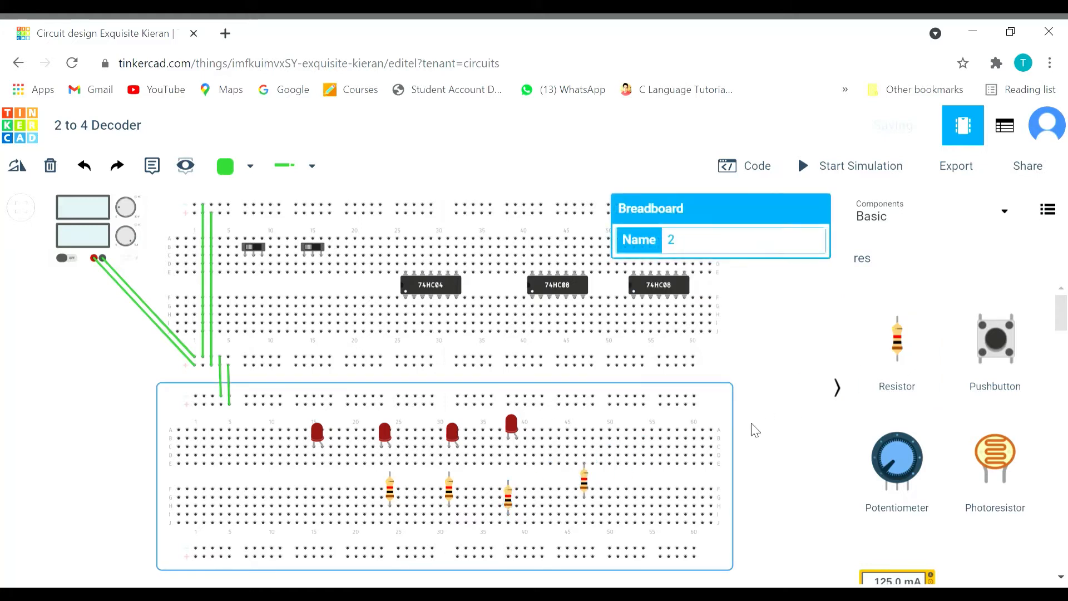
Wire each slide switch's pin up to the top power rail
left_click(334, 226)
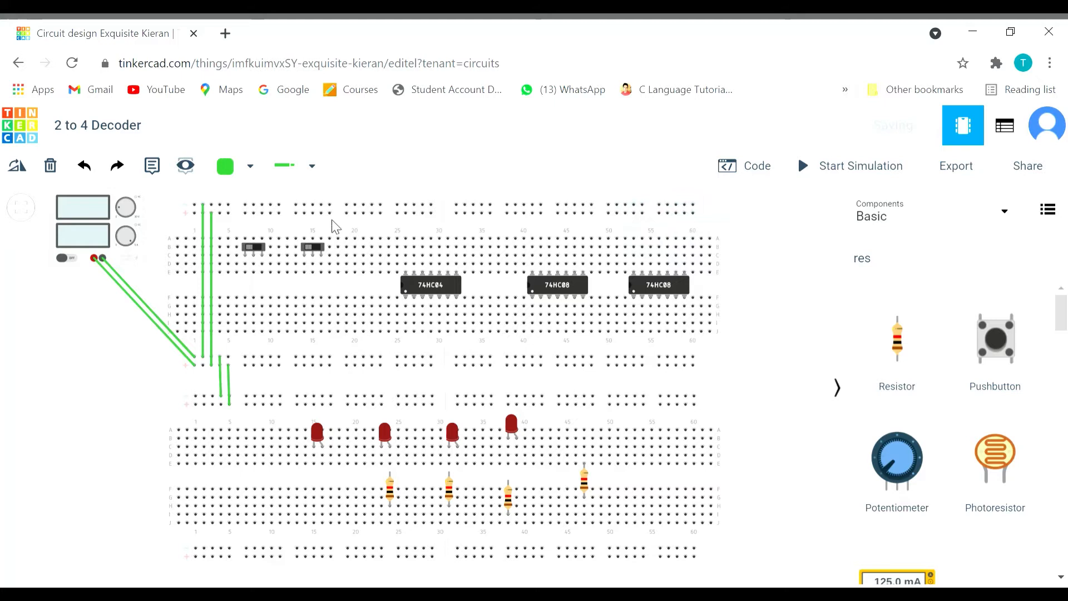
mouse_move(243, 257)
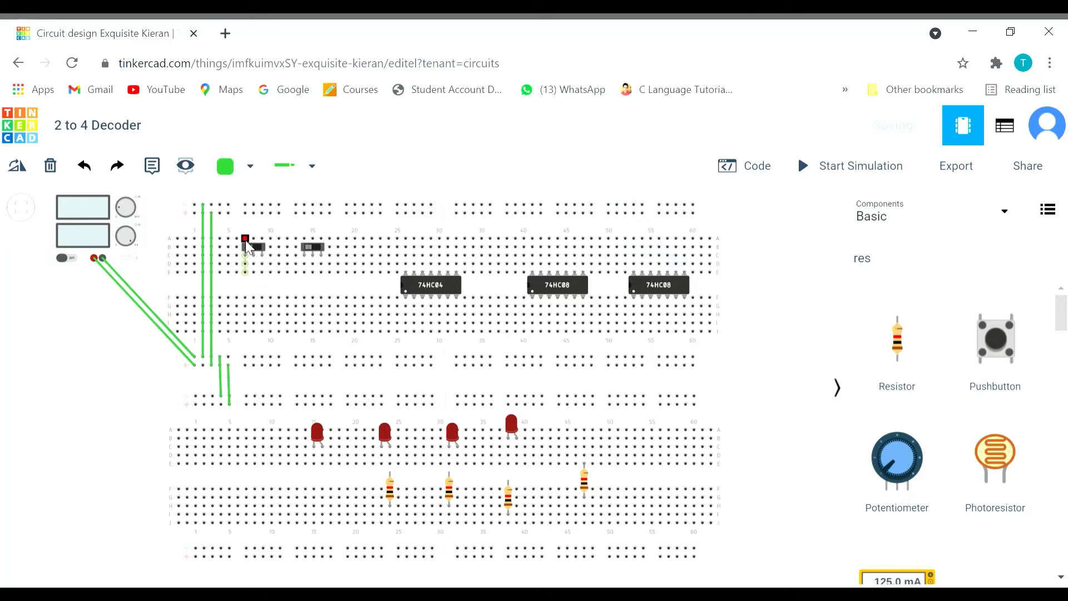
left_click(244, 238)
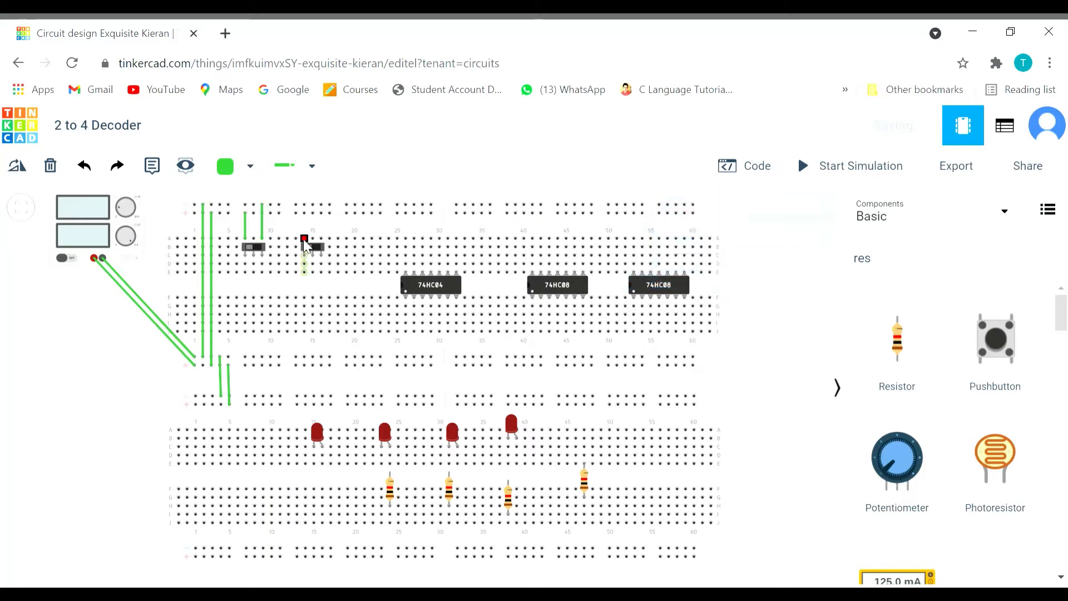
left_click(304, 256)
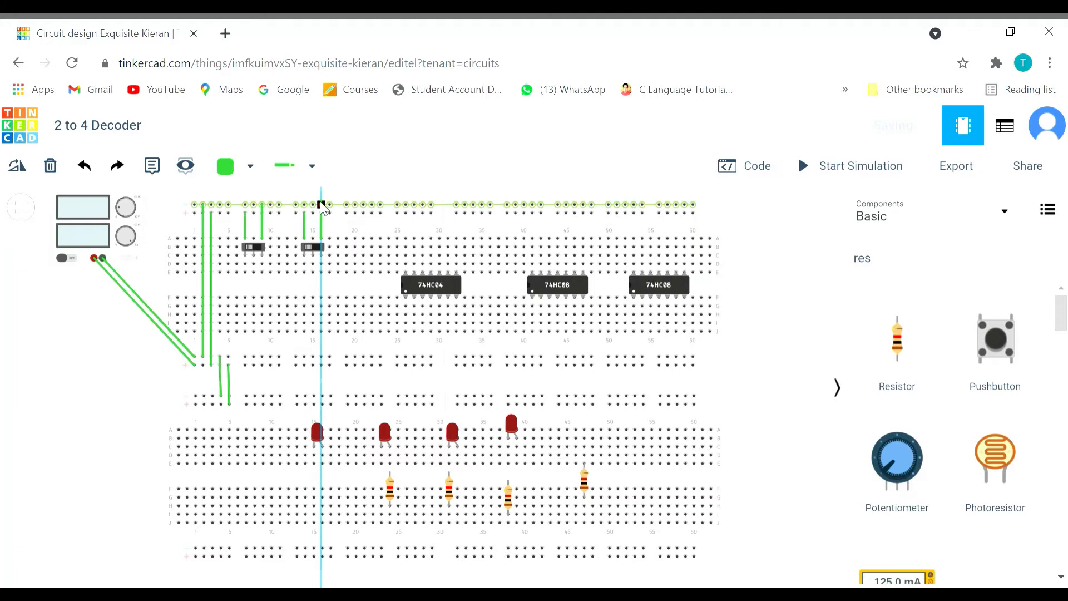
left_click(321, 205)
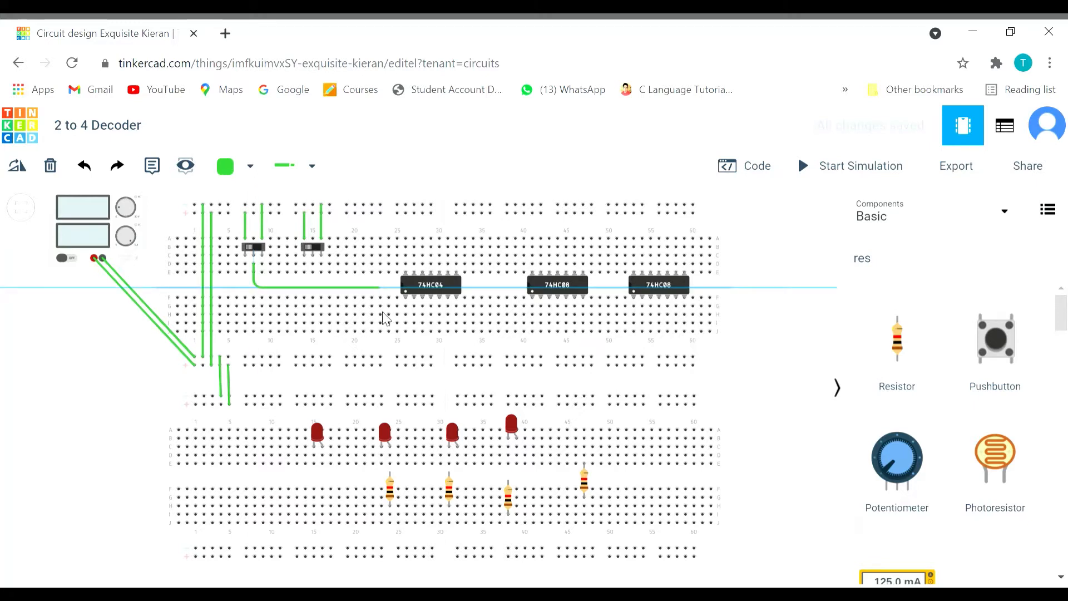
mouse_move(405, 296)
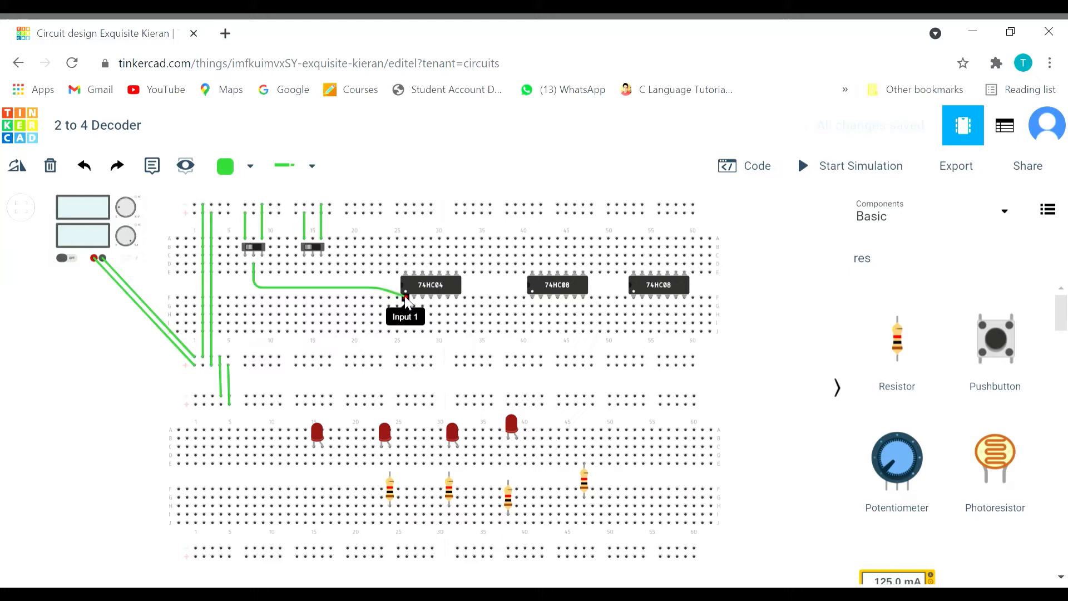
mouse_move(379, 322)
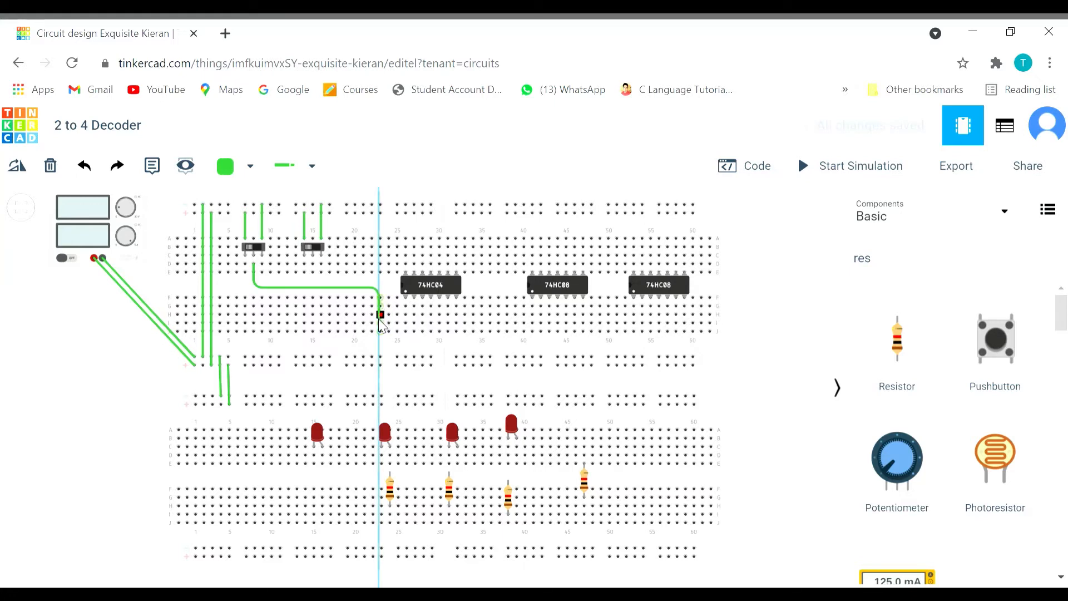
Route a green wire from the first switch to the 74HC04's Input 1 column
left_click(315, 287)
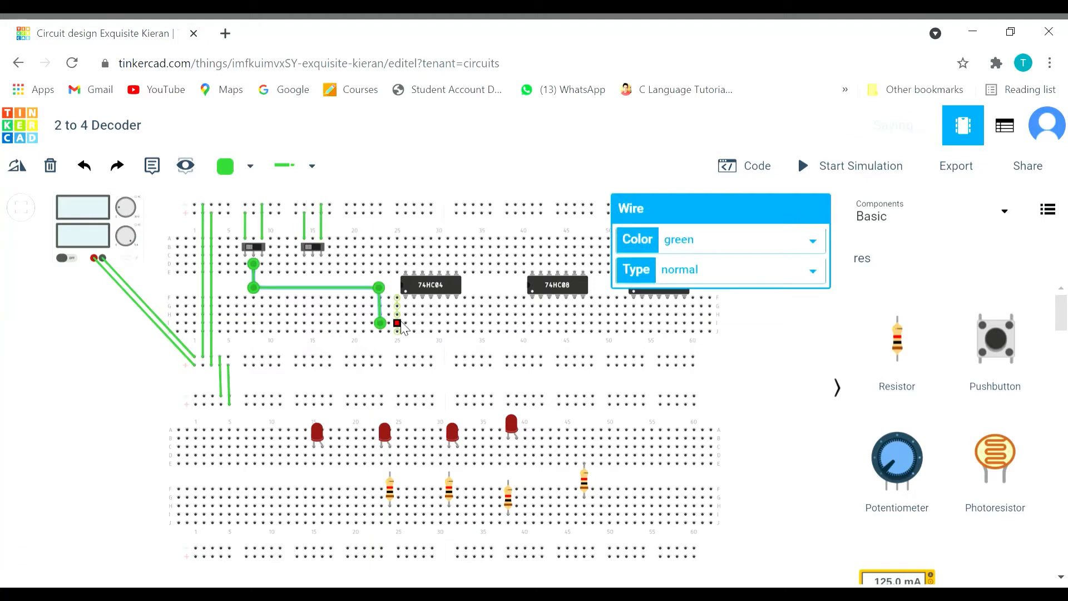
mouse_move(422, 303)
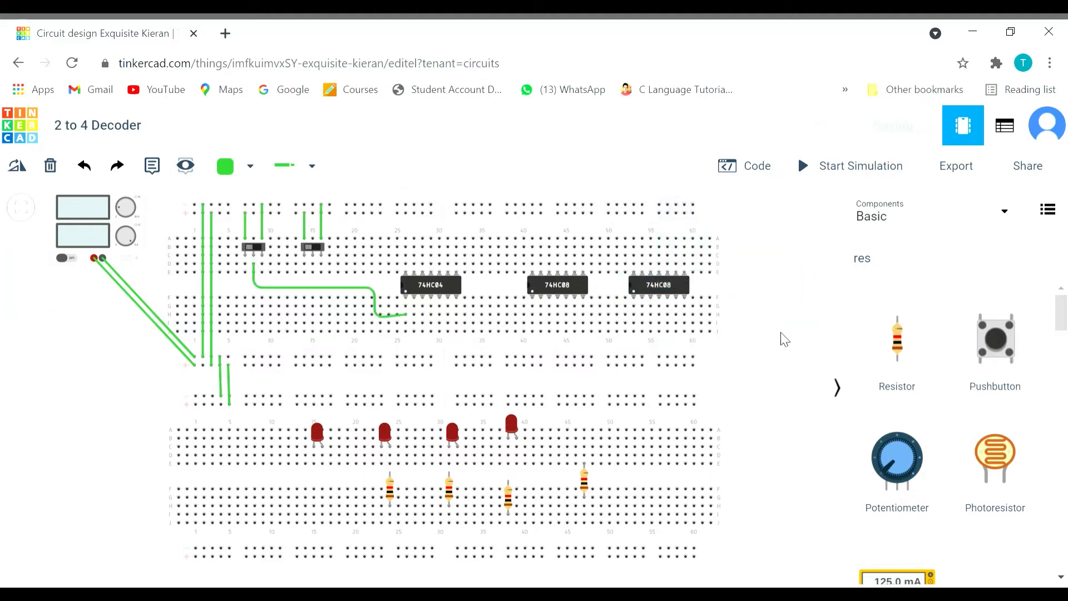
mouse_move(404, 293)
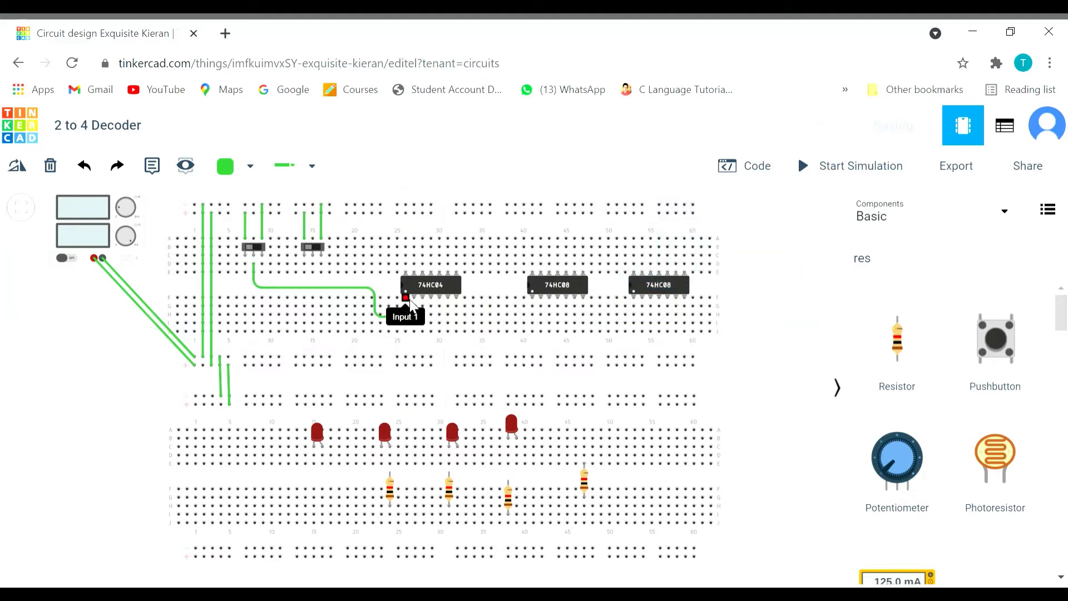
mouse_move(314, 271)
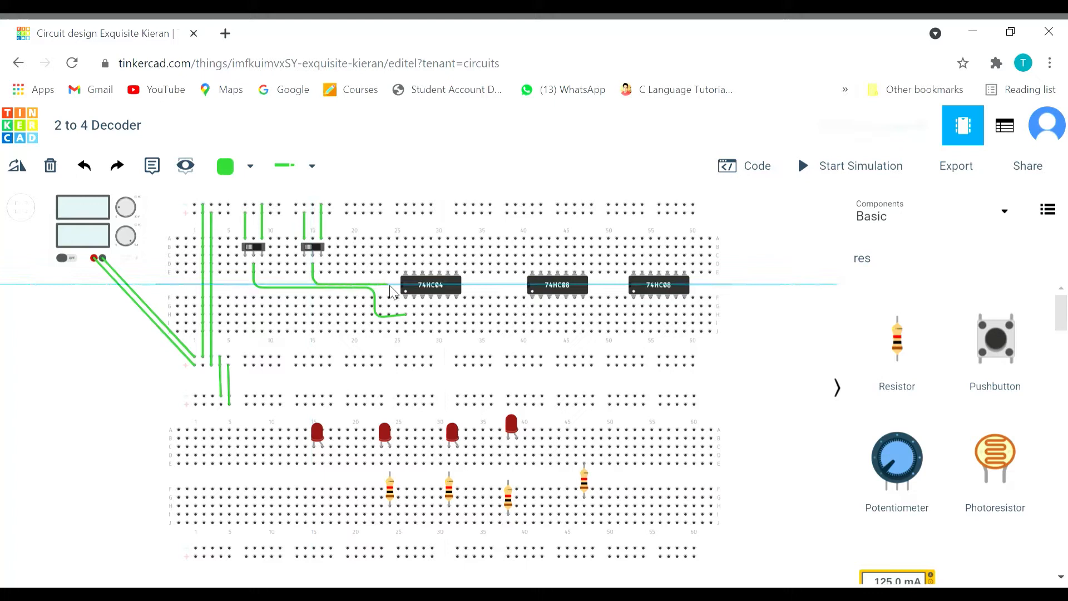
mouse_move(405, 276)
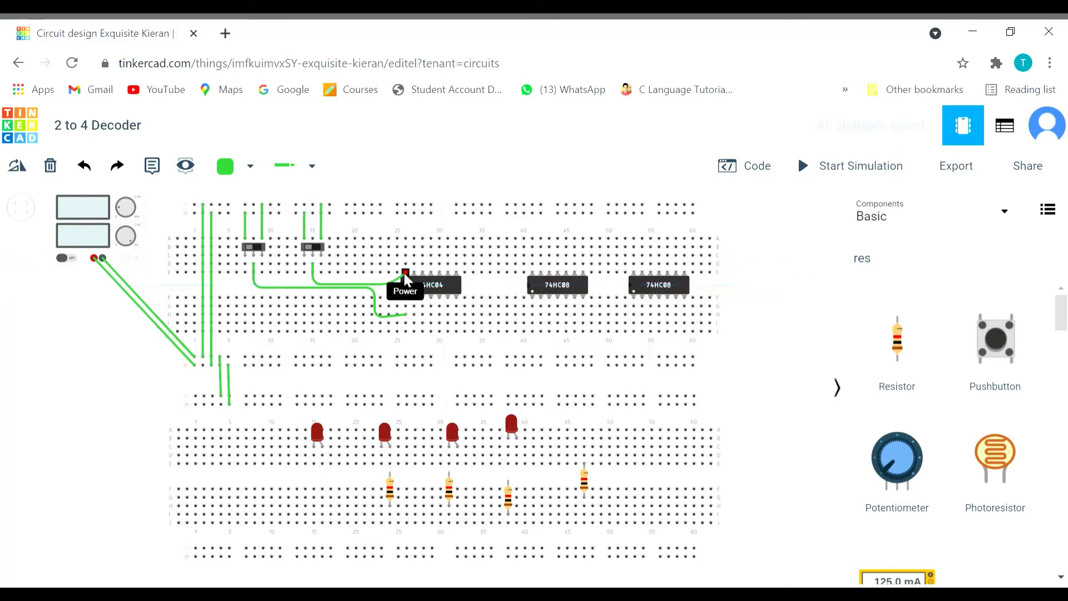
mouse_move(413, 276)
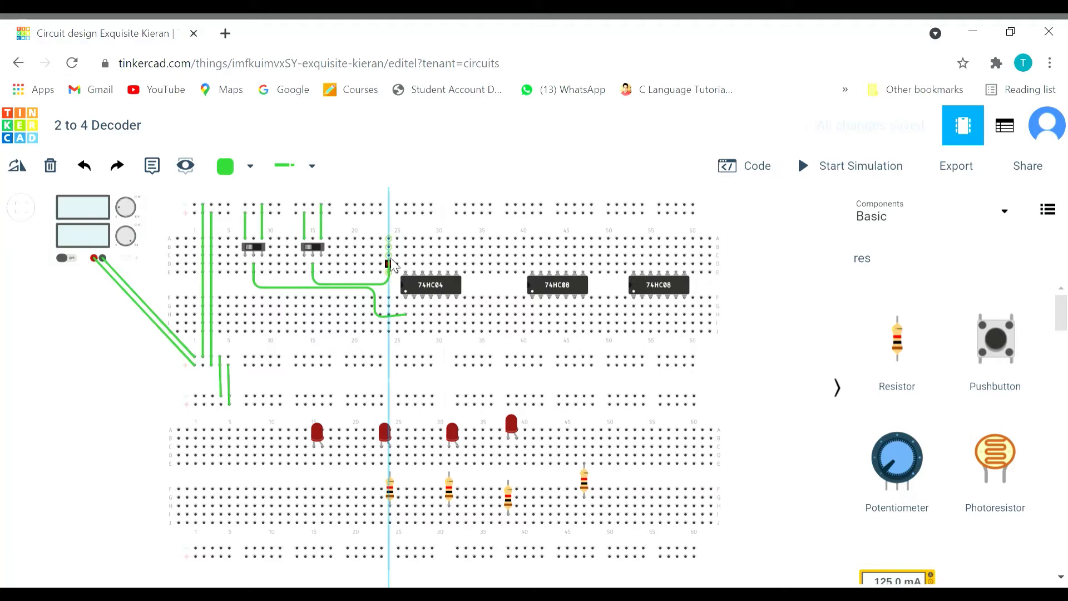
mouse_move(392, 259)
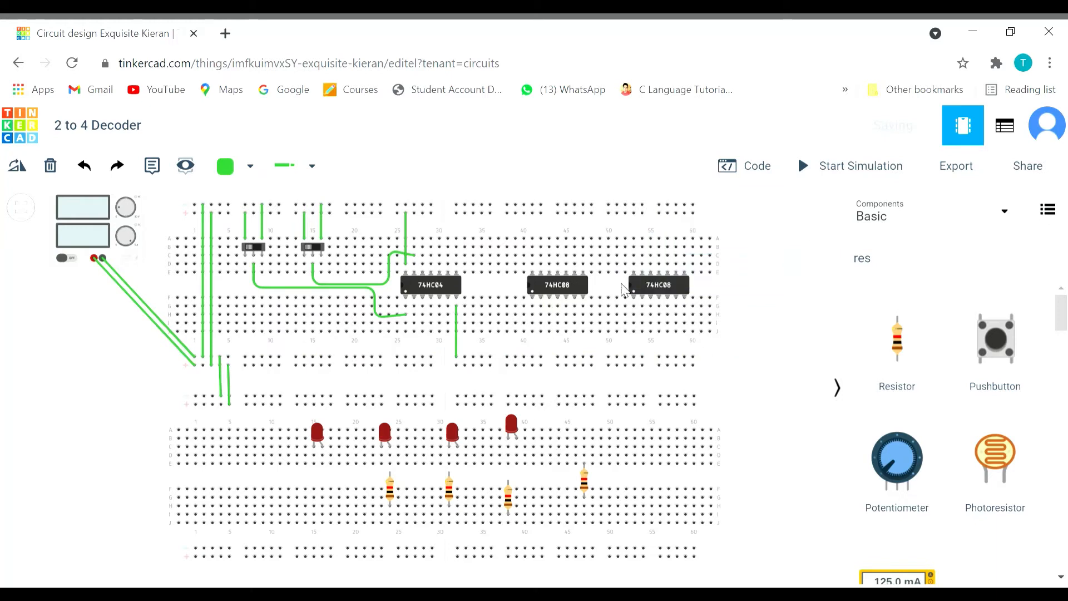
mouse_move(749, 287)
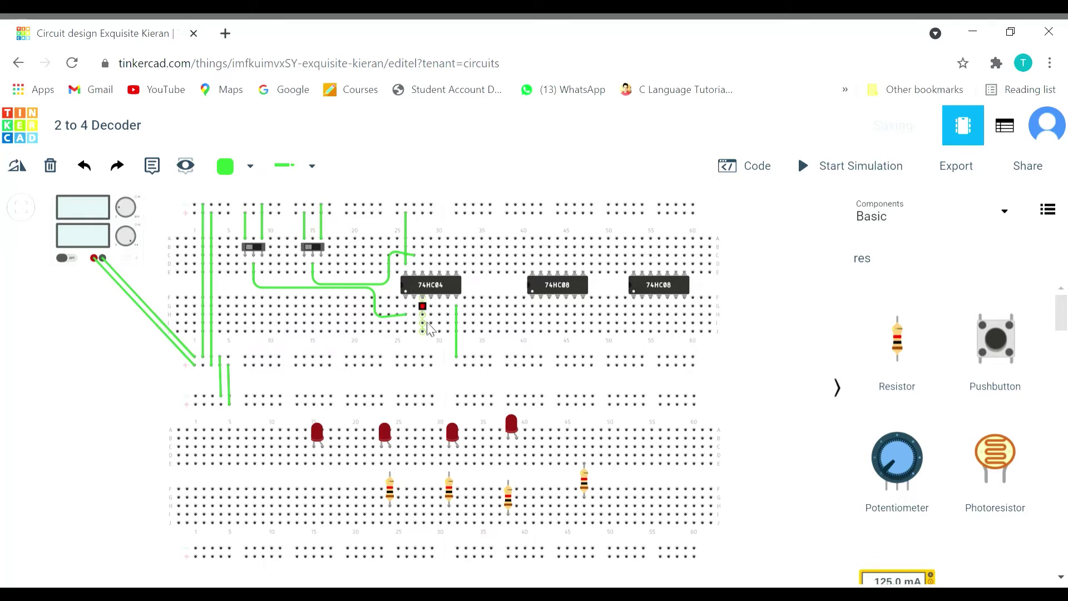
mouse_move(419, 305)
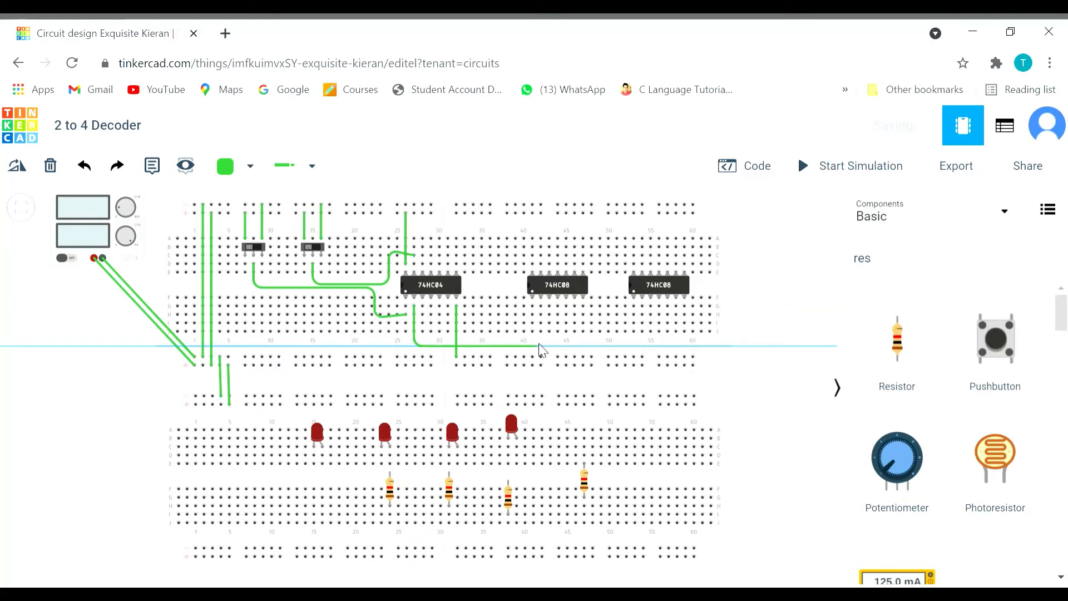
mouse_move(533, 303)
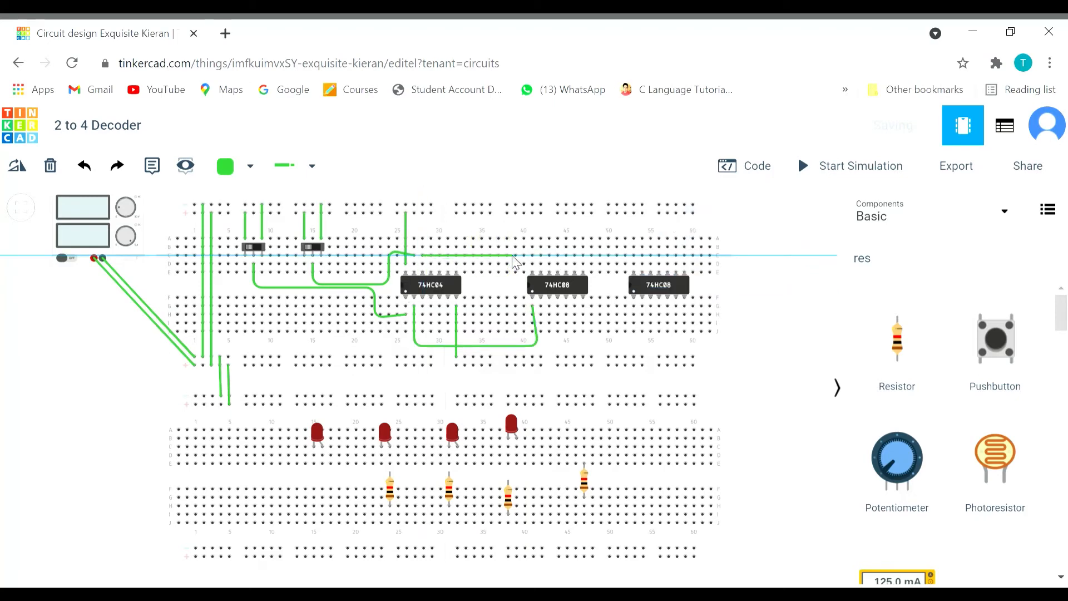
mouse_move(514, 310)
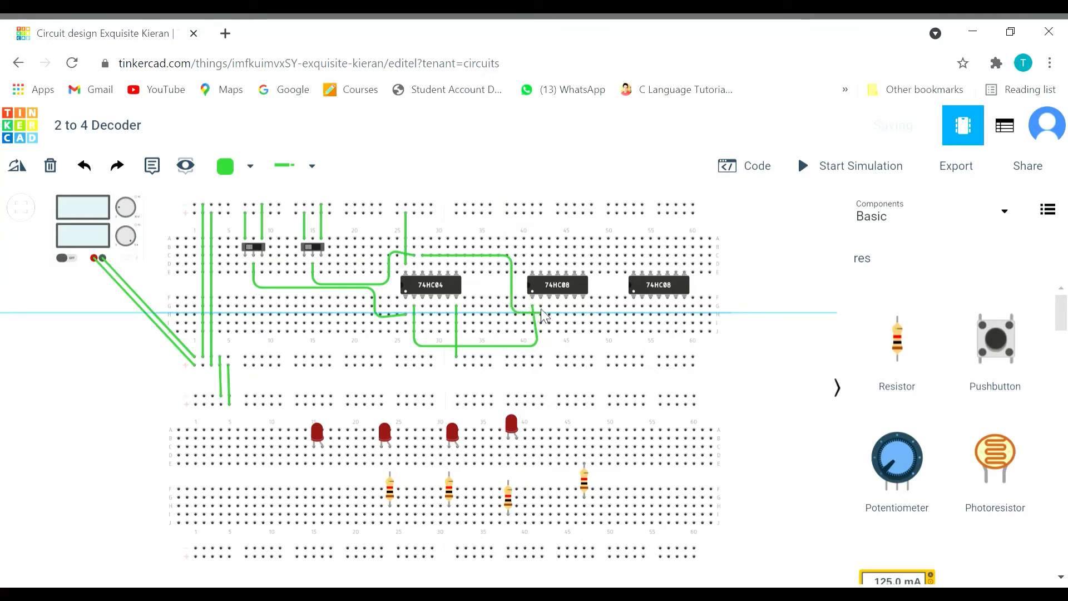
mouse_move(540, 300)
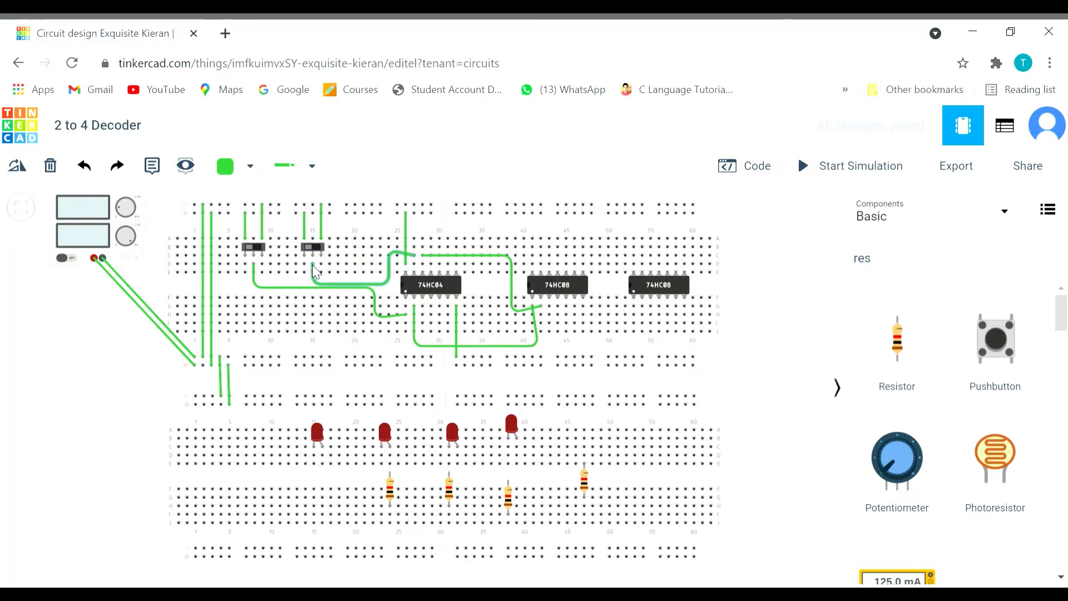
mouse_move(312, 257)
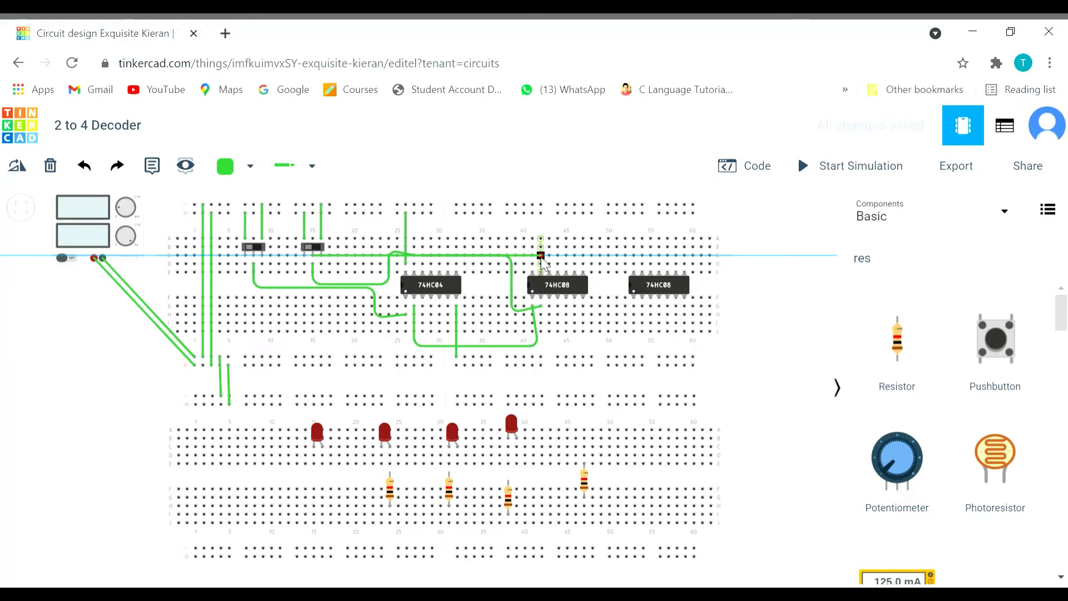
Wire the switch line and 74HC04 Output 1 to the first 74HC08's inputs
left_click(540, 256)
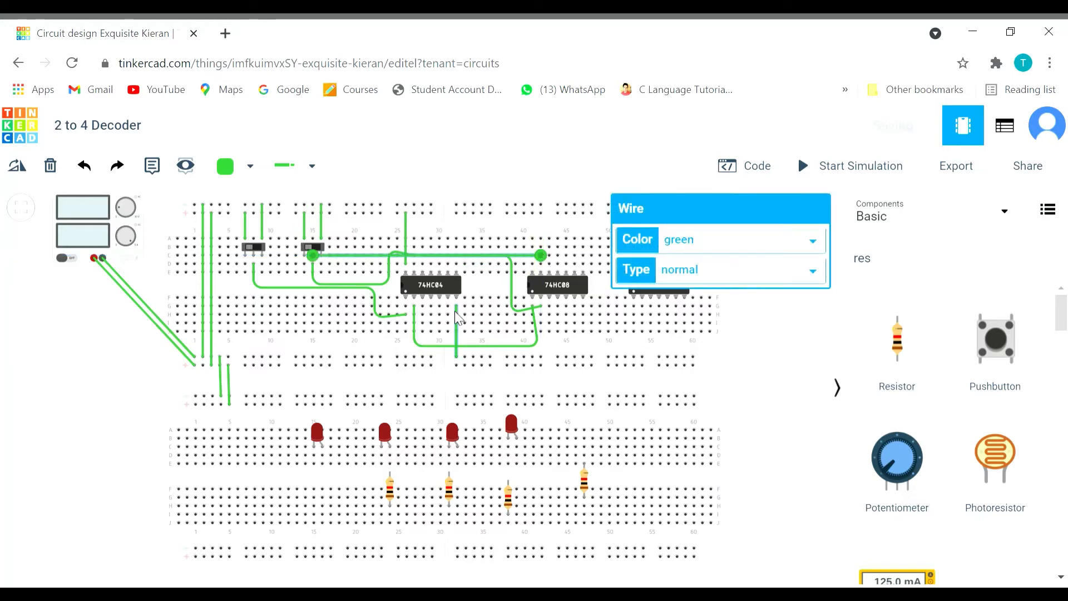
mouse_move(415, 308)
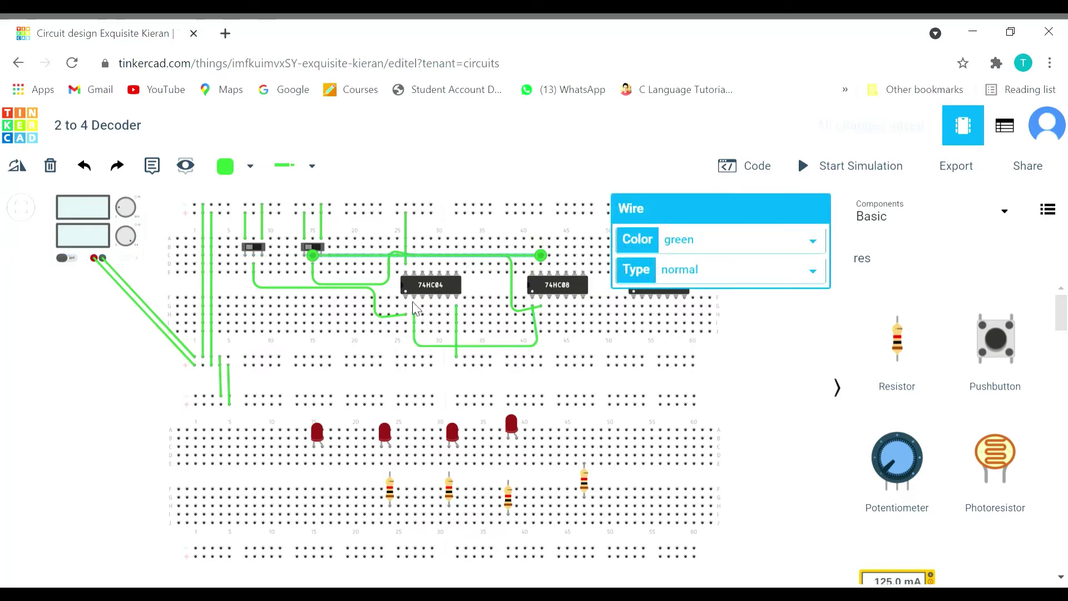
mouse_move(414, 299)
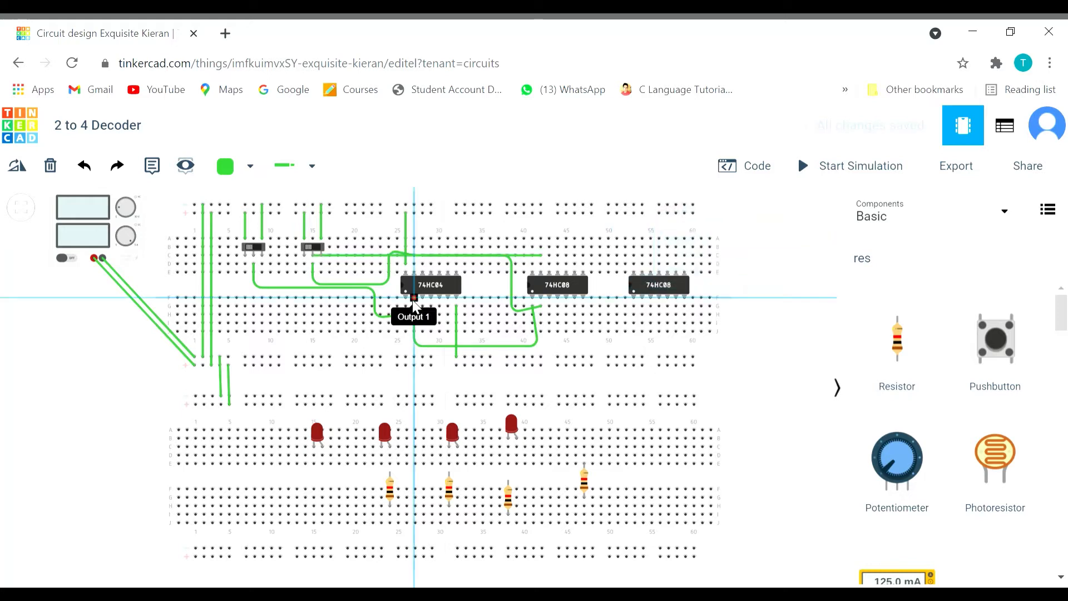
mouse_move(417, 353)
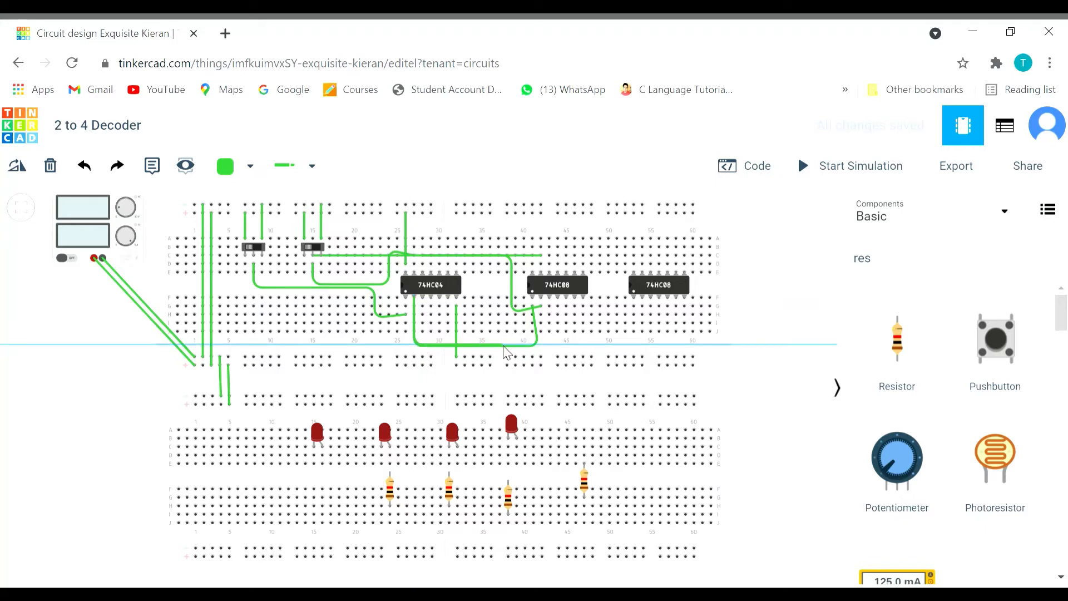
mouse_move(502, 230)
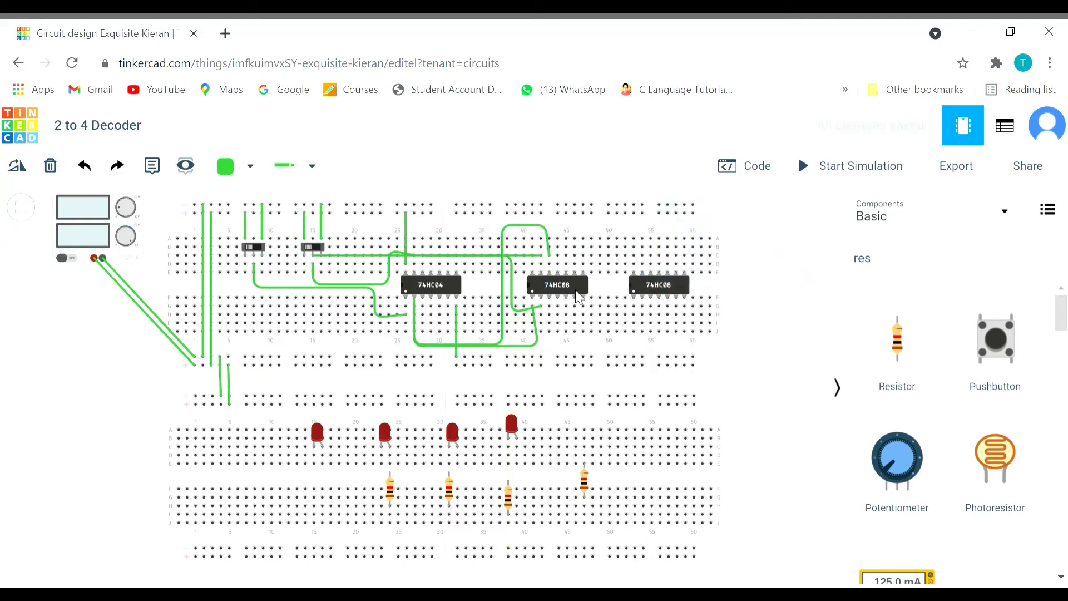
mouse_move(540, 272)
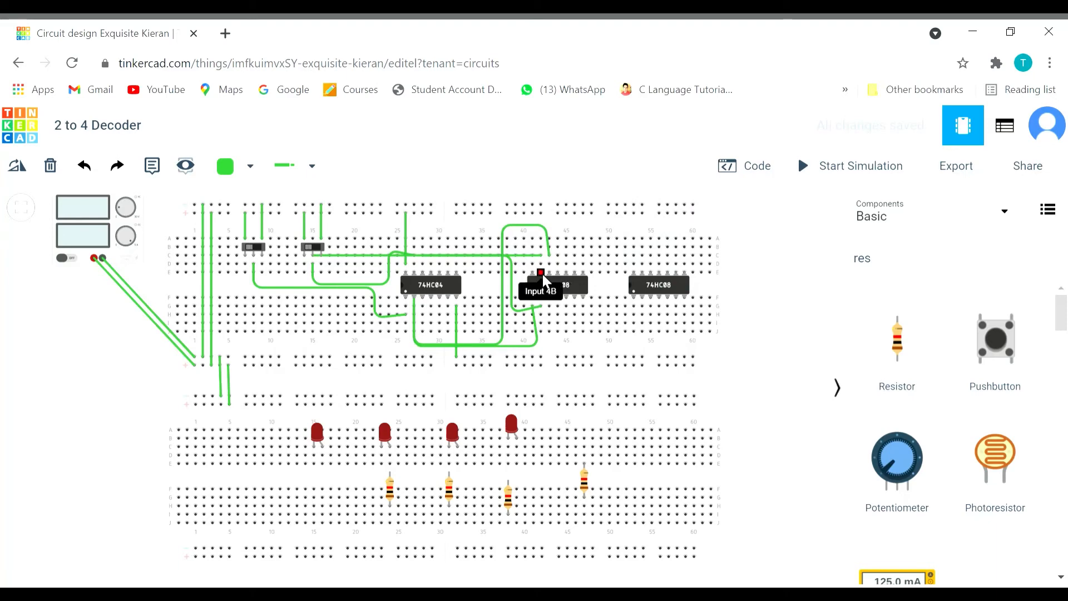
mouse_move(557, 278)
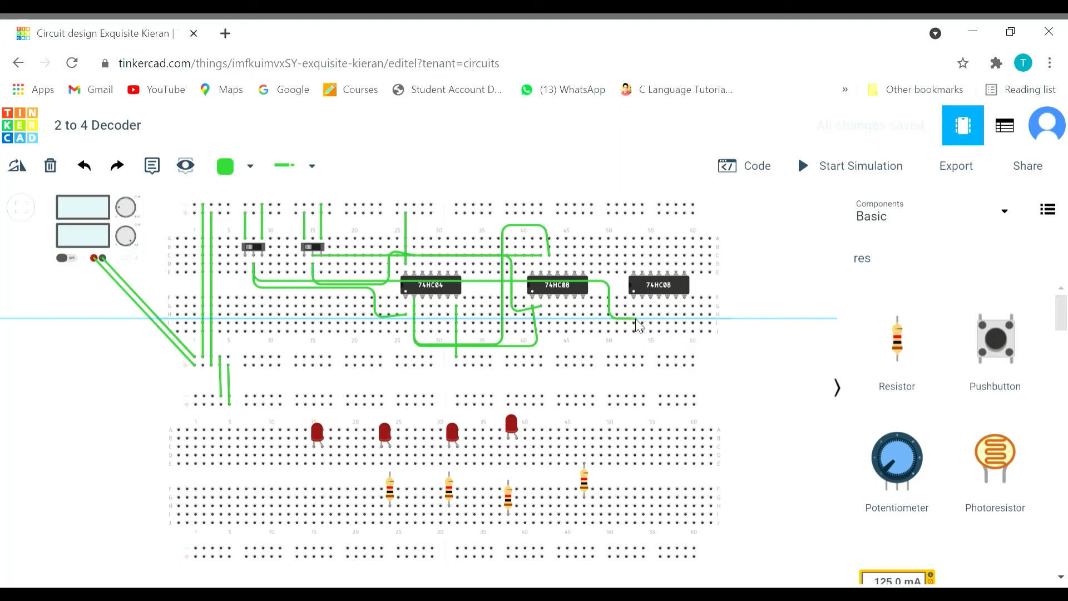
Carry switch and inverter signals over to the last 74HC08 chip's pins
left_click(632, 314)
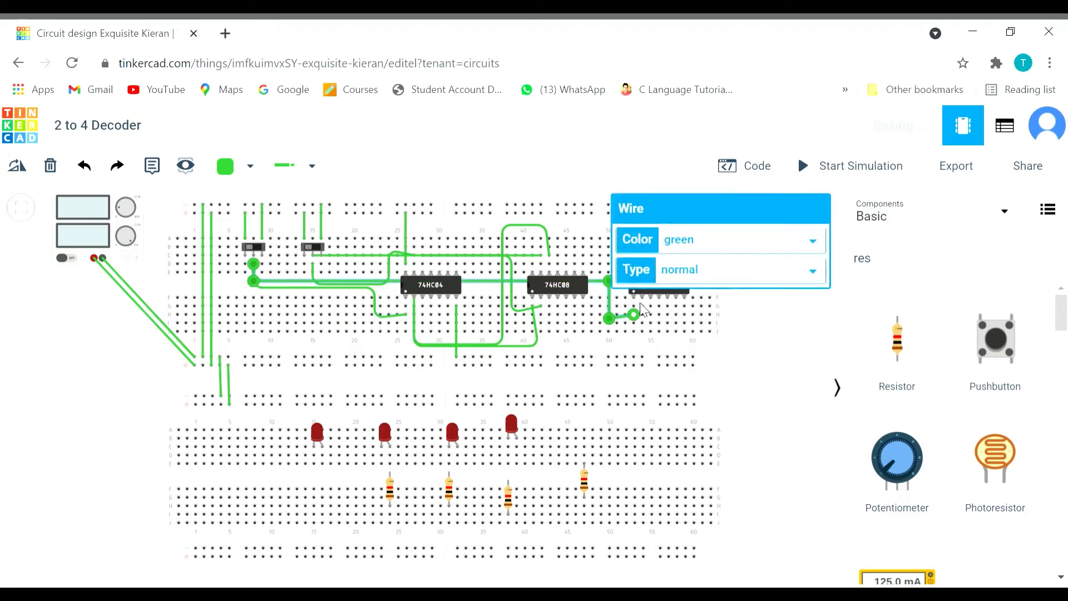
mouse_move(760, 323)
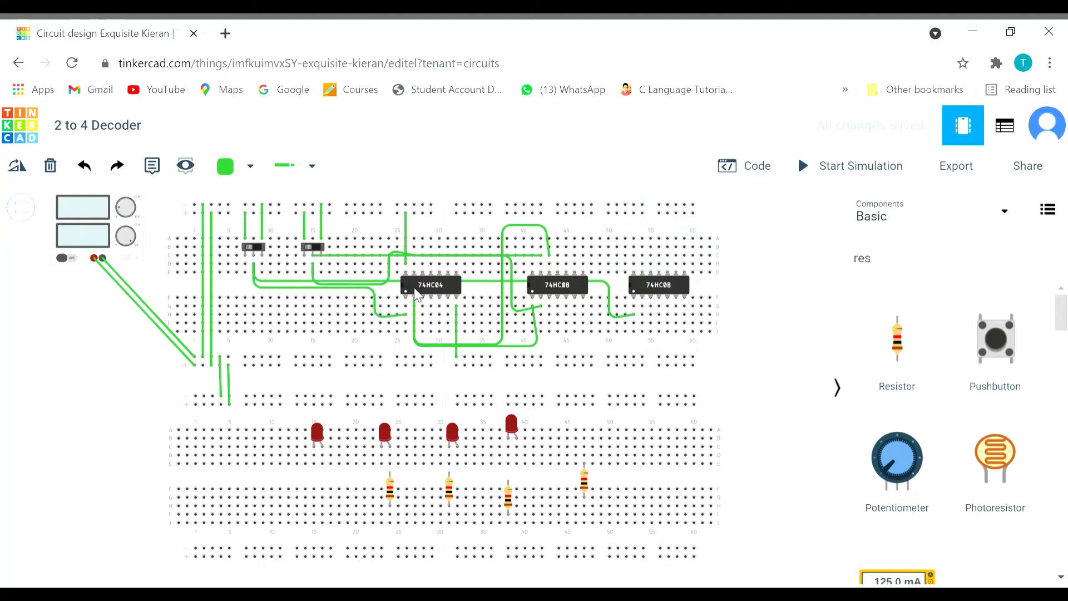
mouse_move(420, 277)
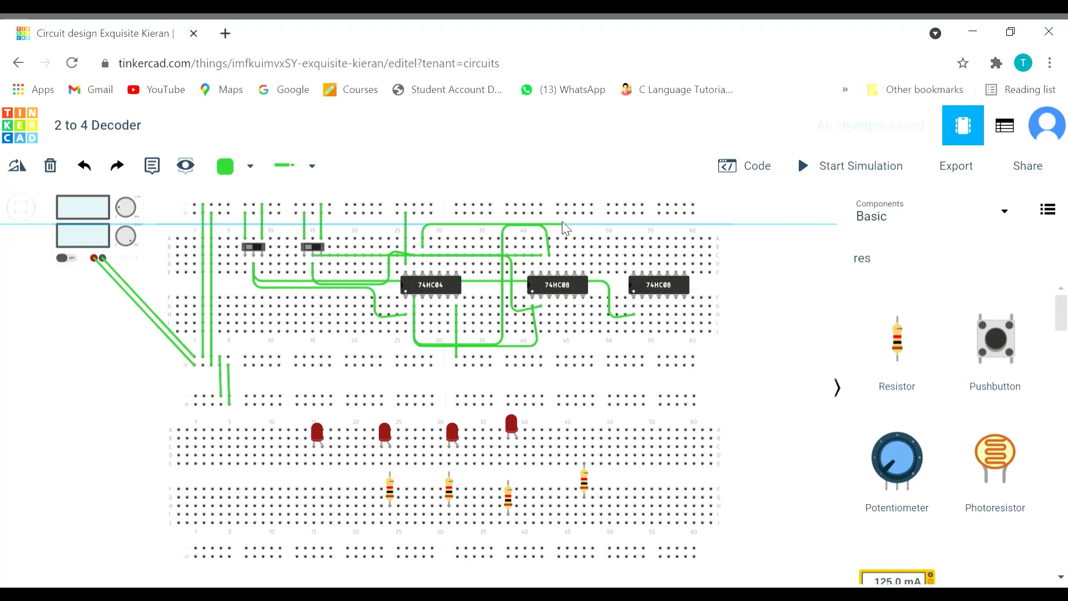
mouse_move(620, 272)
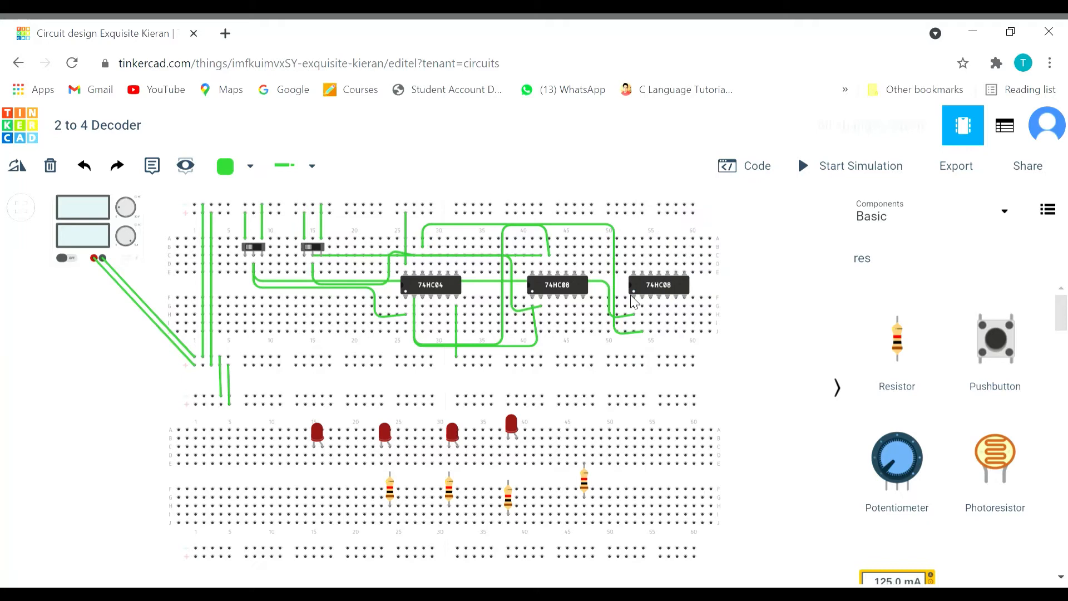
mouse_move(645, 301)
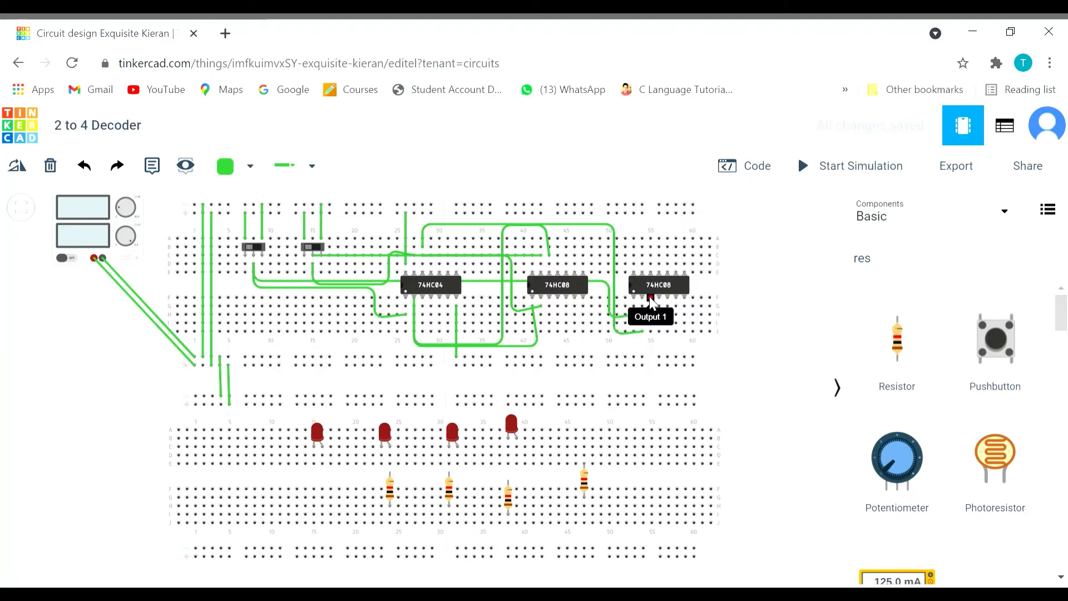
mouse_move(752, 303)
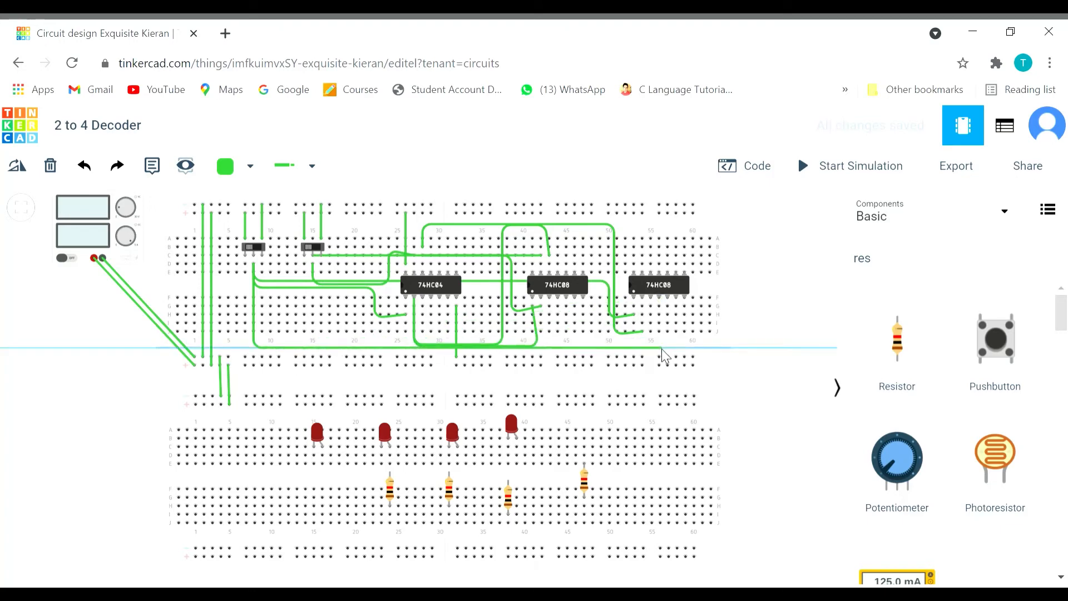
mouse_move(662, 342)
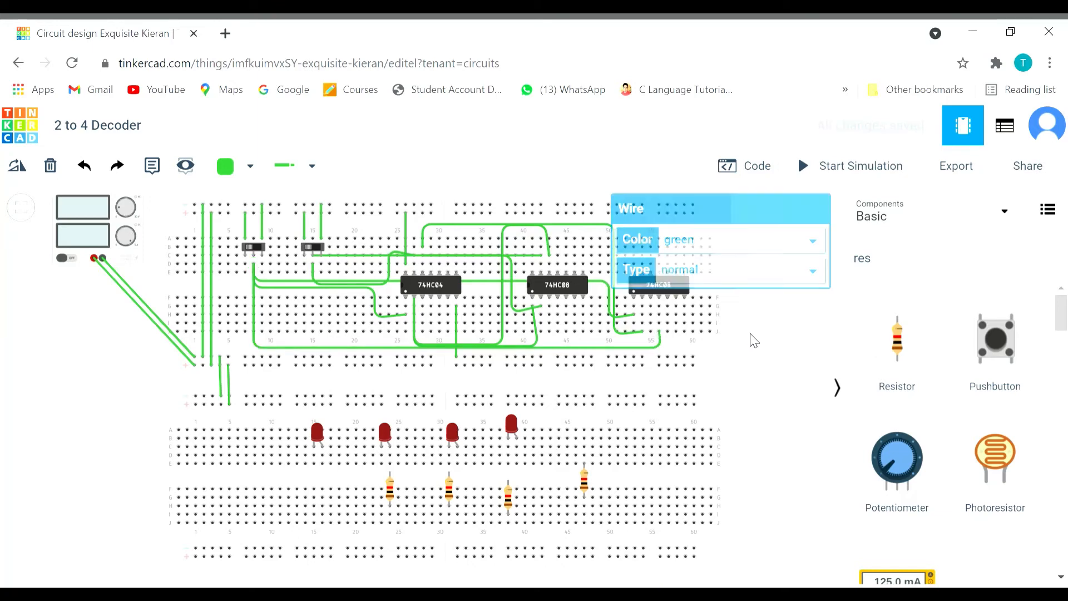
Run long green wires along the lower rows to the remaining 74HC08 pins
left_click(314, 266)
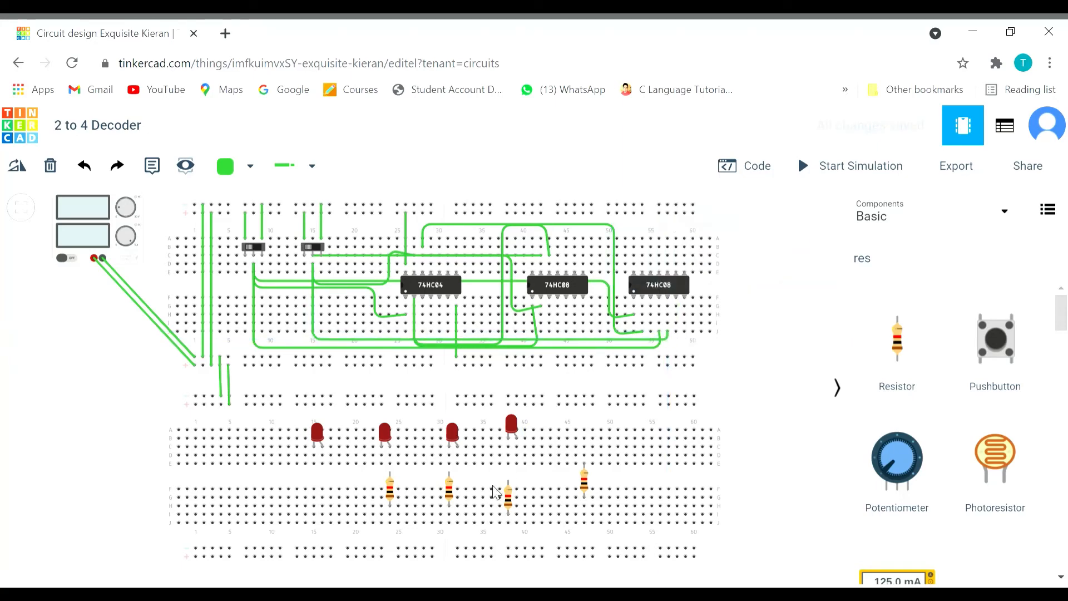
Rotate the four resistors horizontal and line them up beside their LEDs
left_click(390, 489)
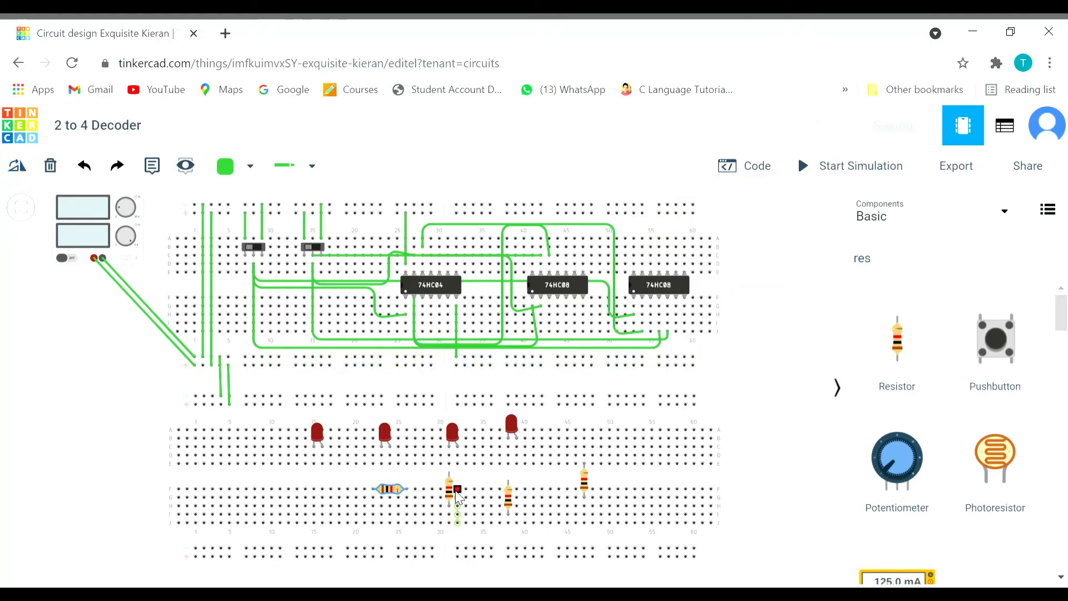
left_click(455, 490)
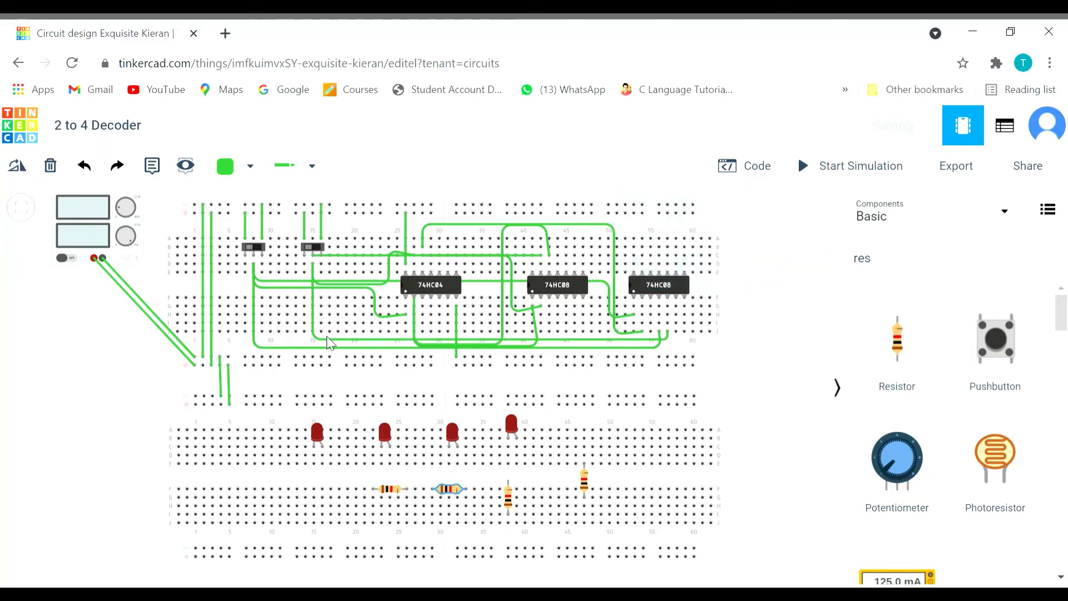
left_click(510, 494)
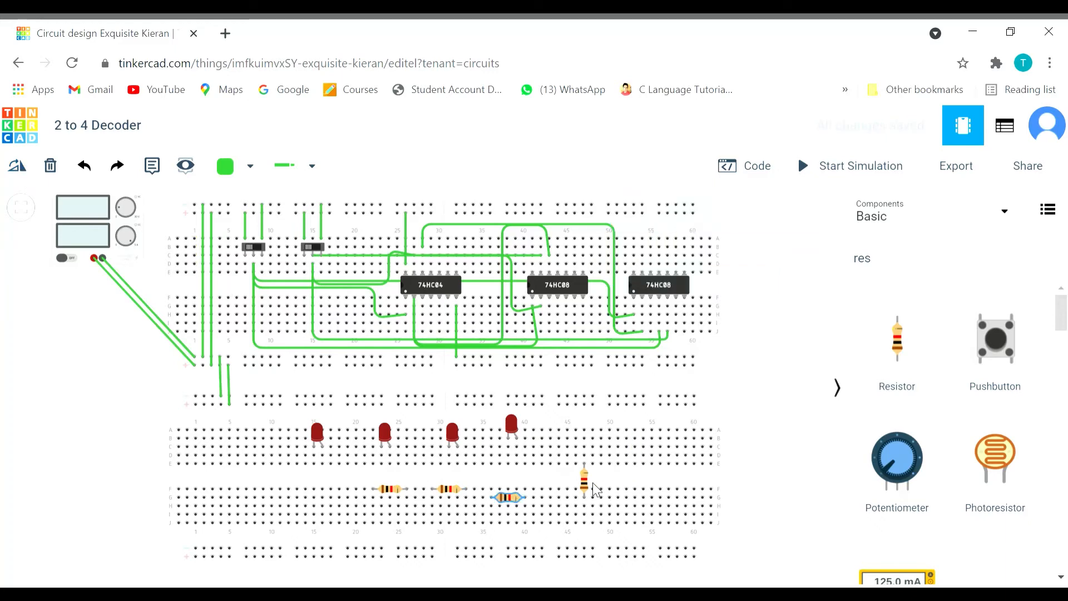
left_click(584, 490)
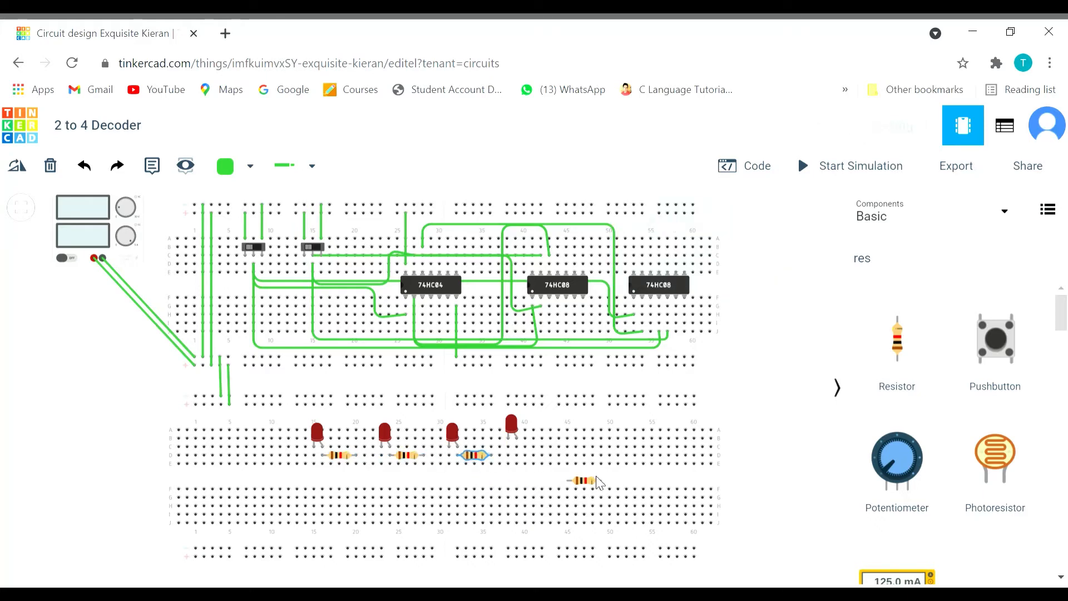
left_click(535, 455)
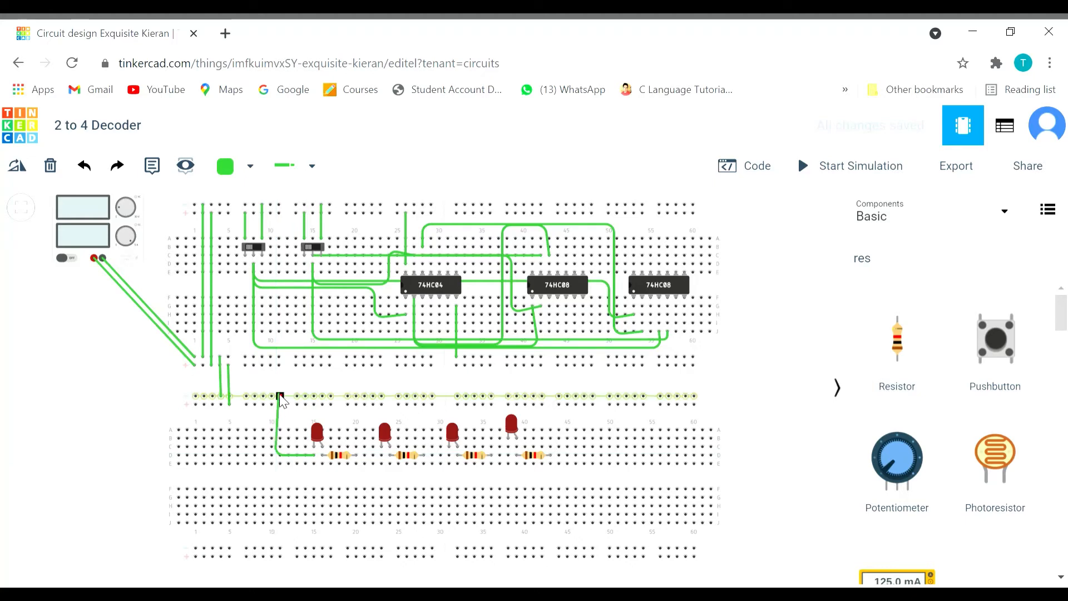
Wire the first and third resistor columns to the lower breadboard rail in green
left_click(279, 397)
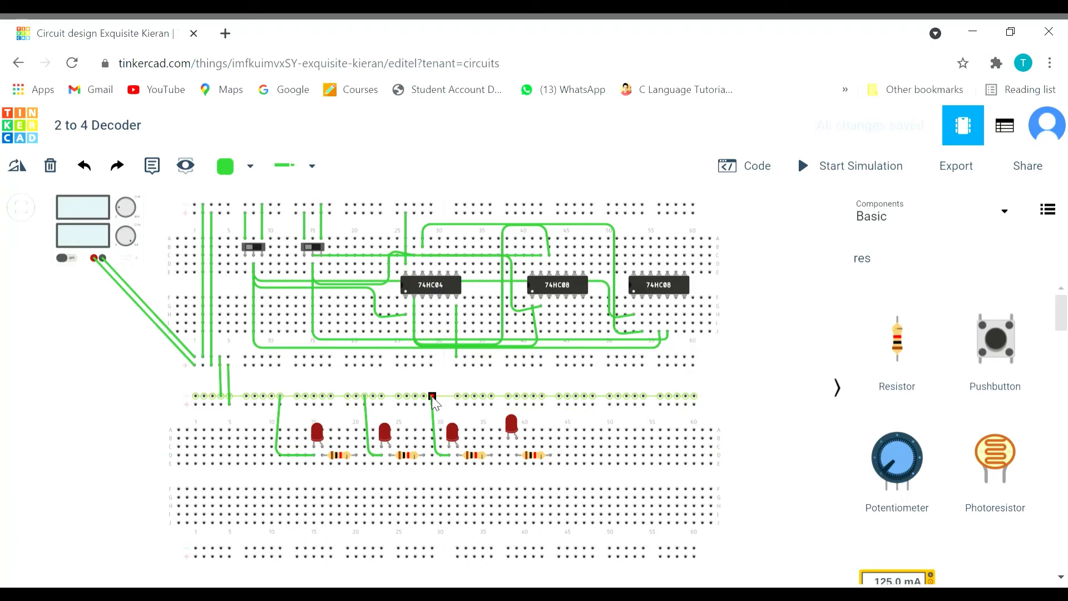
left_click(433, 395)
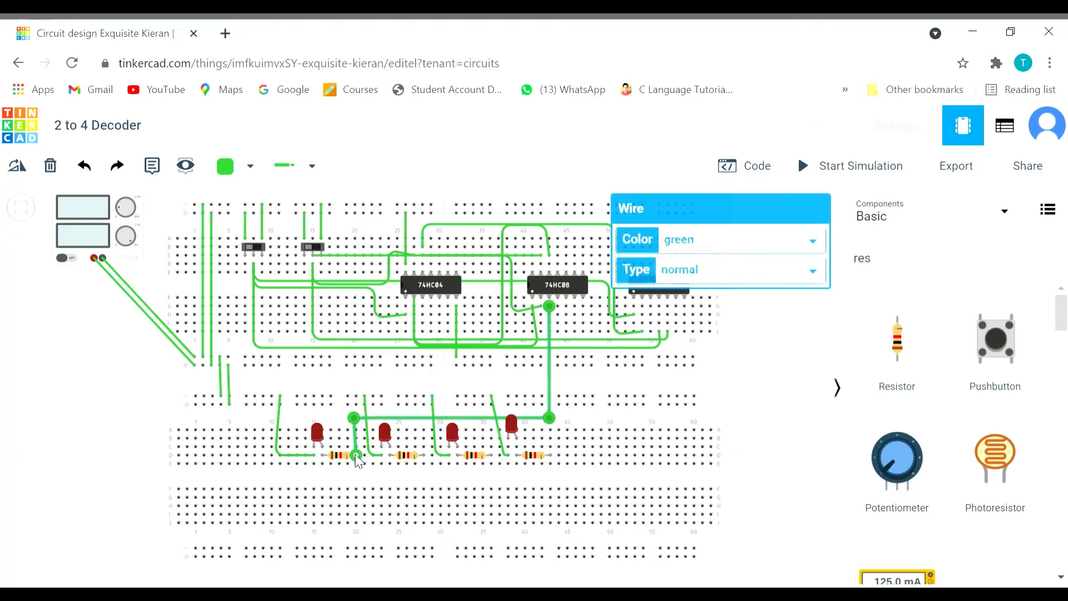
End the 74HC08 AND output wire at the first LED's resistor
left_click(767, 387)
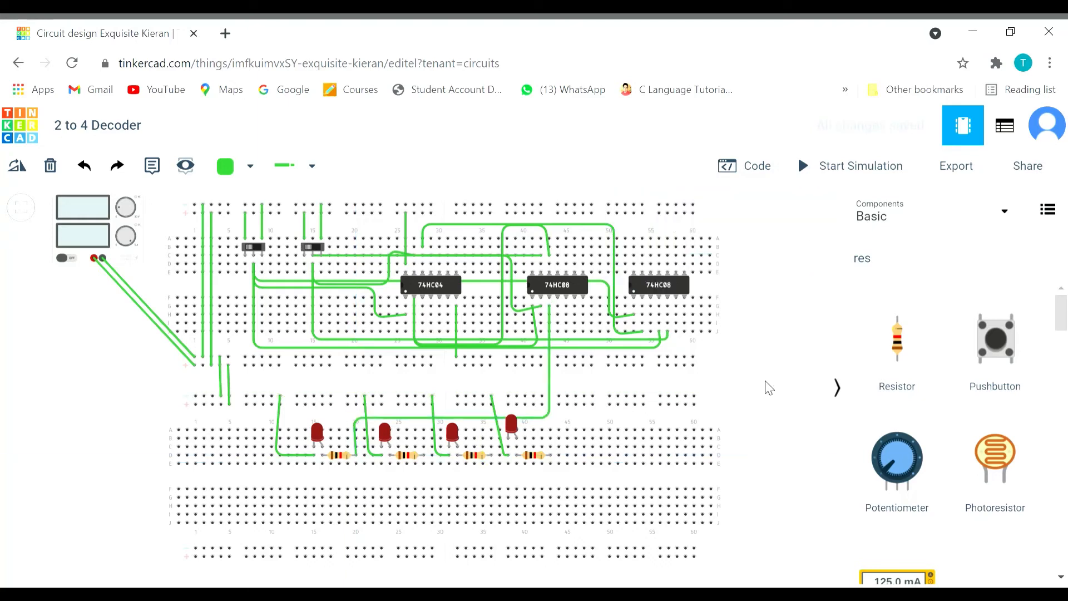
mouse_move(727, 369)
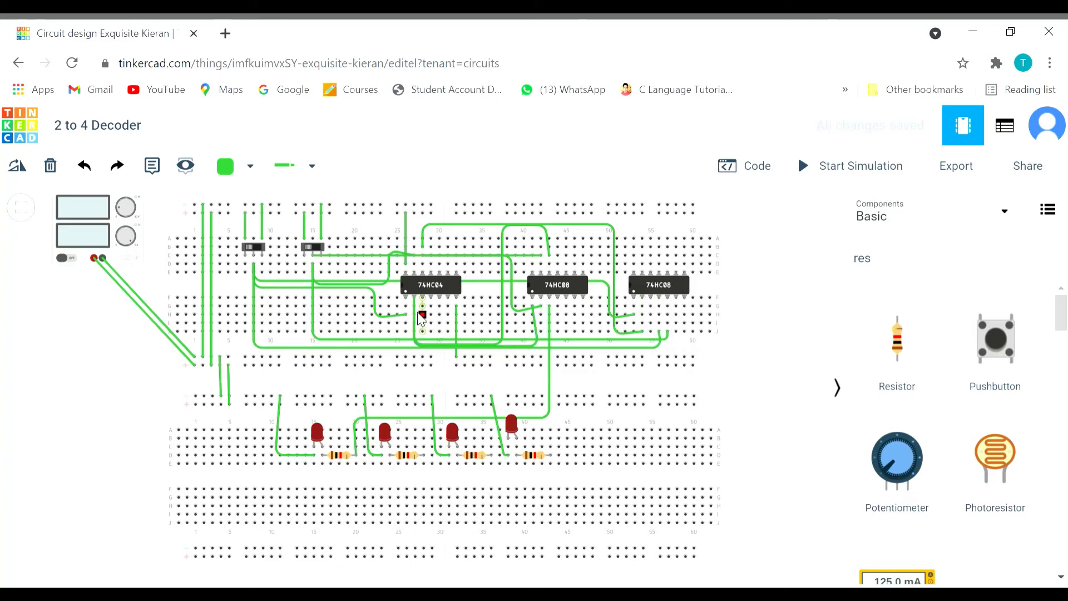
mouse_move(542, 276)
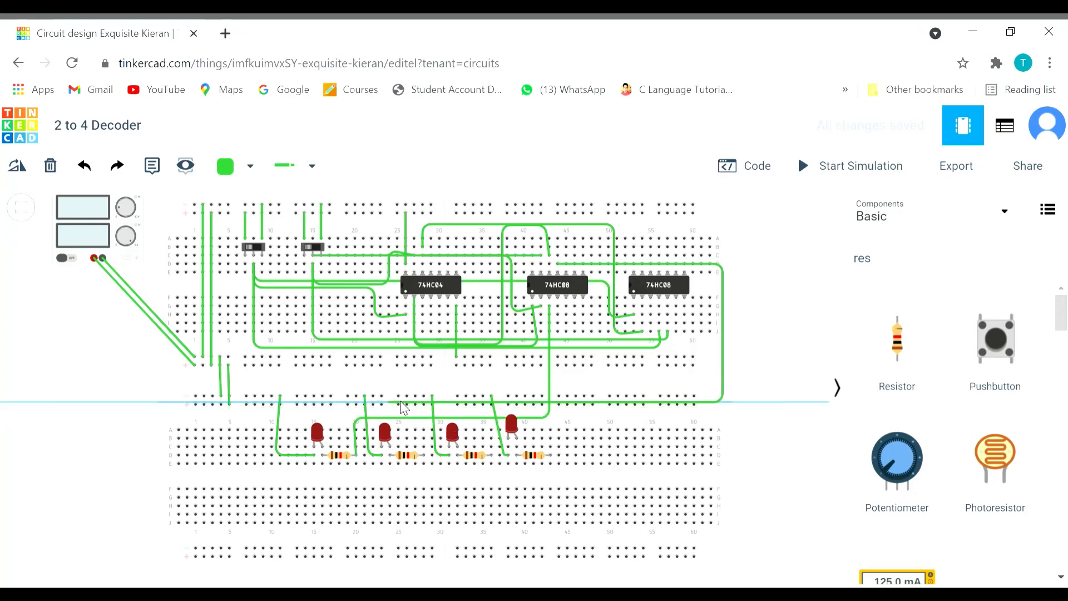
mouse_move(420, 408)
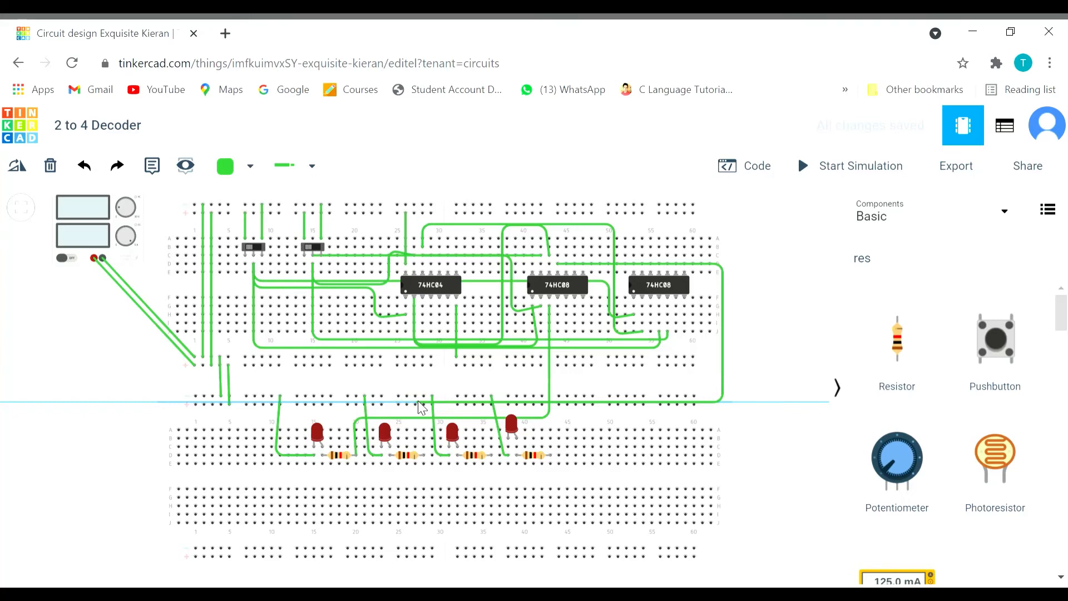
mouse_move(422, 425)
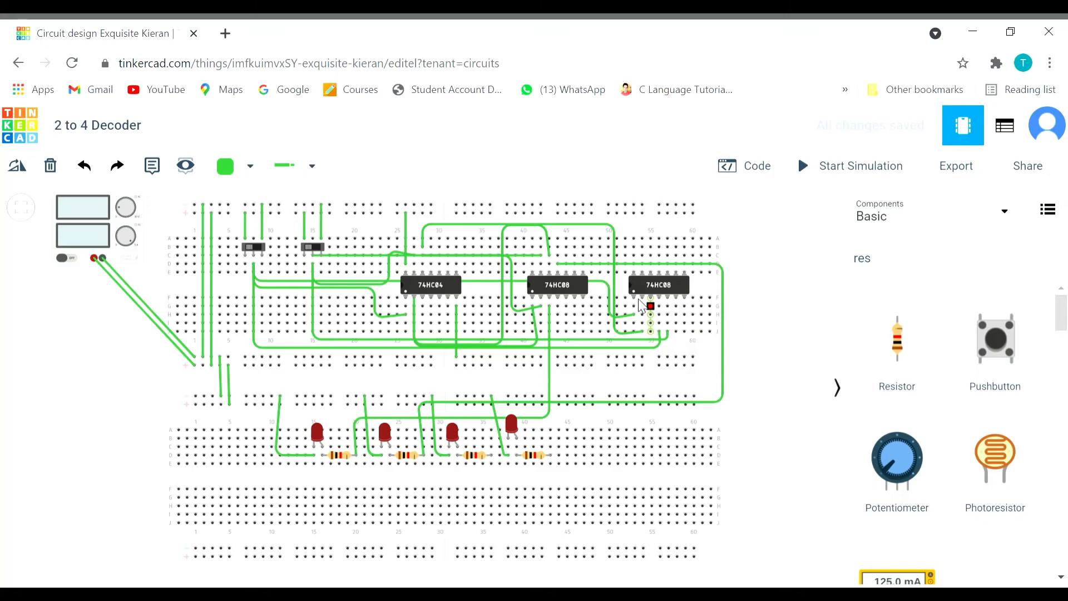
mouse_move(647, 302)
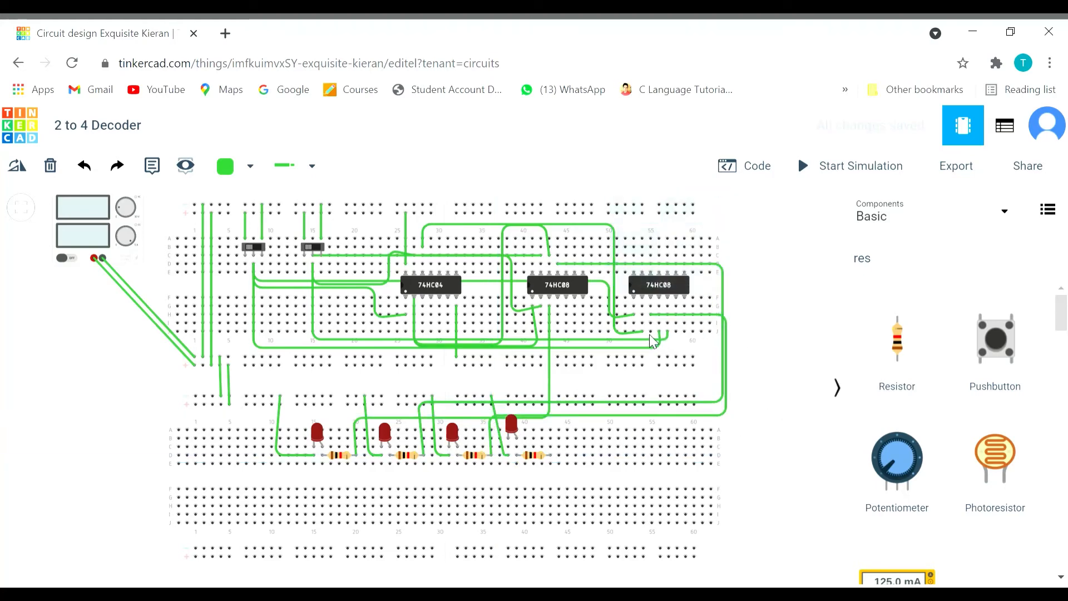
mouse_move(675, 333)
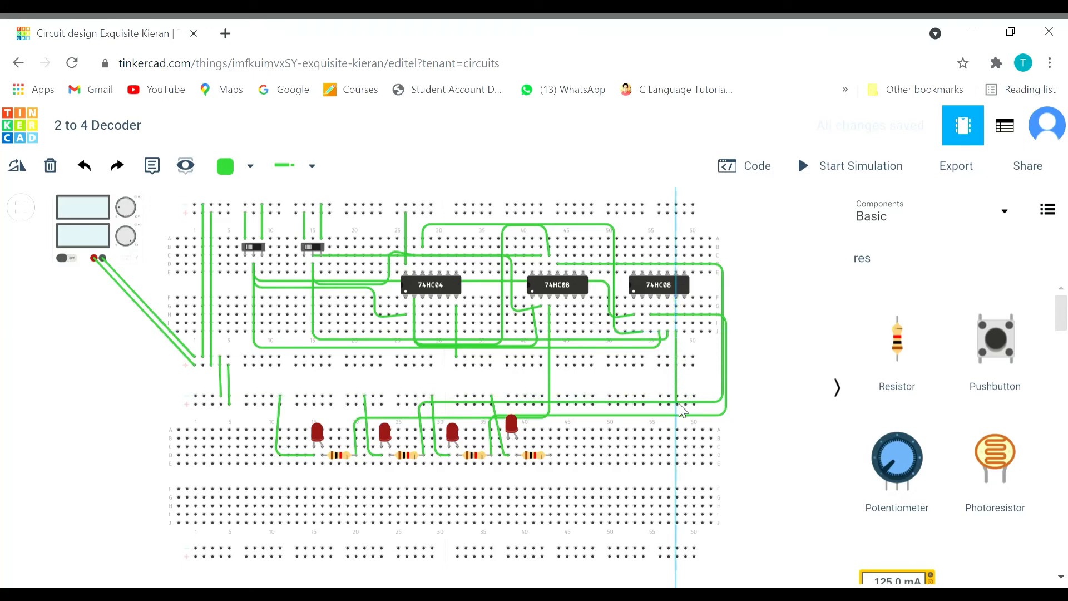
mouse_move(676, 458)
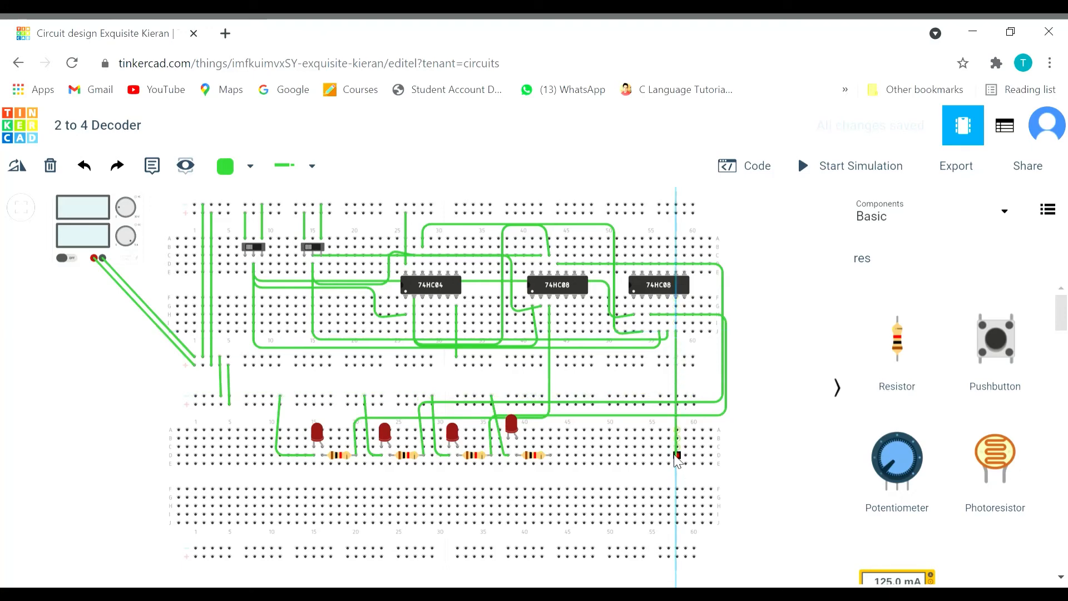
mouse_move(667, 457)
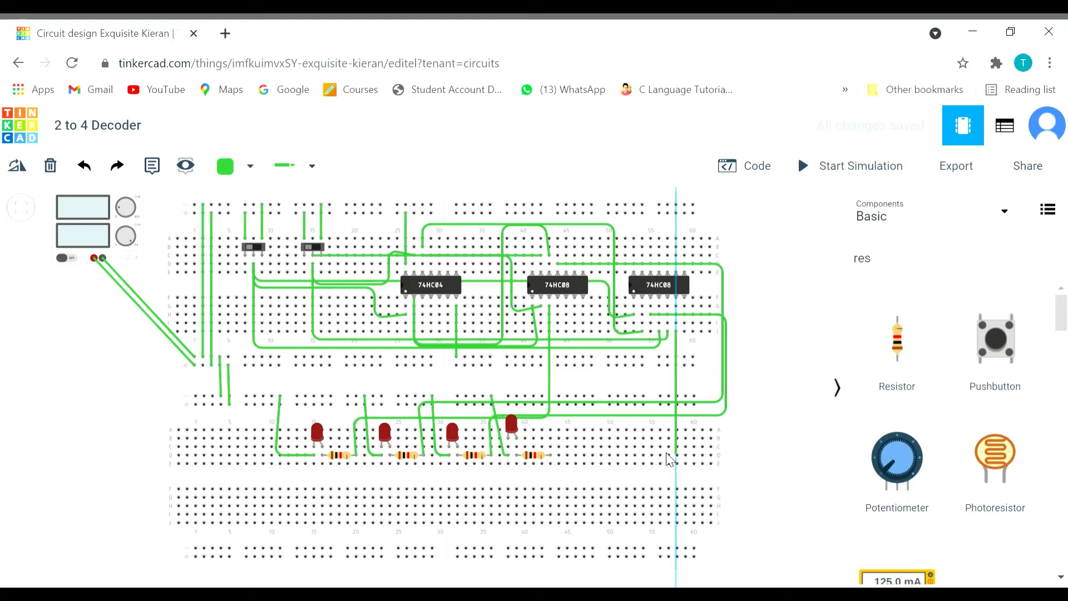
mouse_move(551, 457)
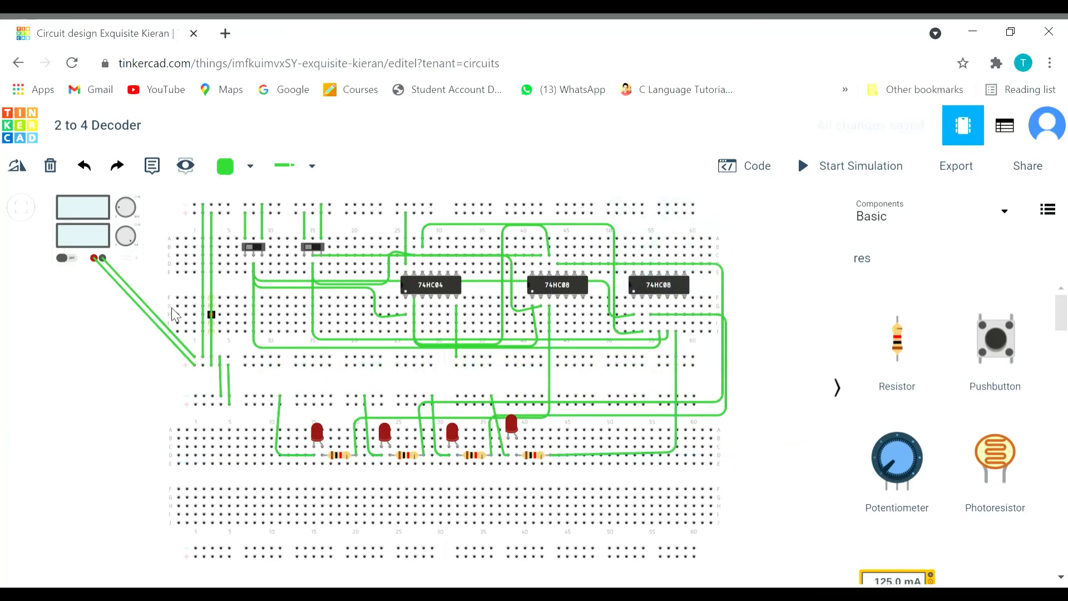
mouse_move(152, 321)
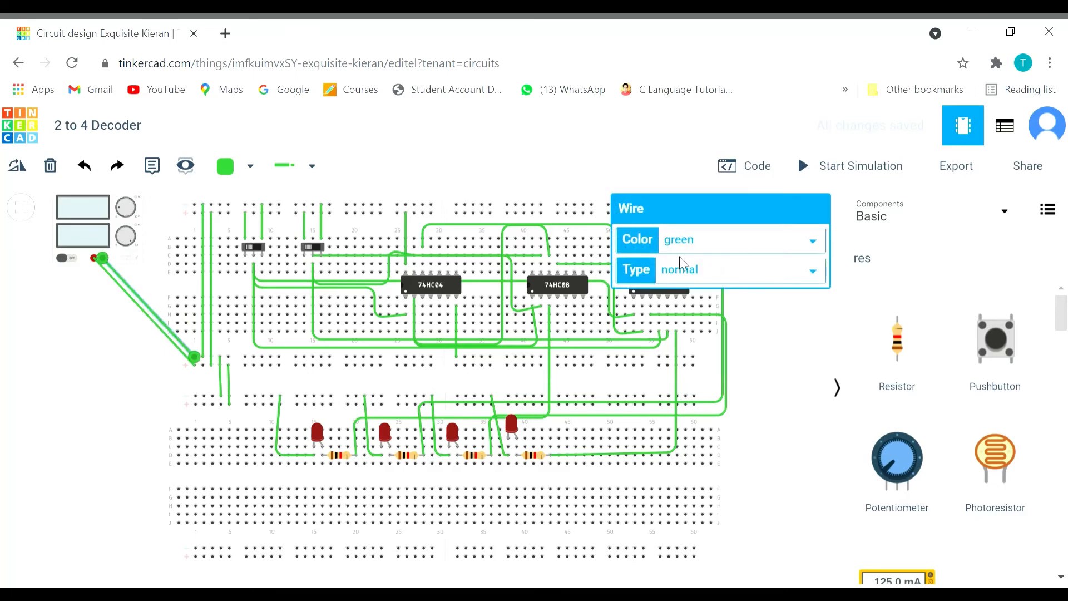
Recolor the two power supply leads black and red in the Wire inspector
left_click(741, 239)
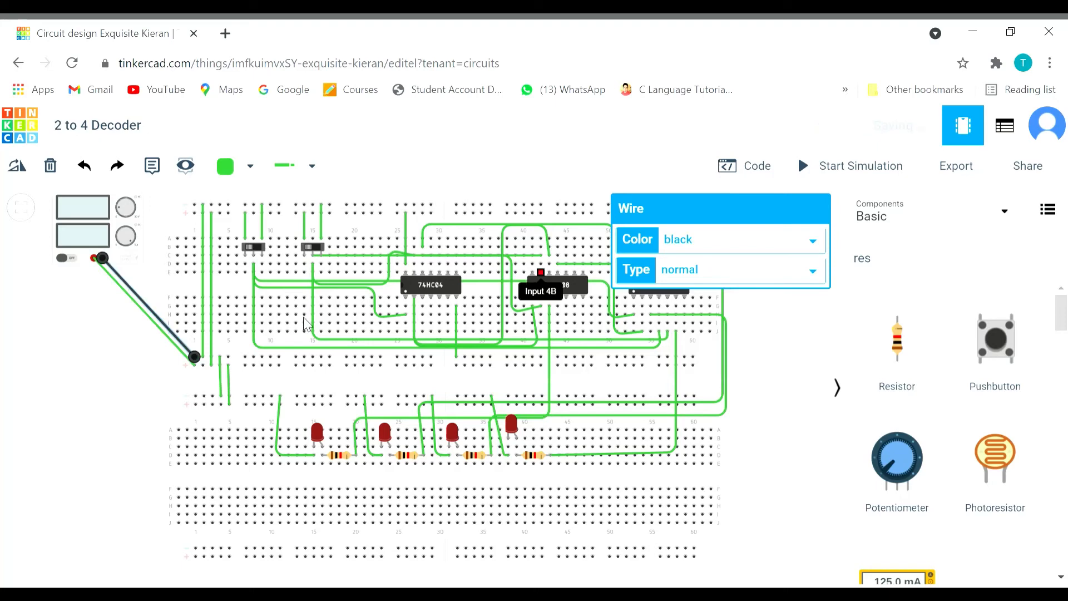
left_click(738, 239)
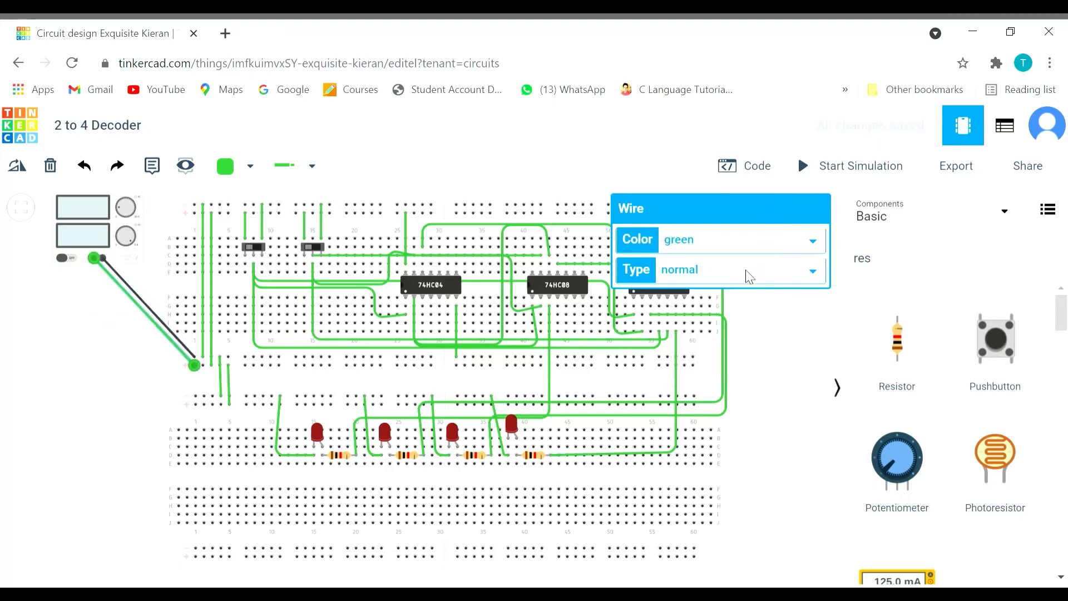
left_click(739, 239)
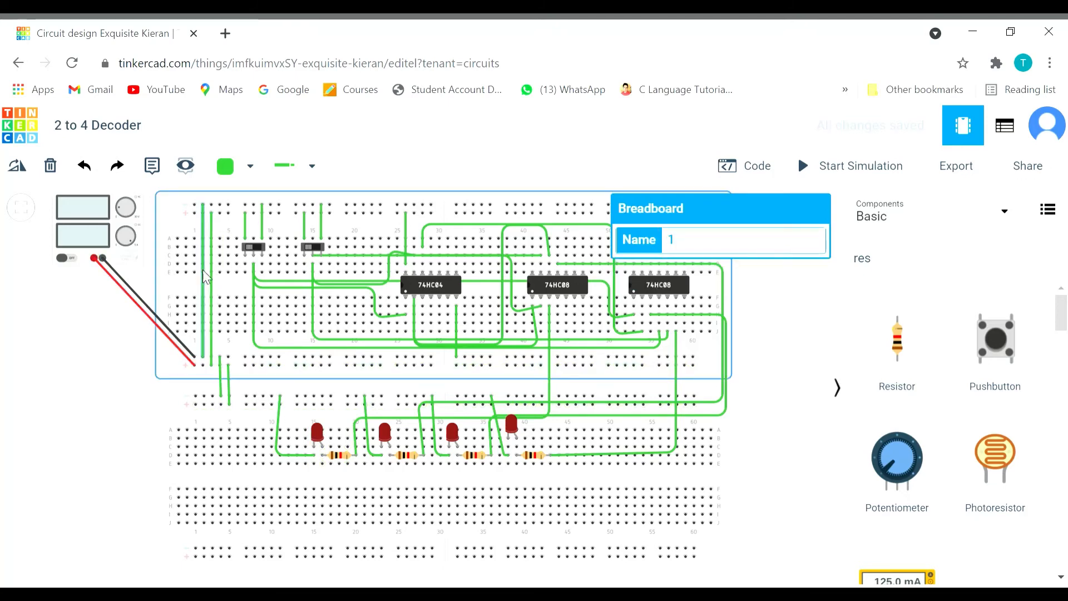
Make the vertical power-rail jumper wire black
left_click(203, 272)
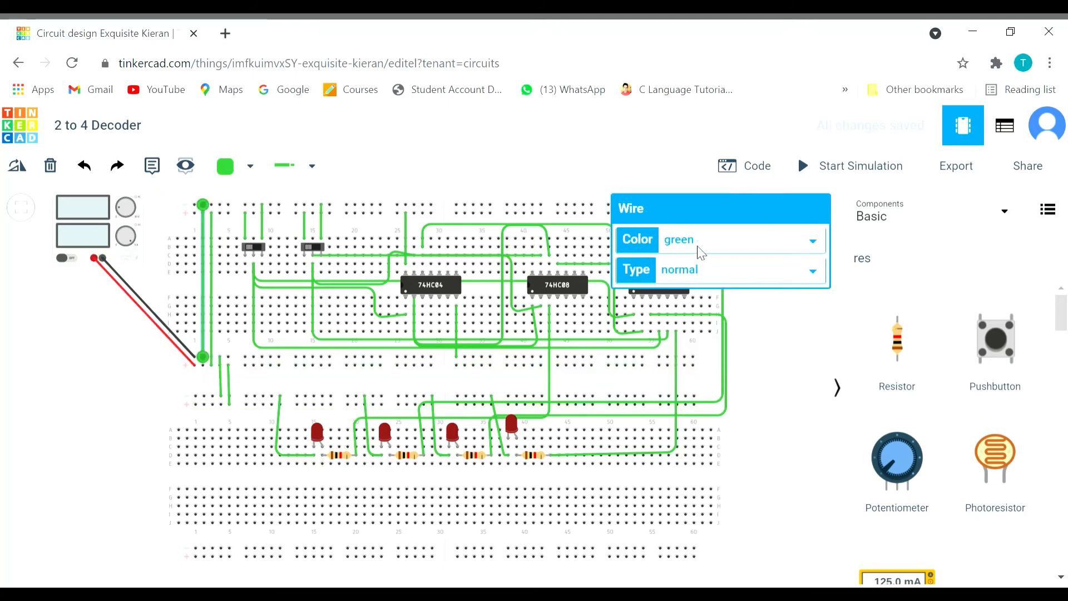
mouse_move(715, 267)
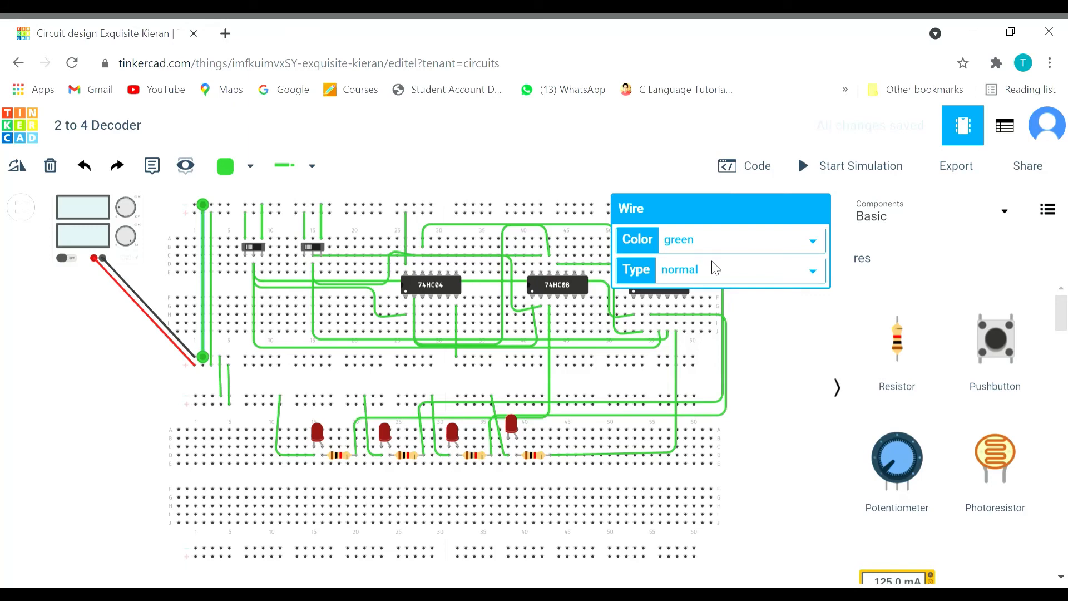
left_click(742, 239)
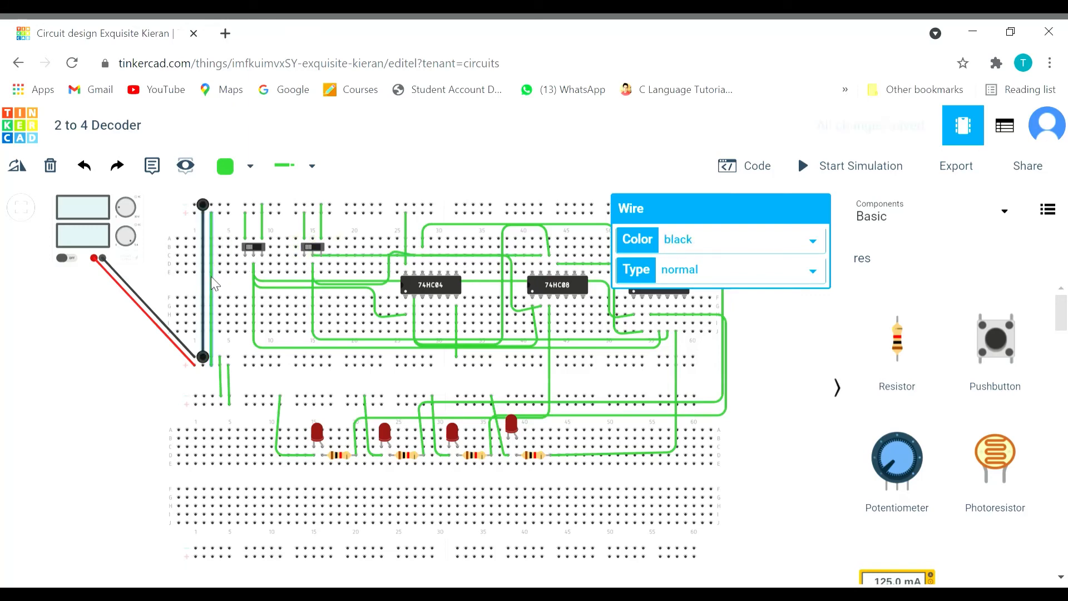
left_click(740, 239)
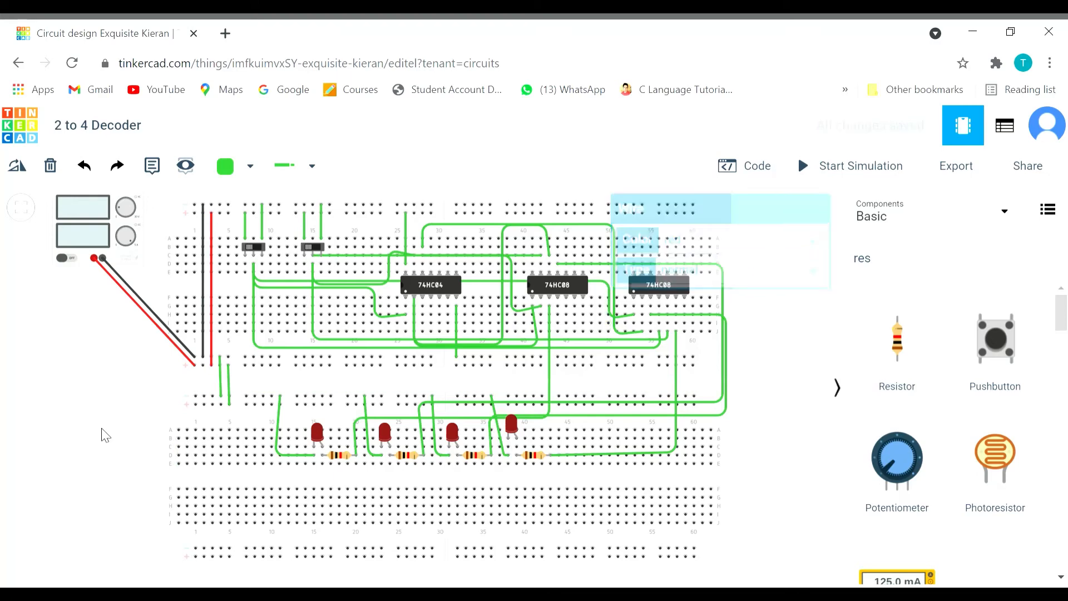
Set the first LED resistor to 220 and select the second one
left_click(338, 454)
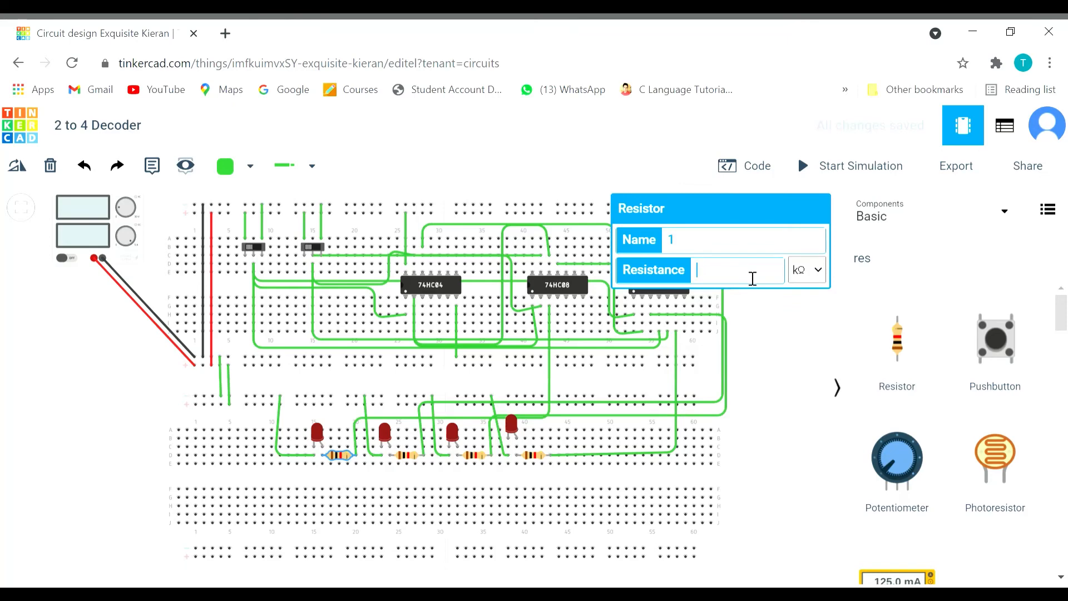
type("220")
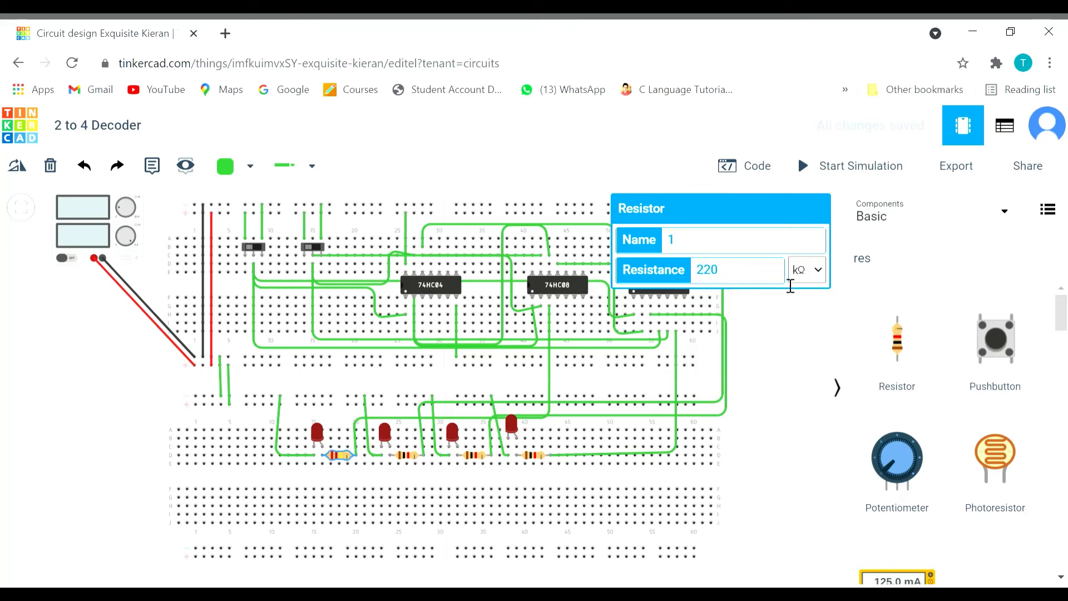
mouse_move(811, 353)
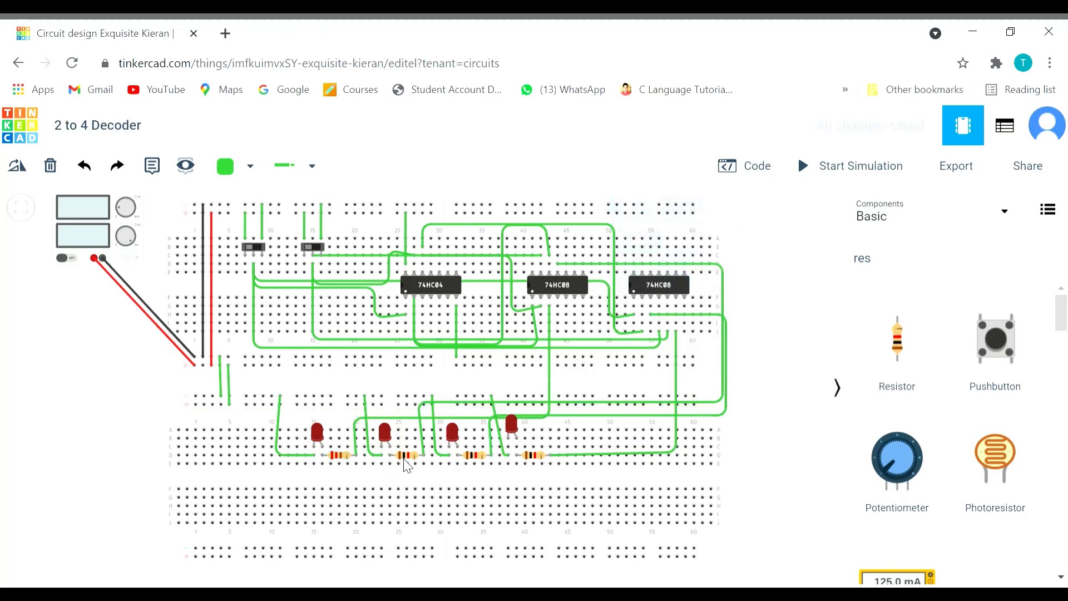
left_click(405, 454)
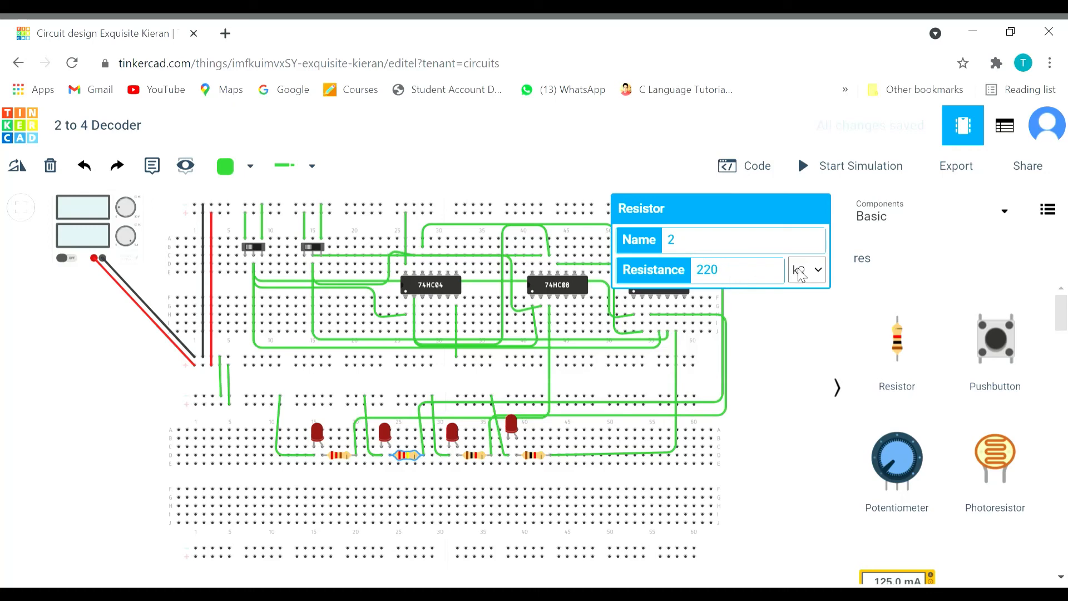
mouse_move(802, 351)
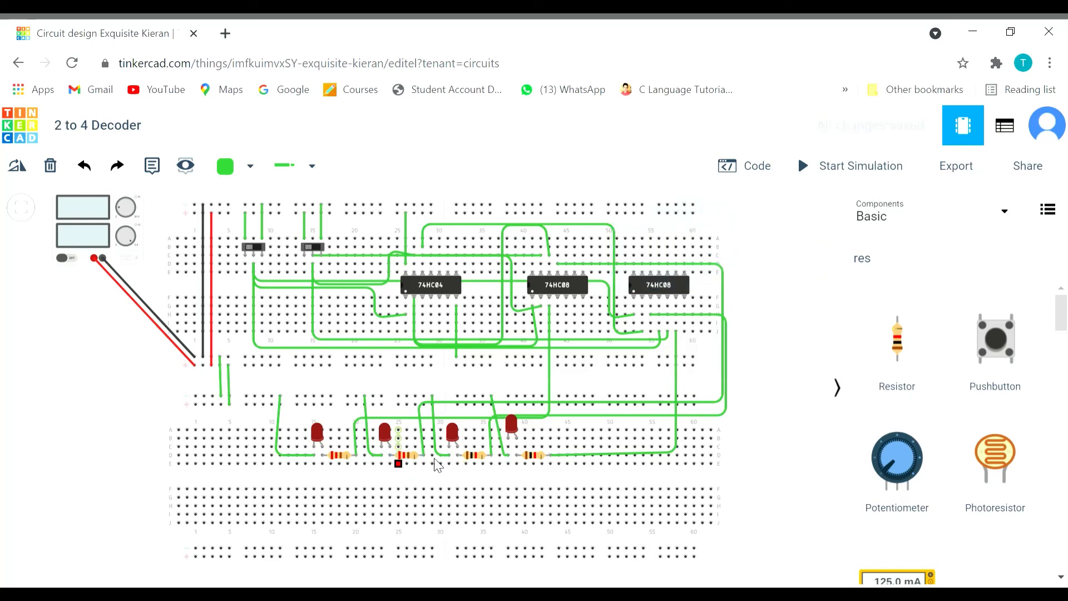
Enter a resistance of 220 for the remaining LED resistors
left_click(474, 453)
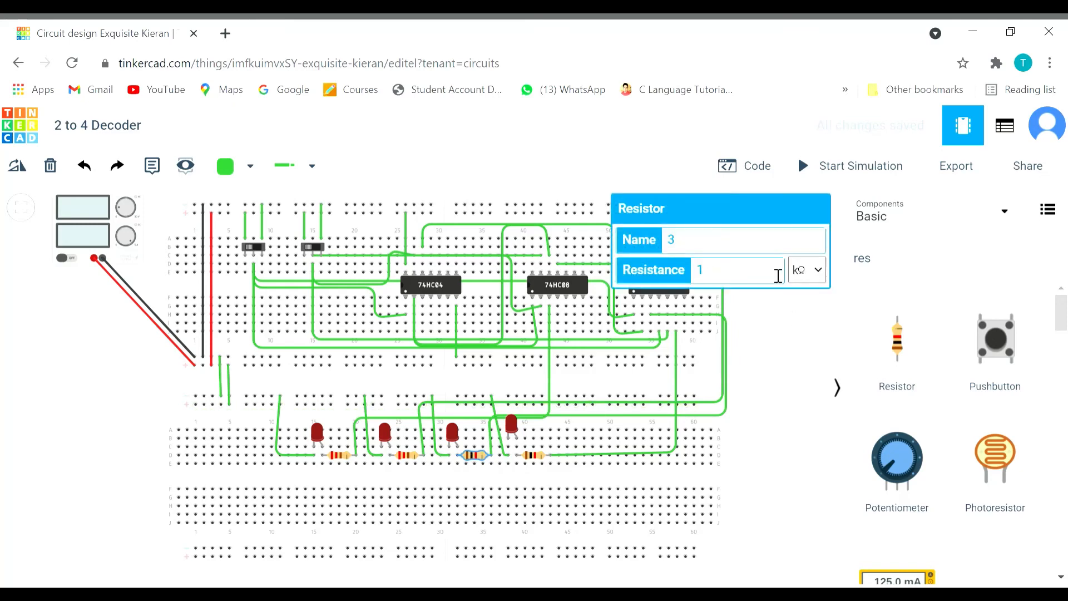
type("20")
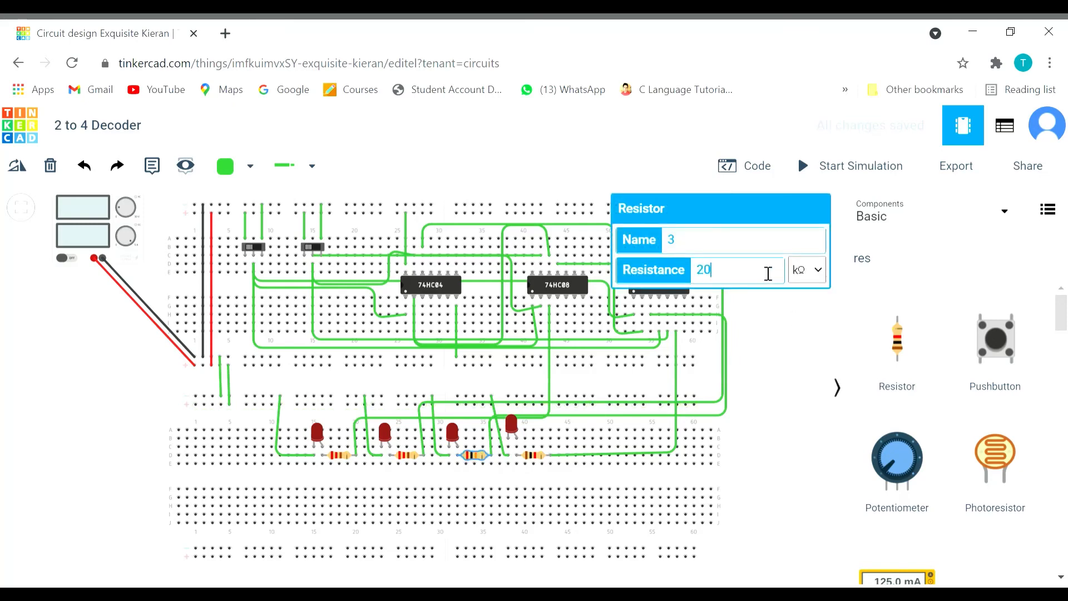
type("2")
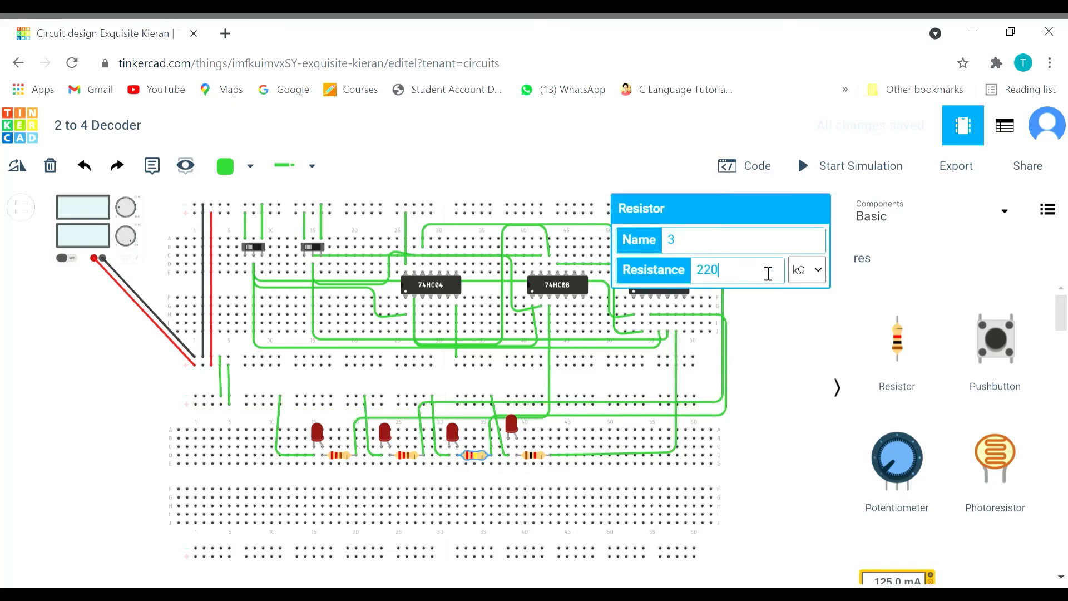
mouse_move(808, 343)
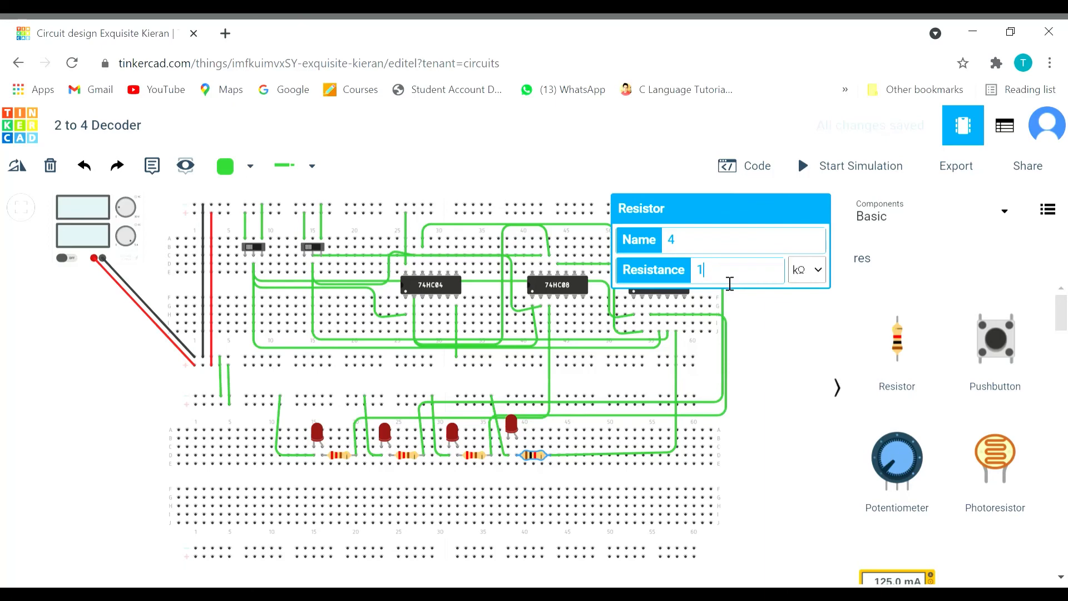
type("220")
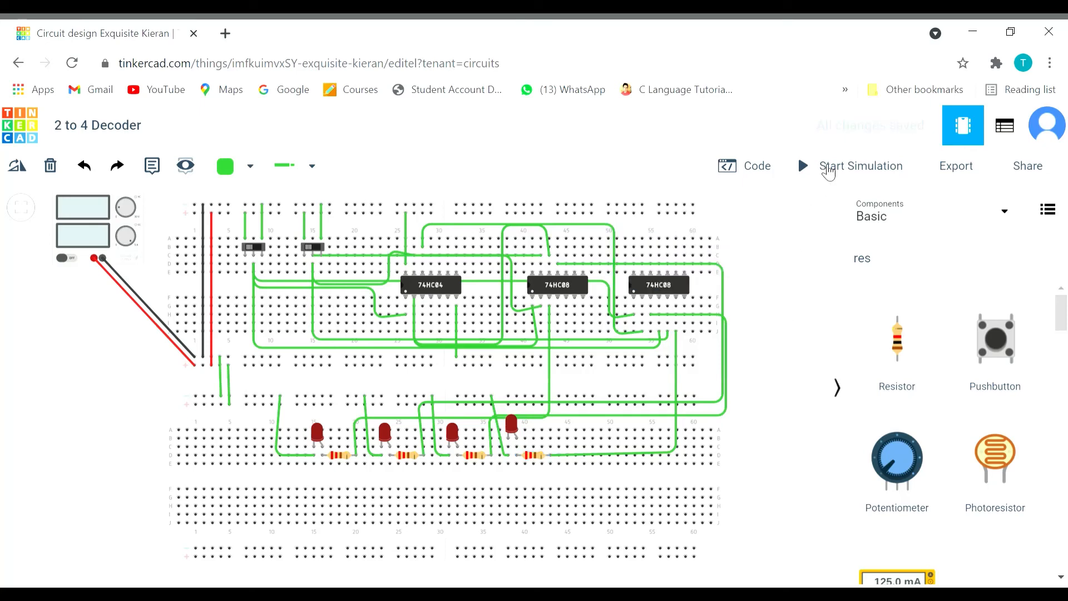
left_click(861, 166)
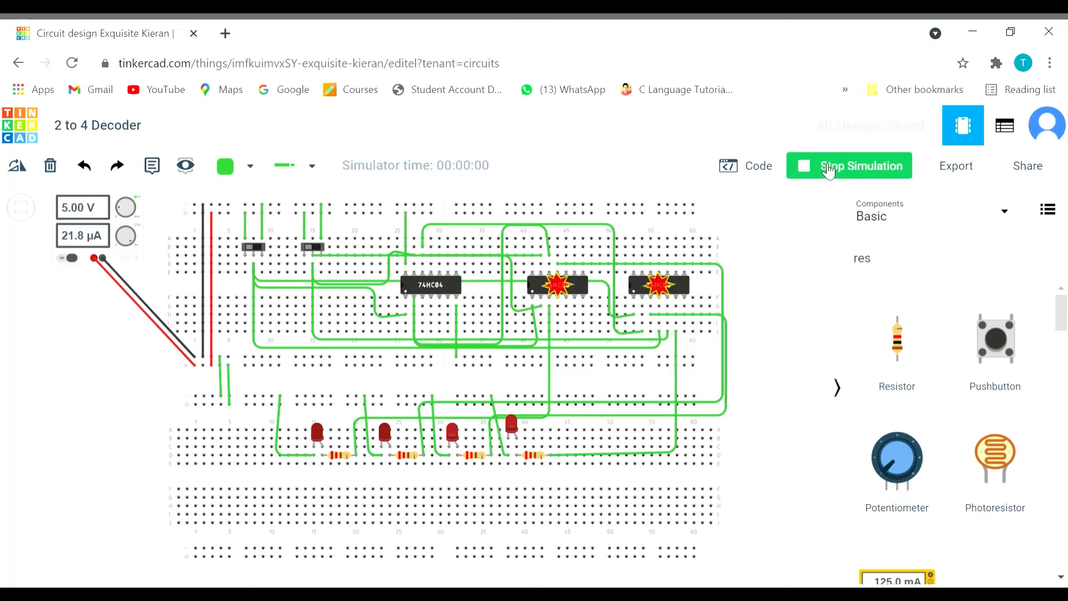
left_click(848, 166)
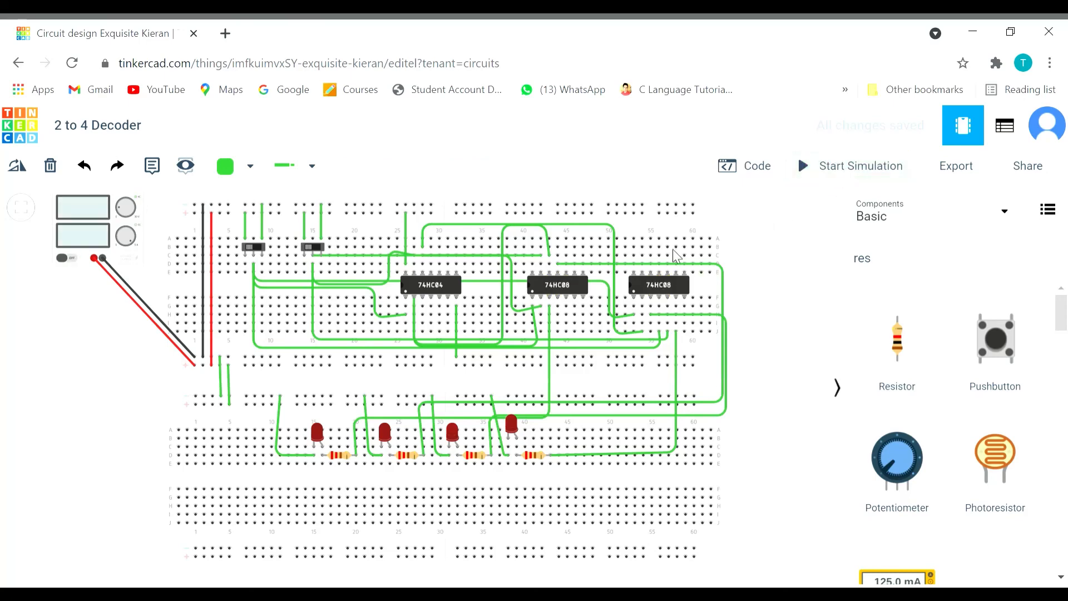
mouse_move(535, 283)
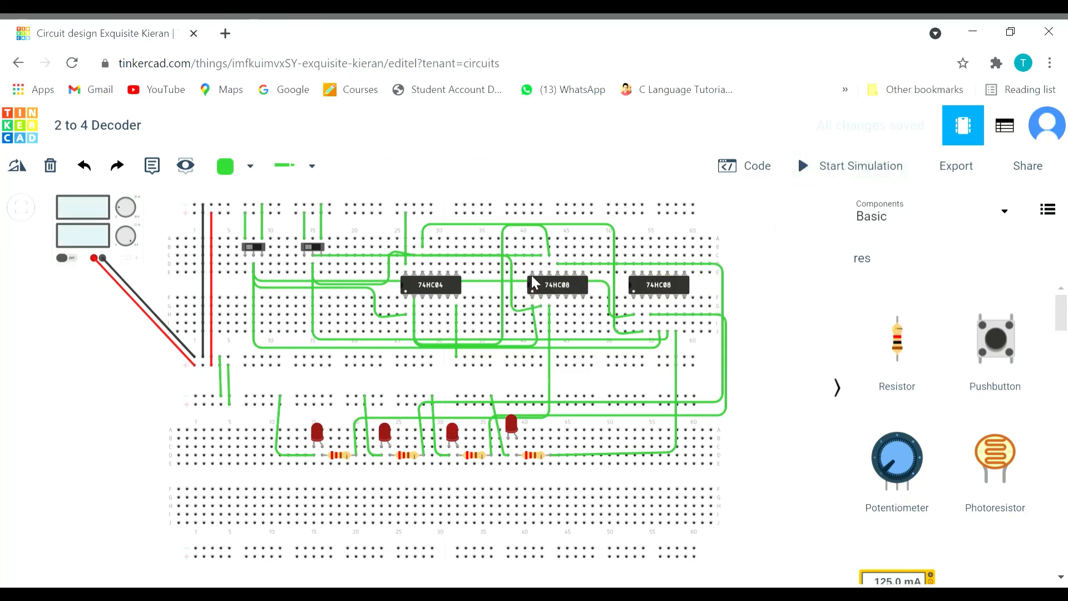
mouse_move(542, 225)
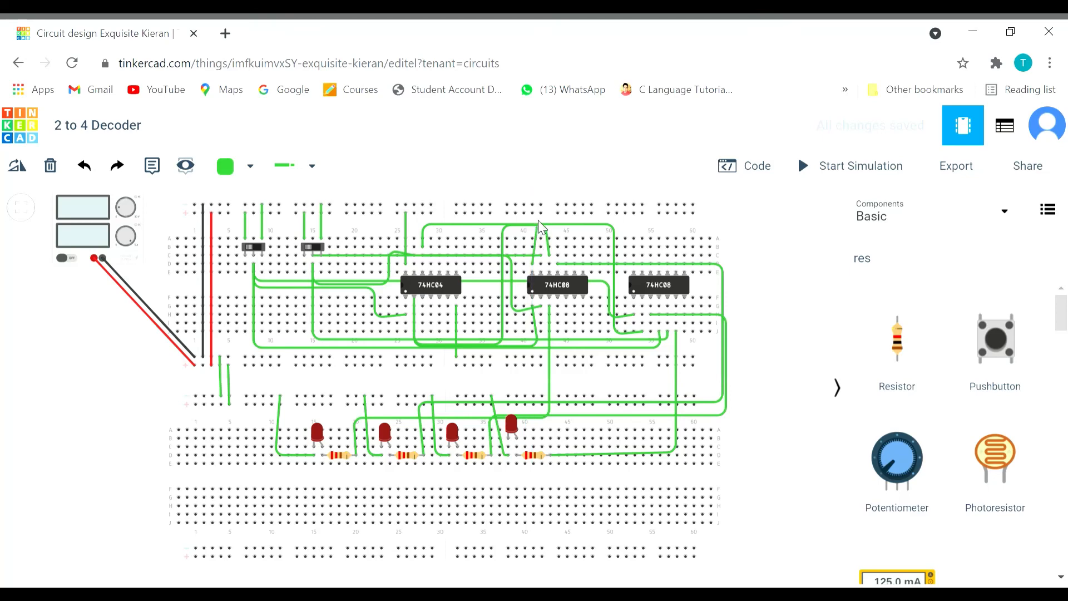
left_click(533, 241)
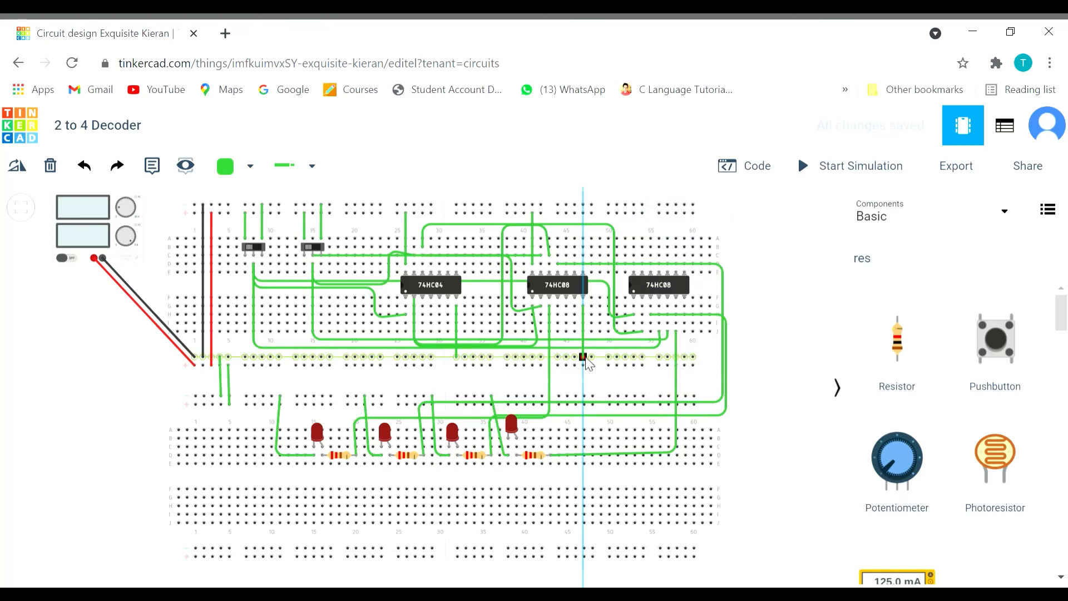
left_click(581, 357)
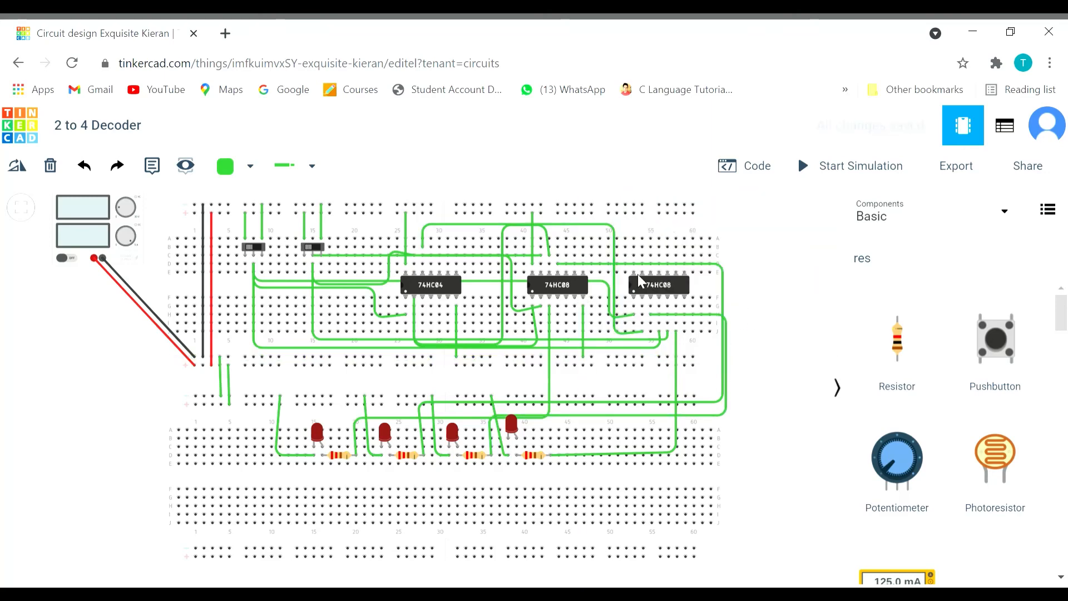
mouse_move(633, 257)
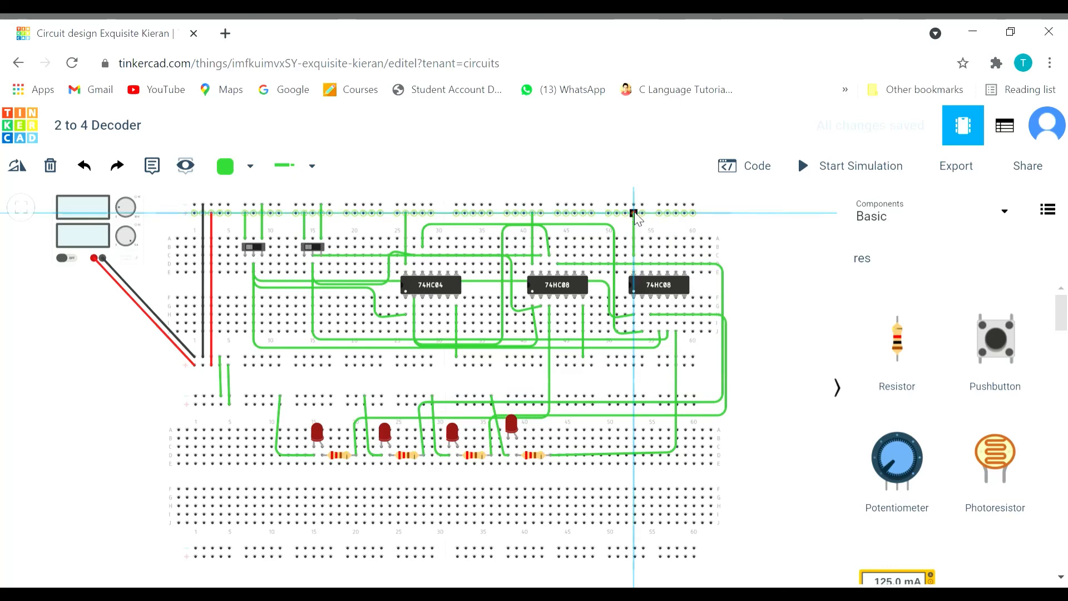
left_click(637, 213)
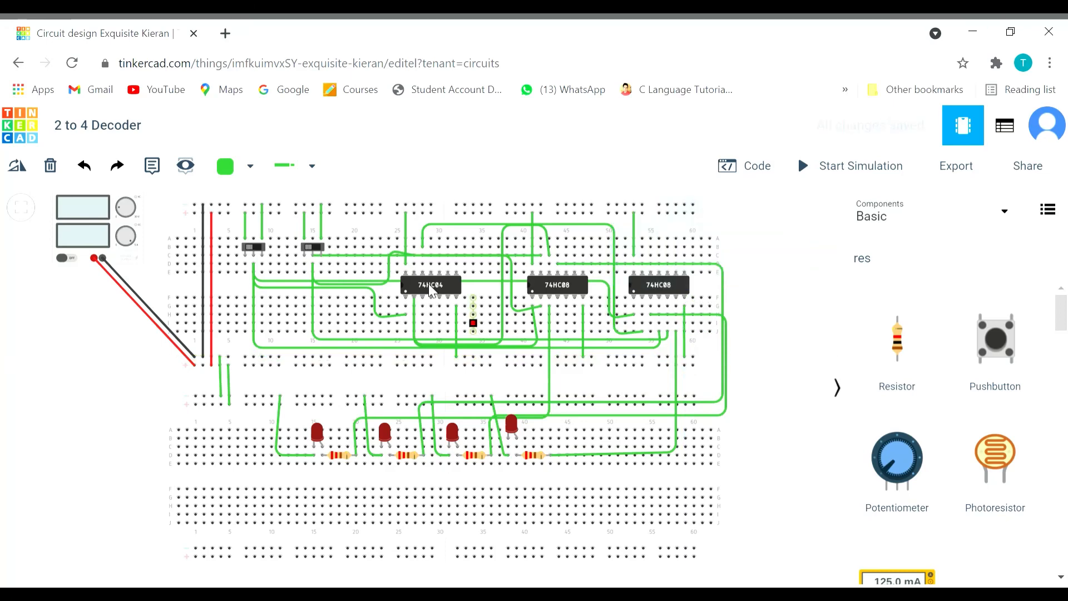
Start the simulation and toggle the slideswitches to light the third, first and second LEDs
left_click(859, 165)
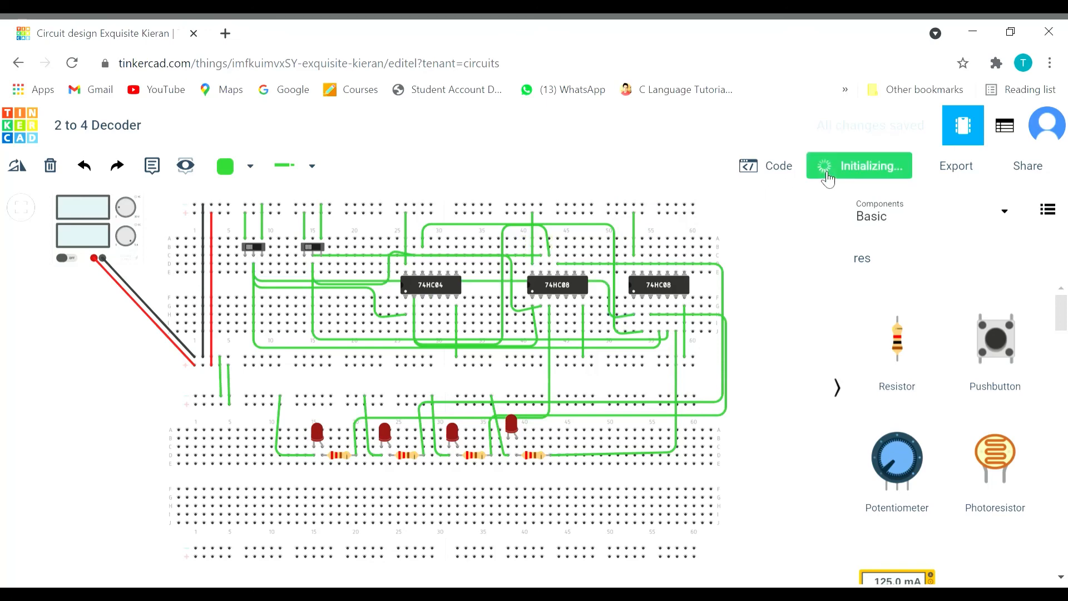
left_click(859, 166)
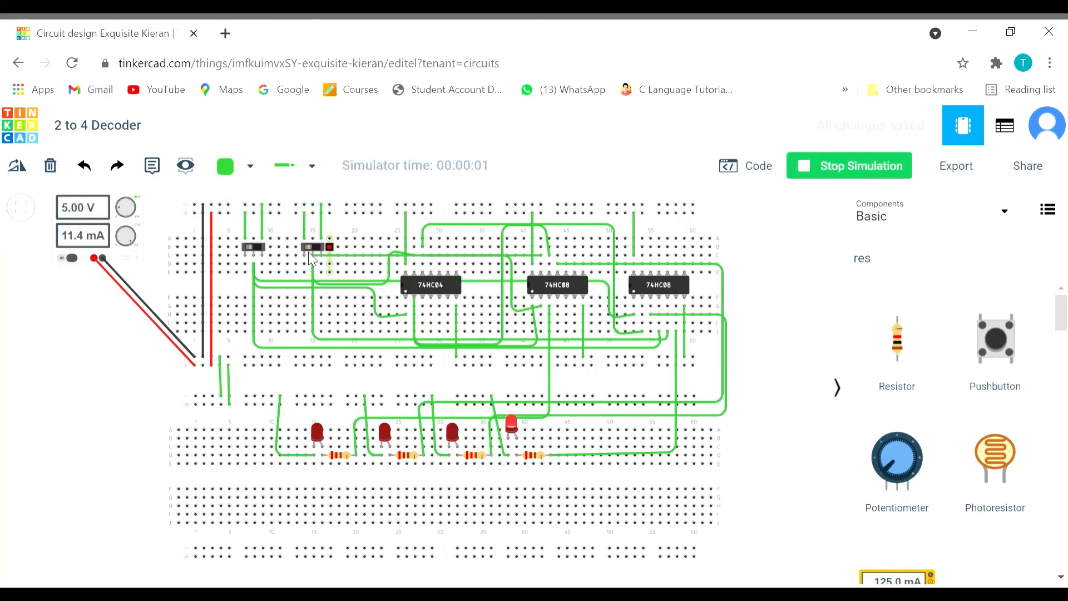
left_click(311, 247)
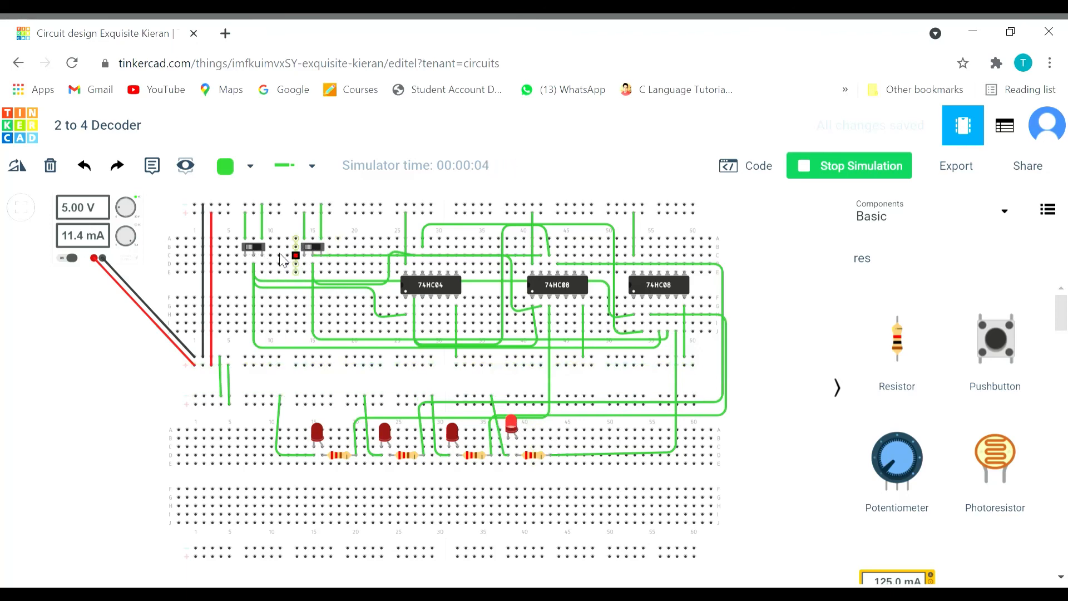
left_click(311, 247)
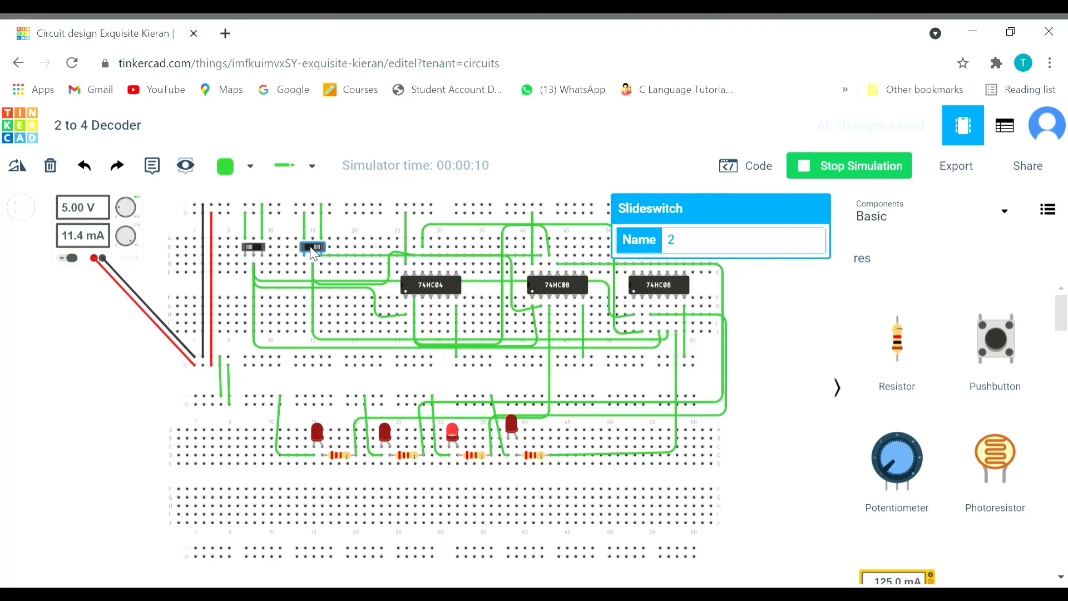
left_click(252, 247)
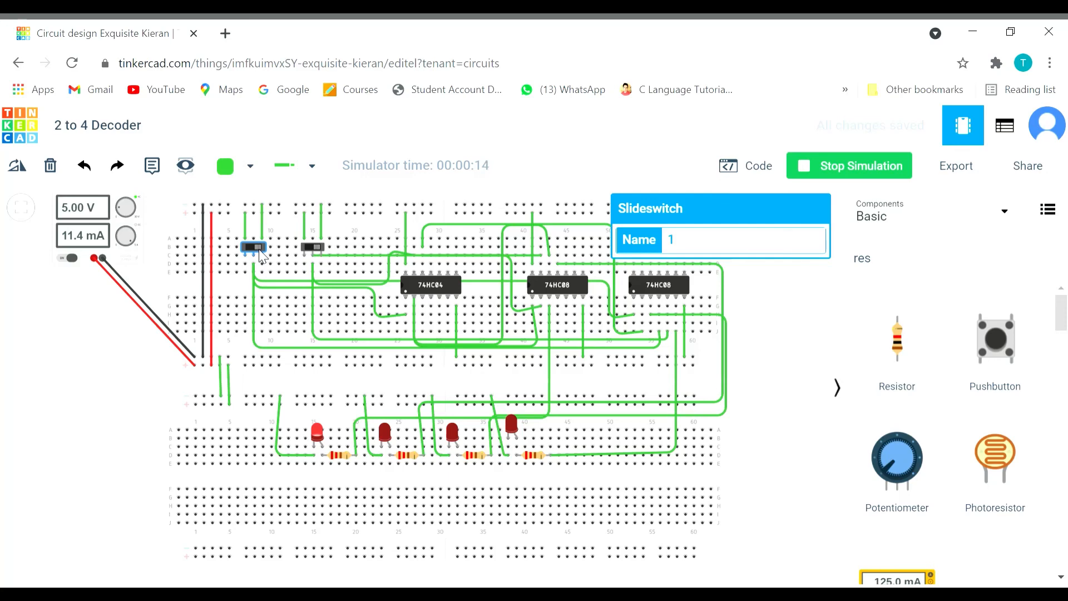
left_click(310, 246)
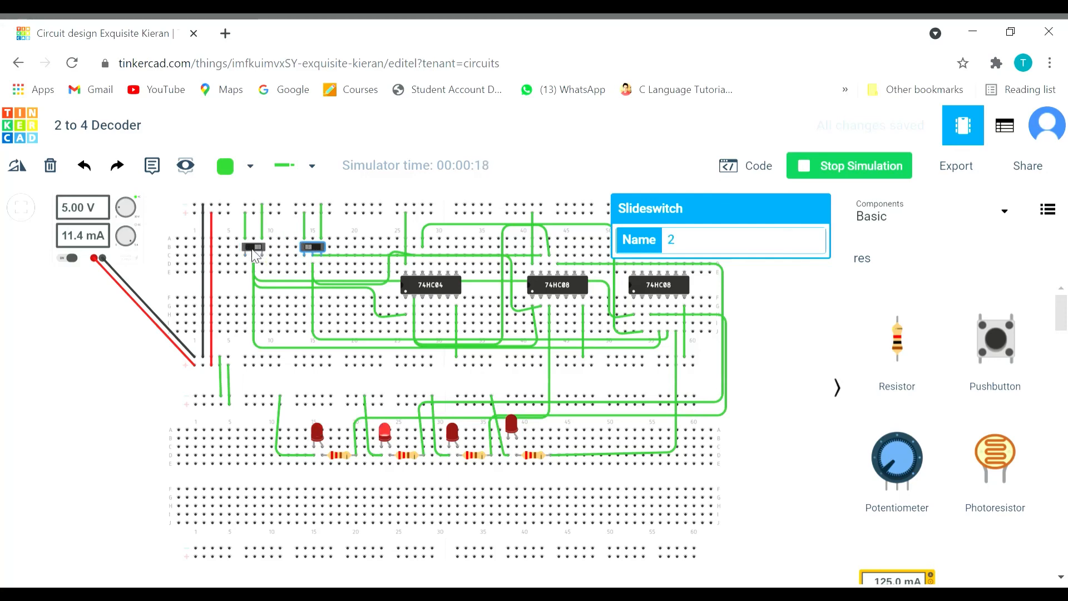
Cycle the remaining switch combinations to light the fourth, second and first LEDs, then stop the simulation
left_click(253, 247)
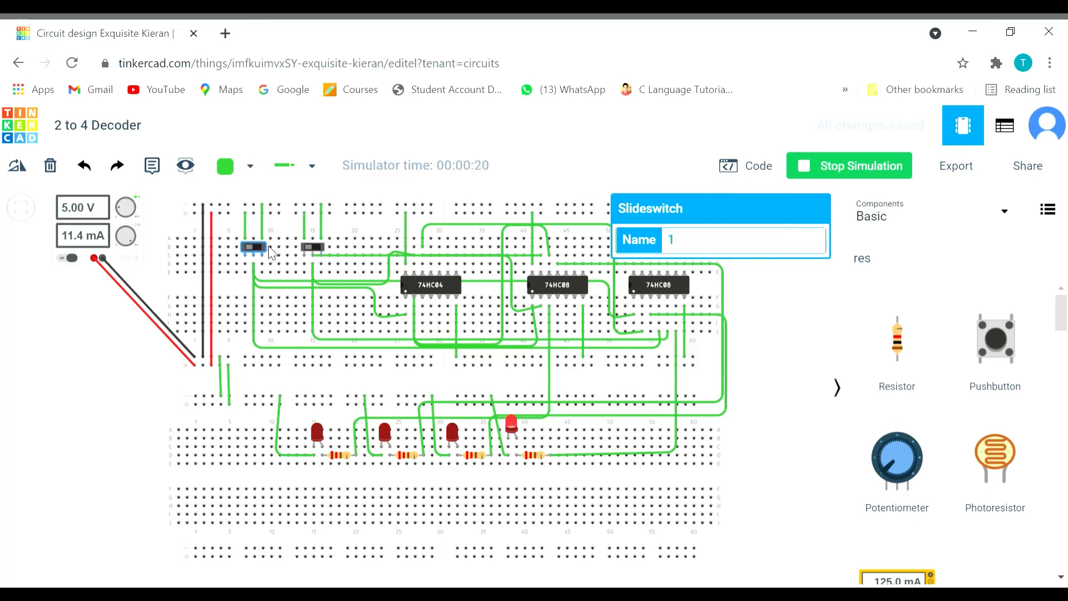
left_click(311, 247)
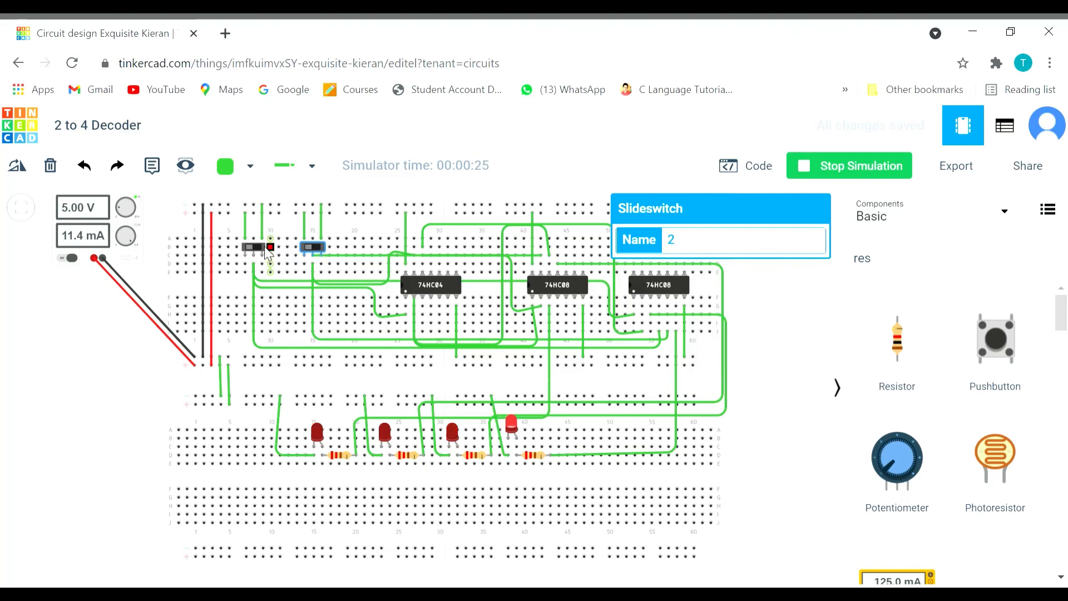
left_click(253, 247)
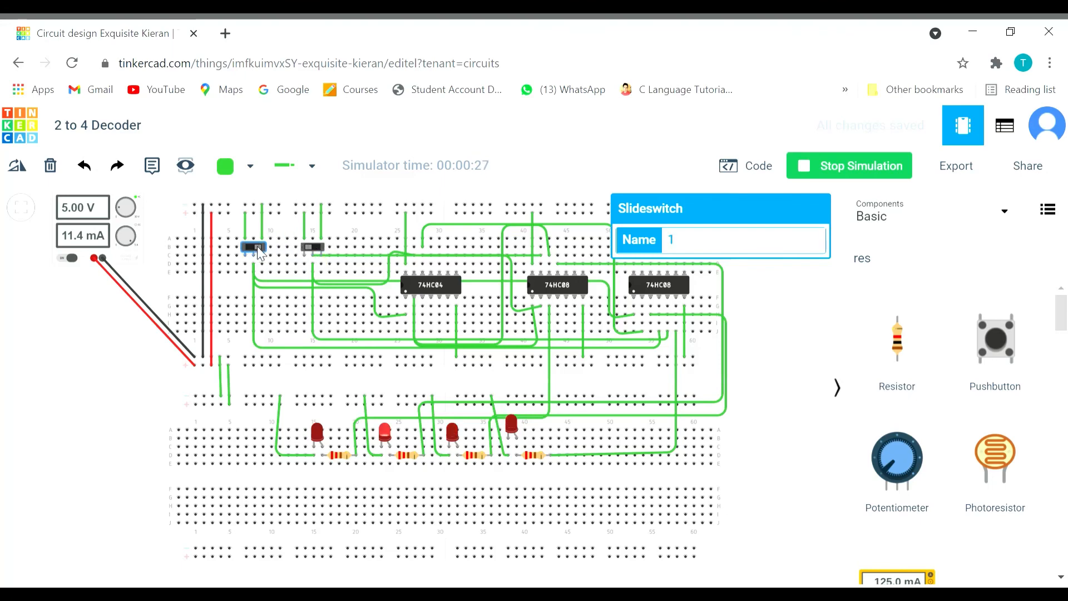
left_click(312, 247)
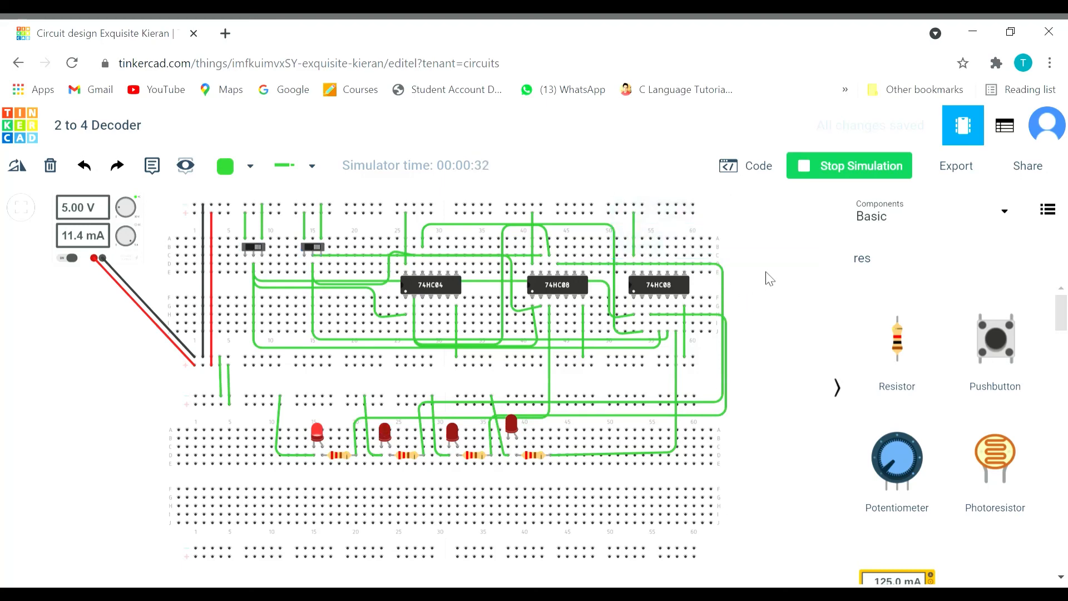
left_click(848, 166)
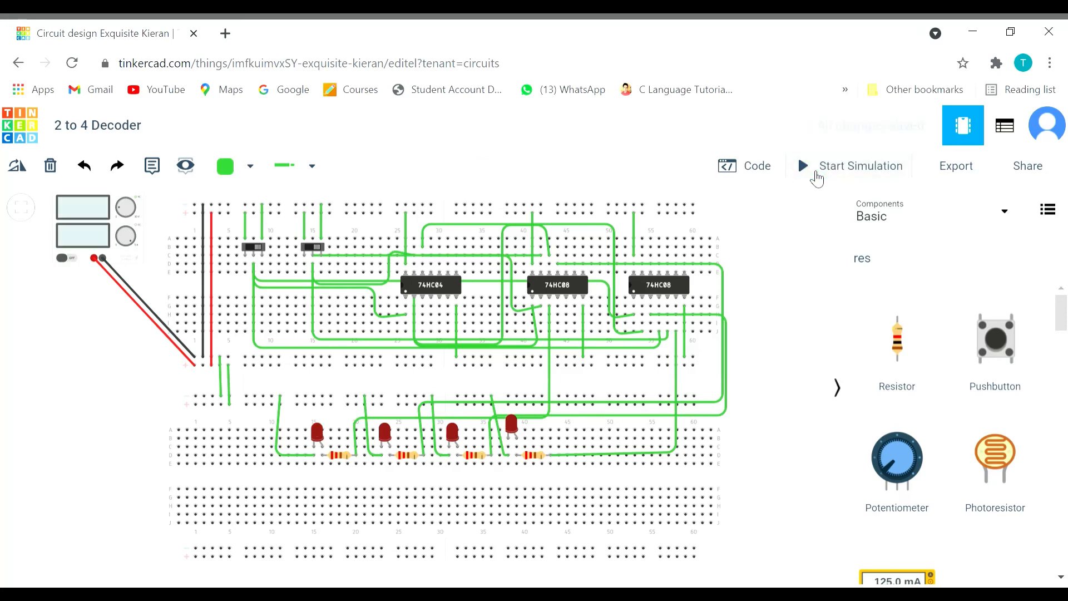
mouse_move(548, 271)
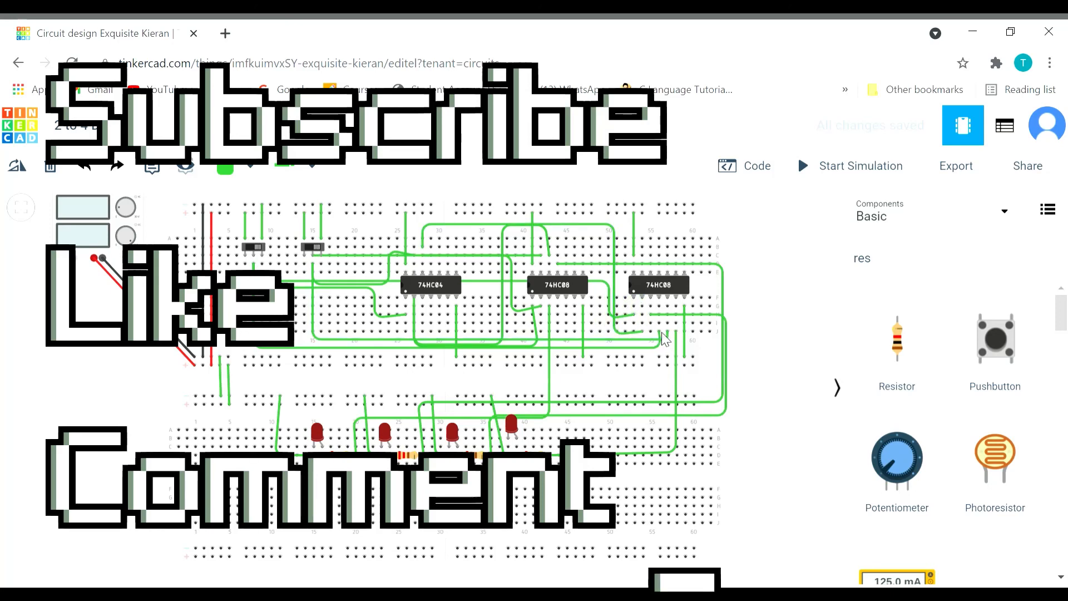
mouse_move(658, 341)
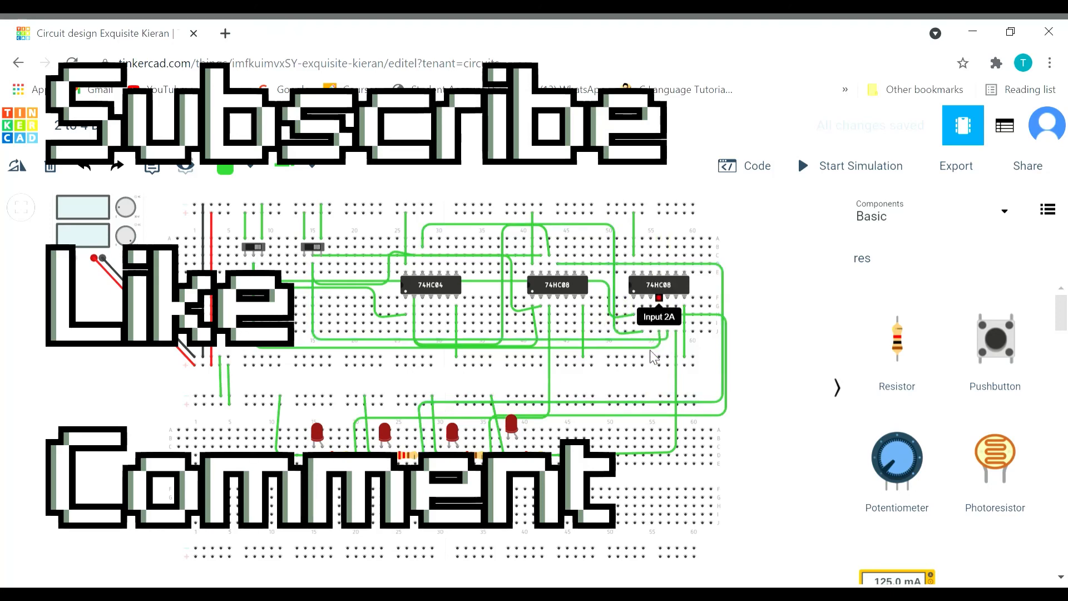
mouse_move(626, 312)
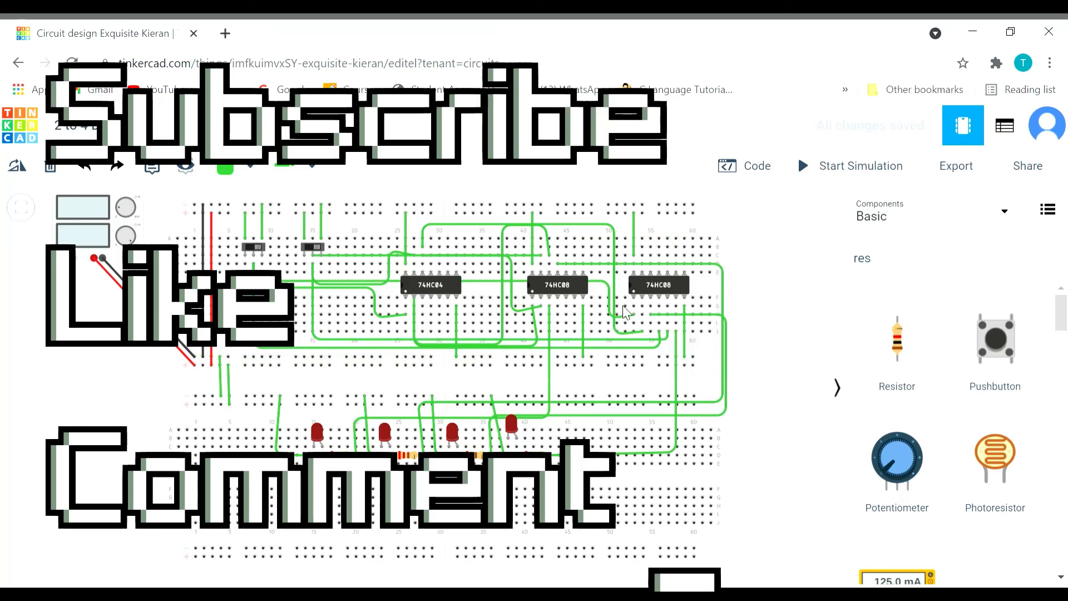
mouse_move(554, 343)
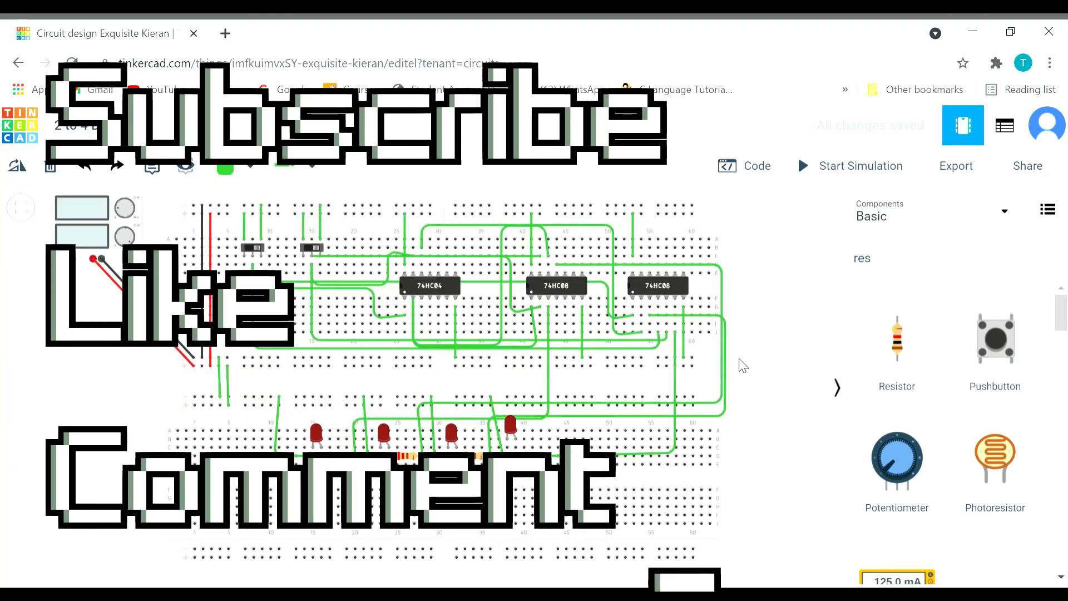
mouse_move(770, 341)
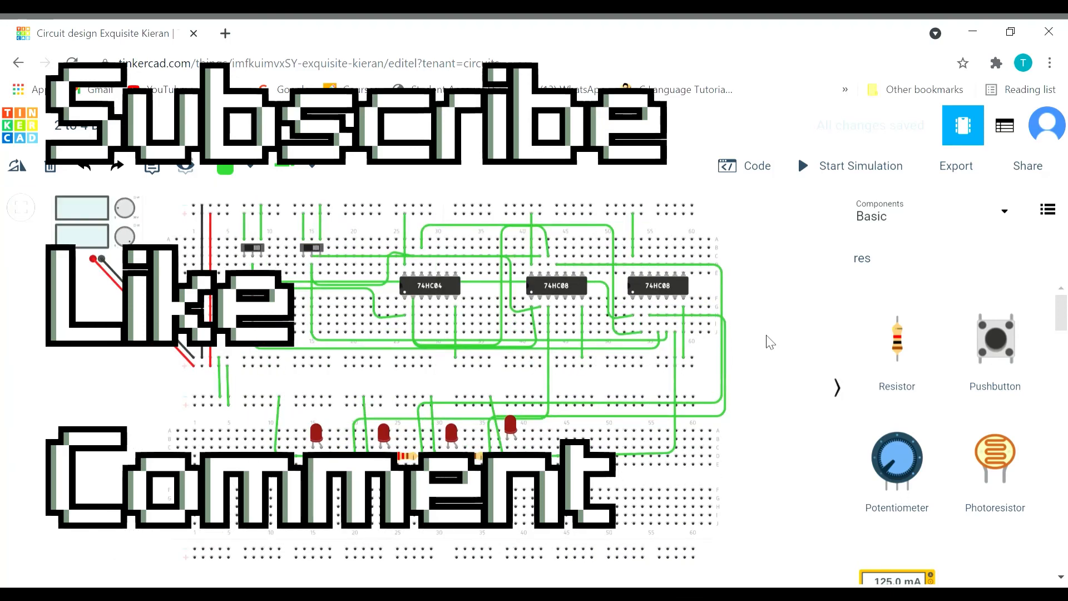
mouse_move(962, 124)
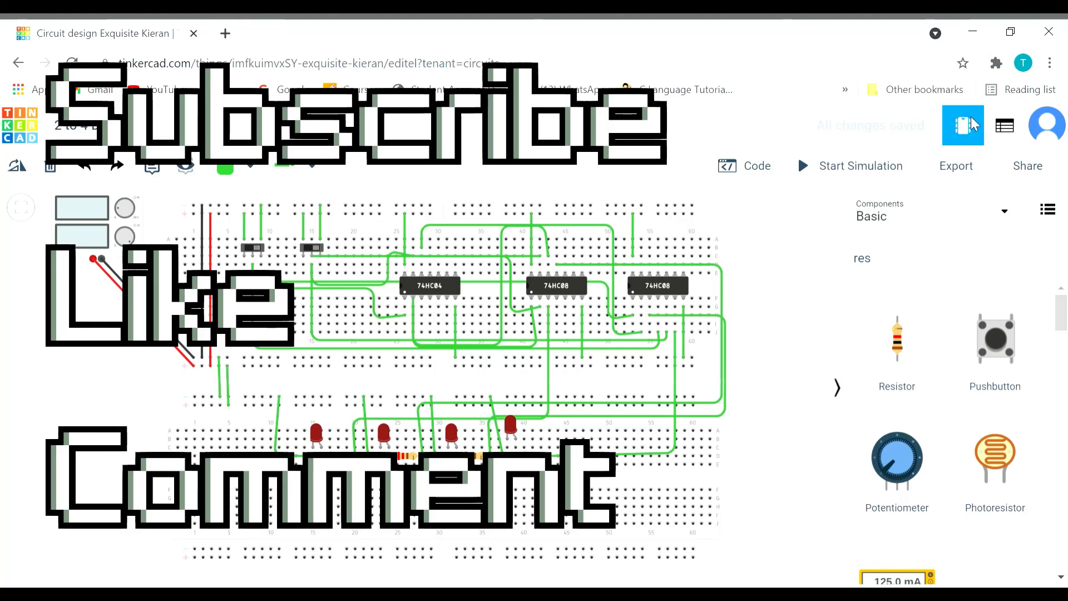